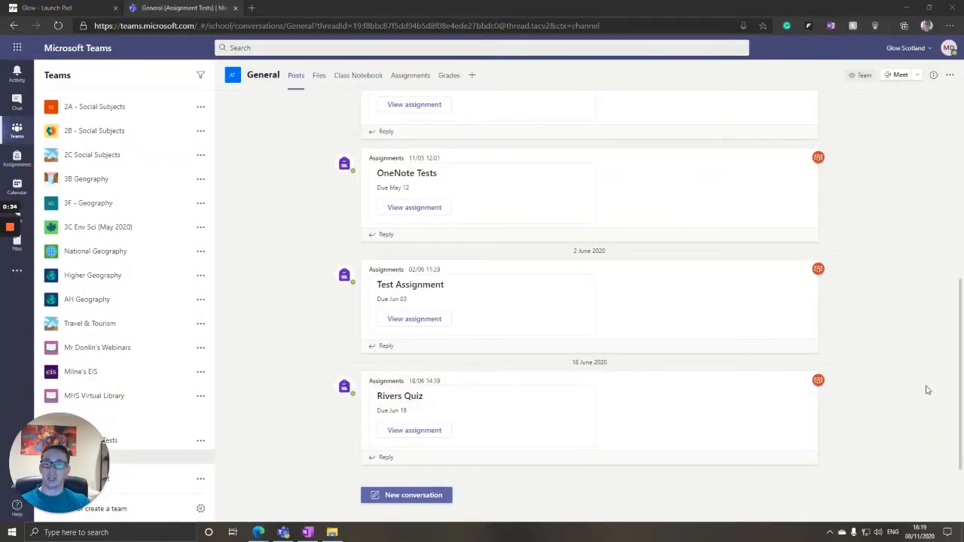
mouse_move(770, 406)
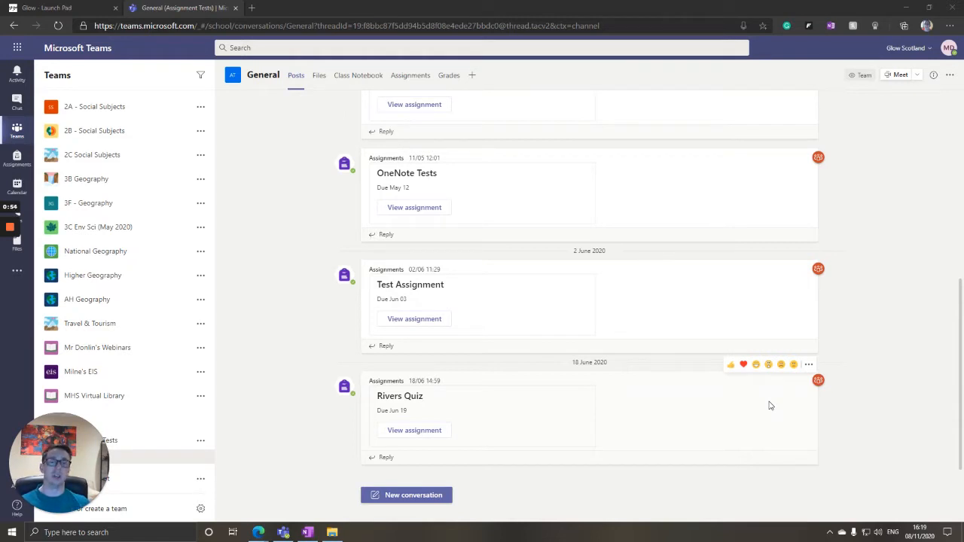
mouse_move(797, 162)
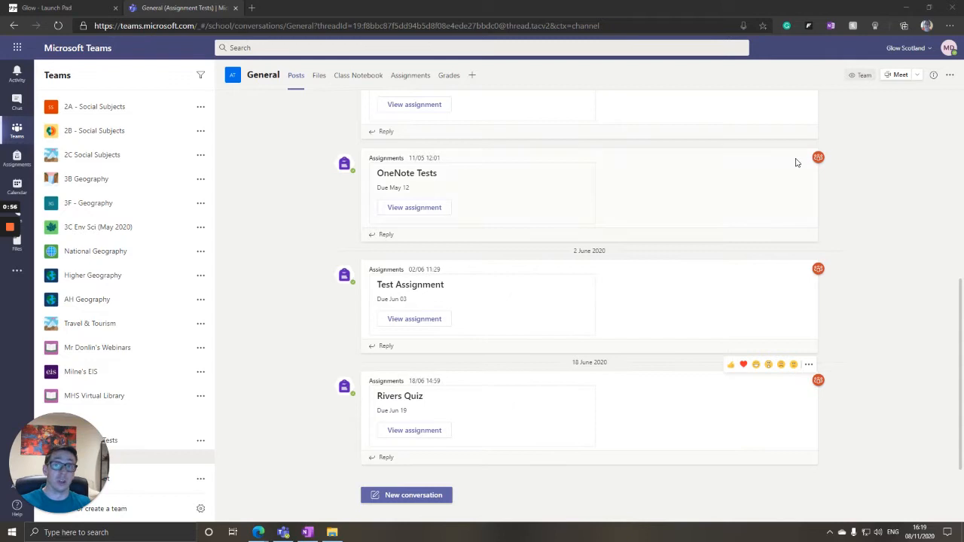
mouse_move(301, 134)
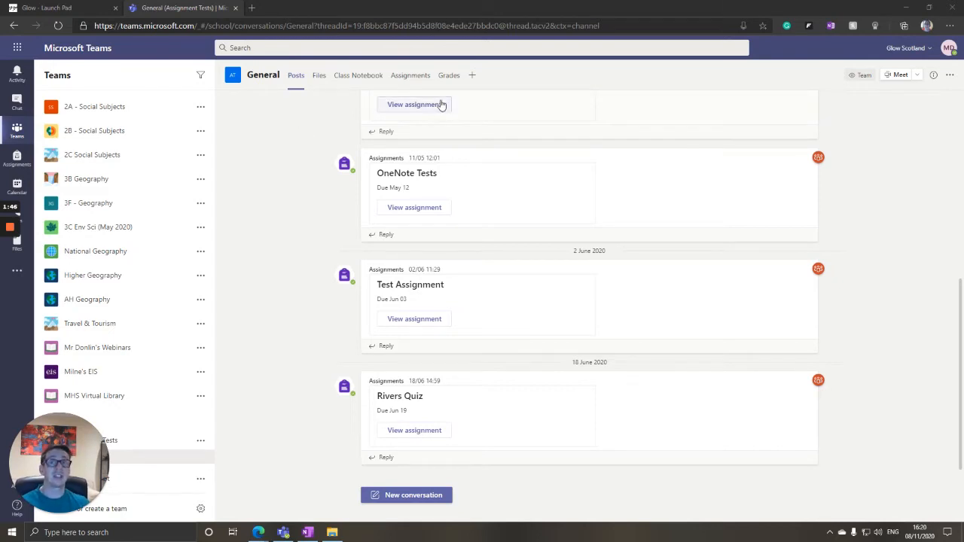
From the Assignments tab, start a new assignment for the Assignment Tests class.
click(410, 75)
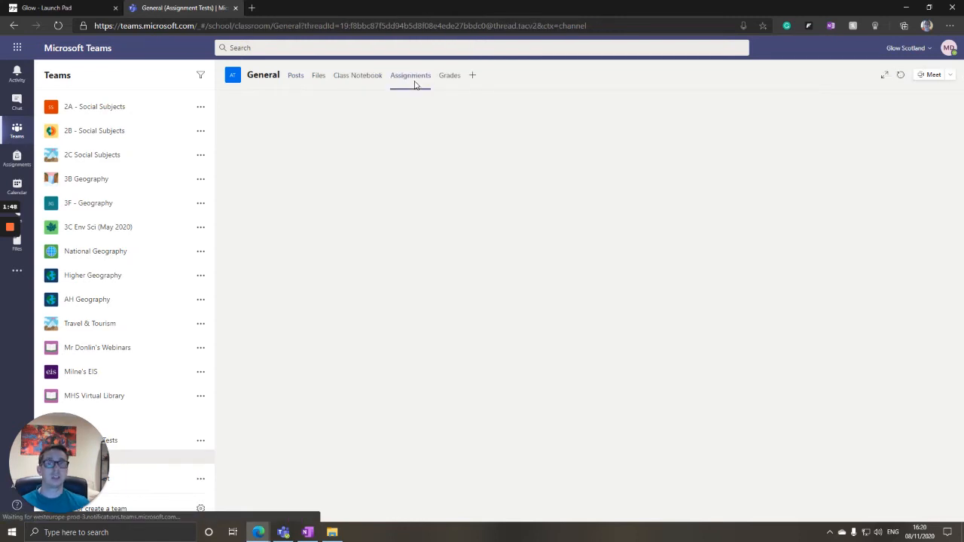
click(410, 74)
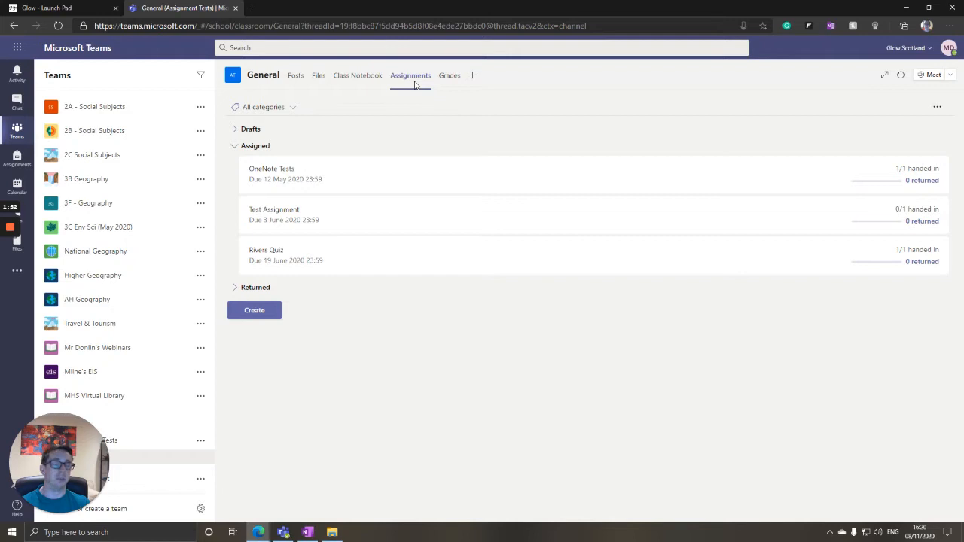
mouse_move(372, 191)
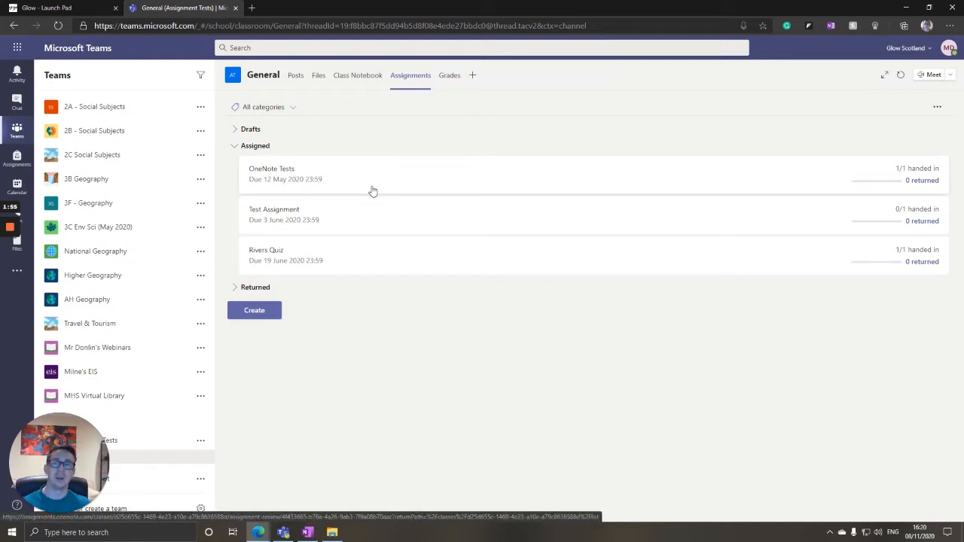
click(254, 309)
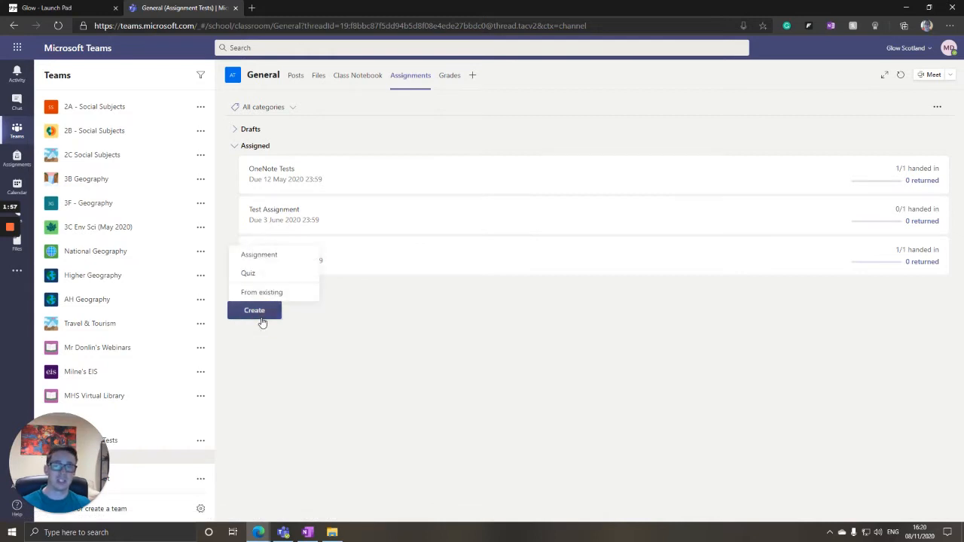
click(254, 309)
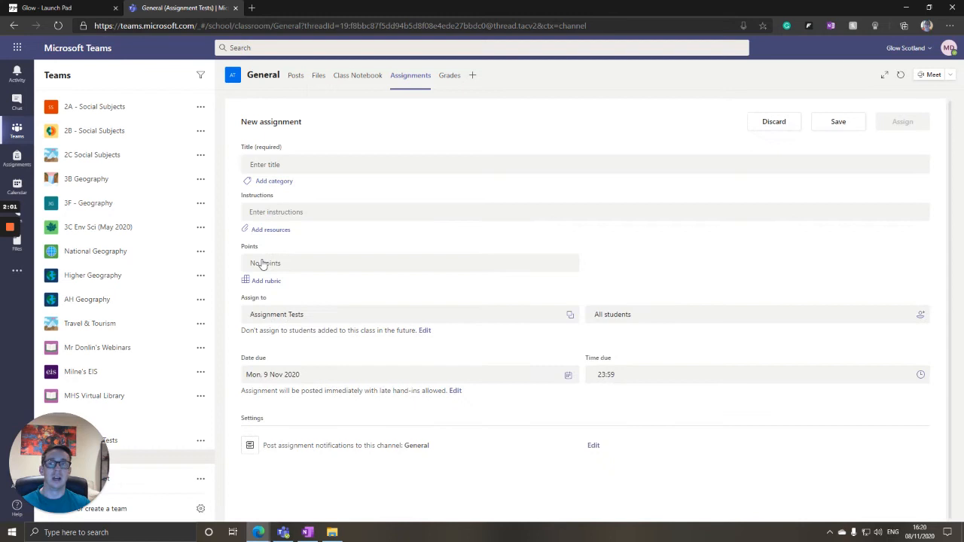
Title the assignment 'Class NoteBook Test' and add instructions 'Use this space to write instructions.'.
click(369, 164)
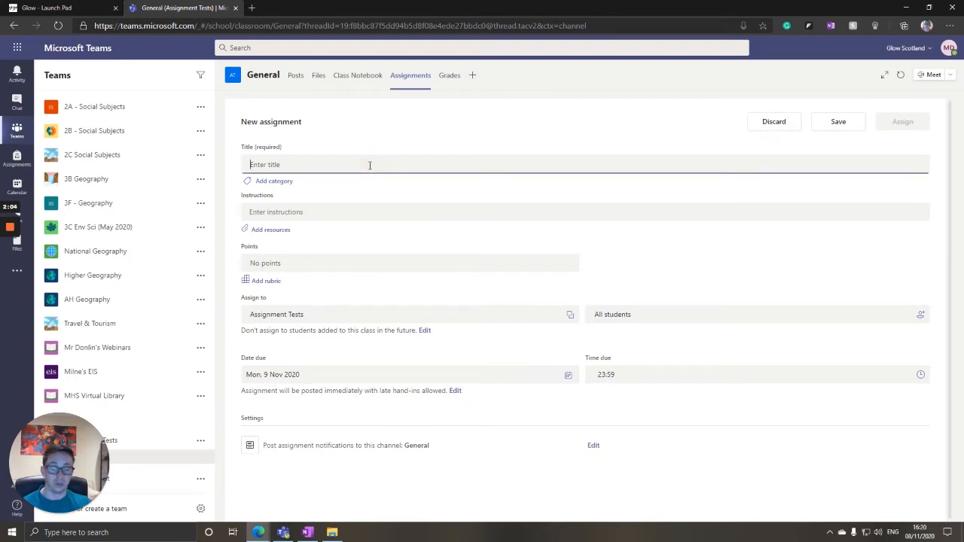
text(On)
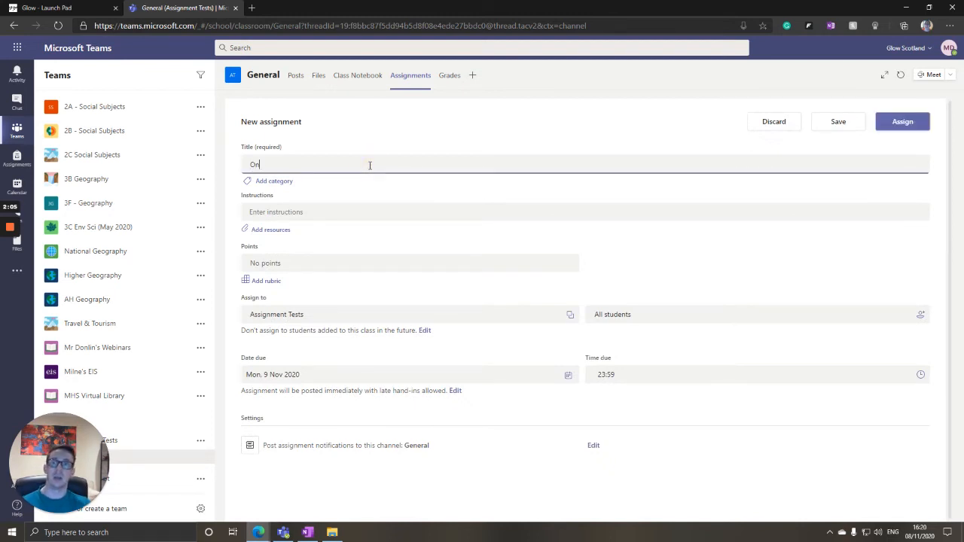
text(Class)
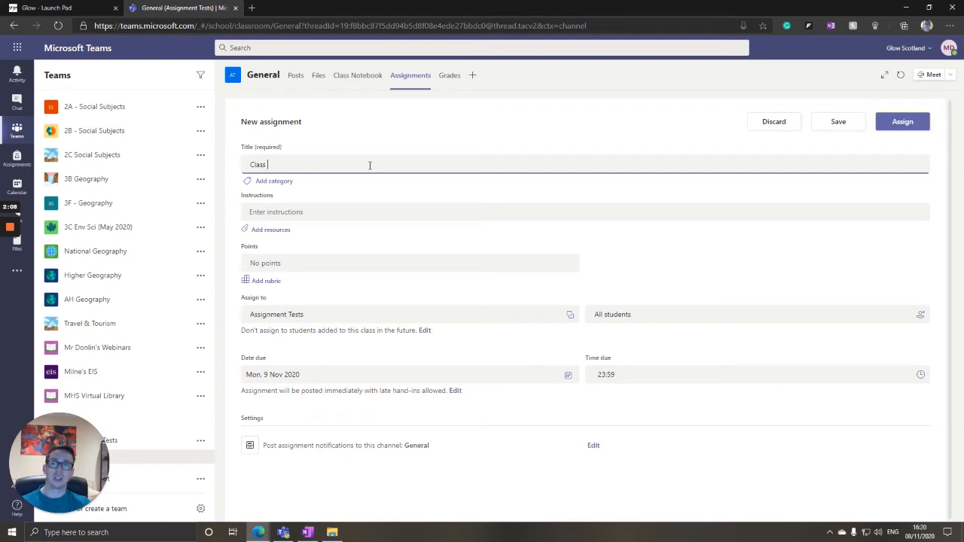
text(NoteBook Test)
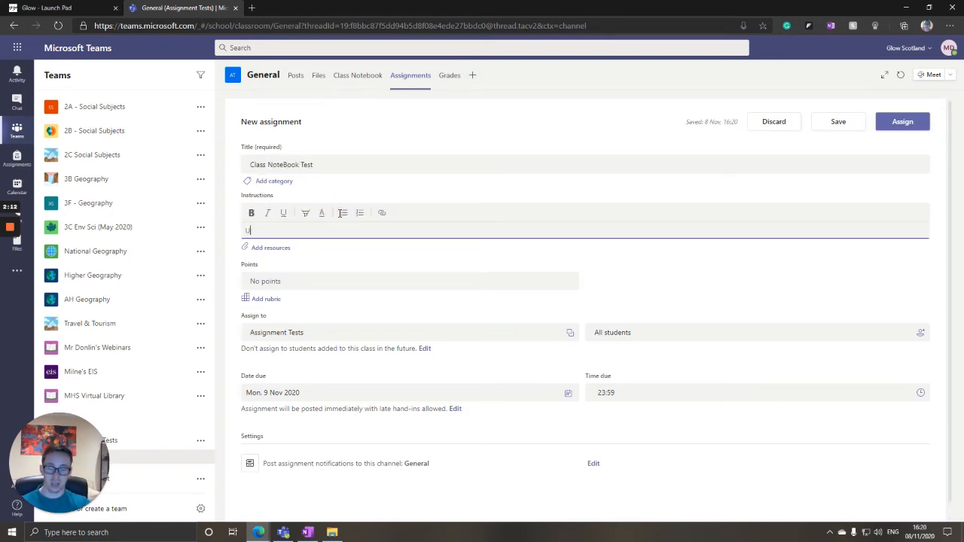
text(Use this space to write instructions.)
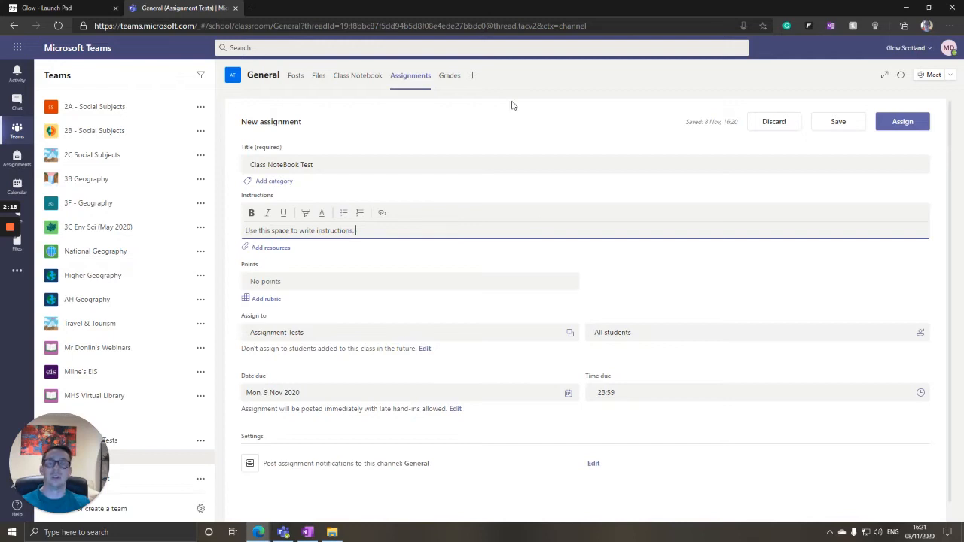
mouse_move(307, 319)
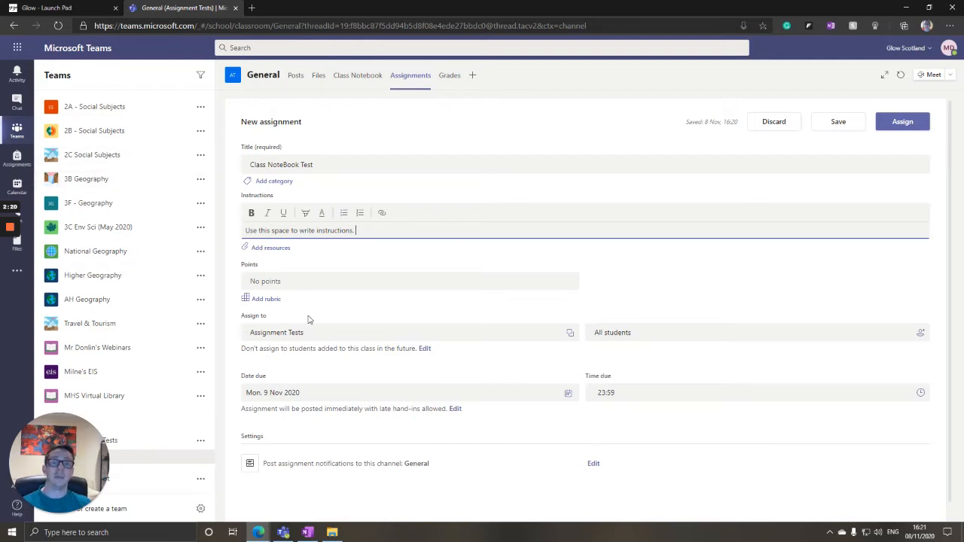
mouse_move(272, 309)
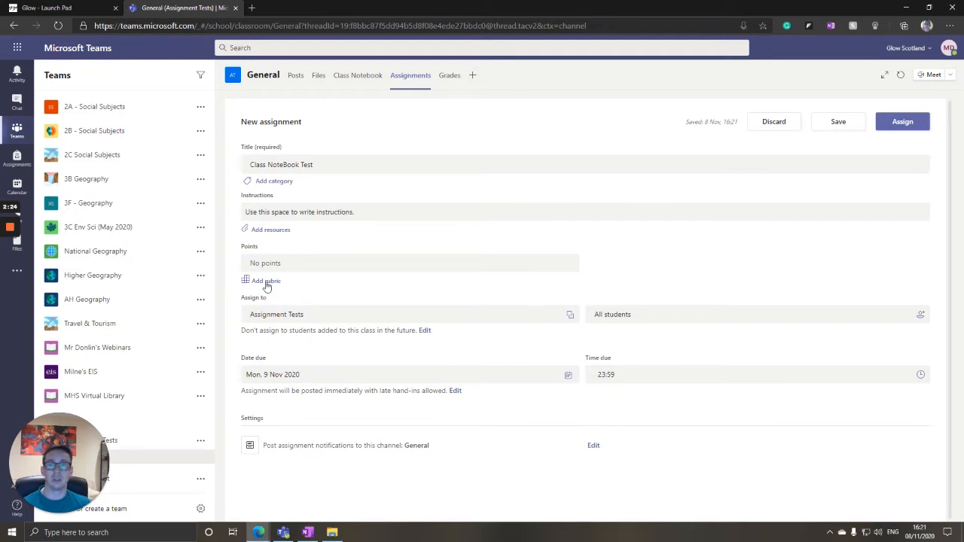
Choose the S3 Volcanic Eruption Case Study rubric and scroll through its Gold-to-Development Needed criteria.
click(266, 280)
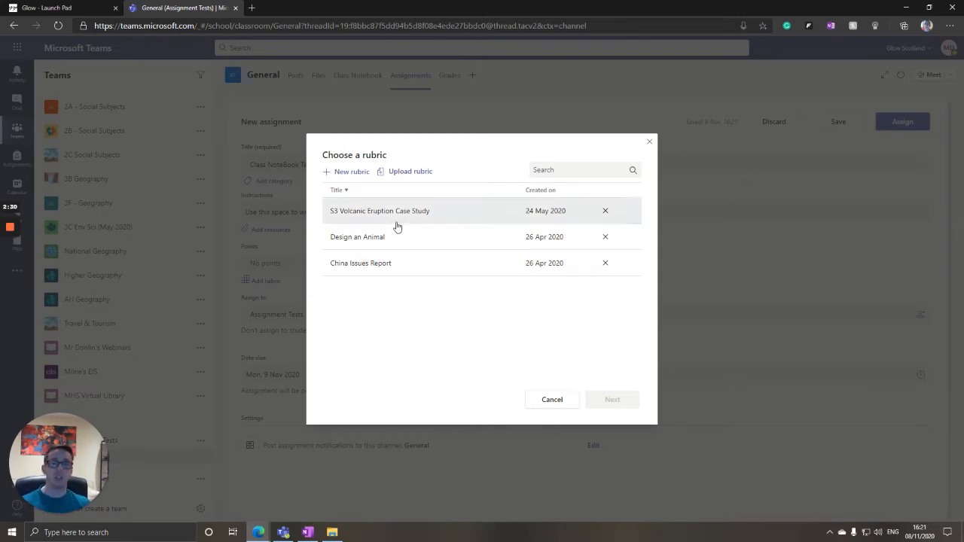
mouse_move(410, 383)
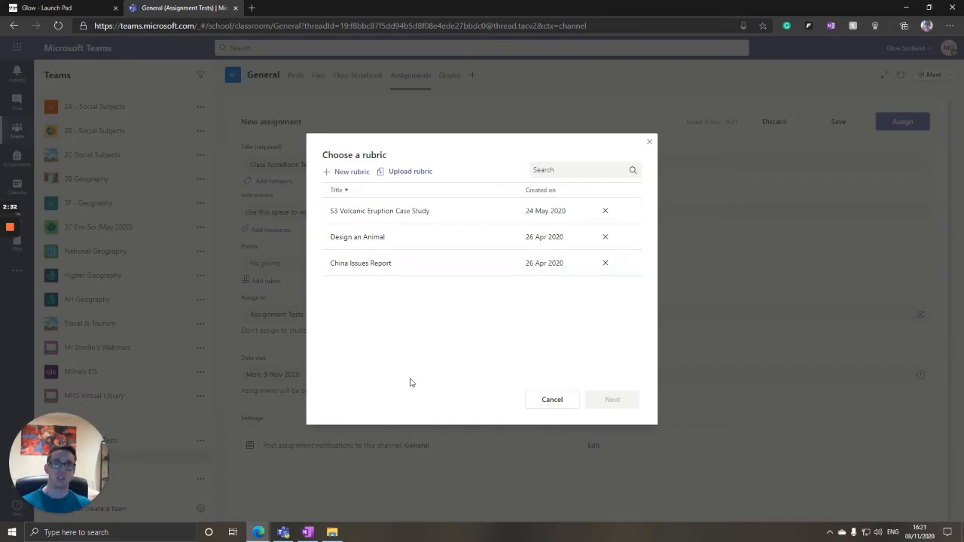
mouse_move(366, 285)
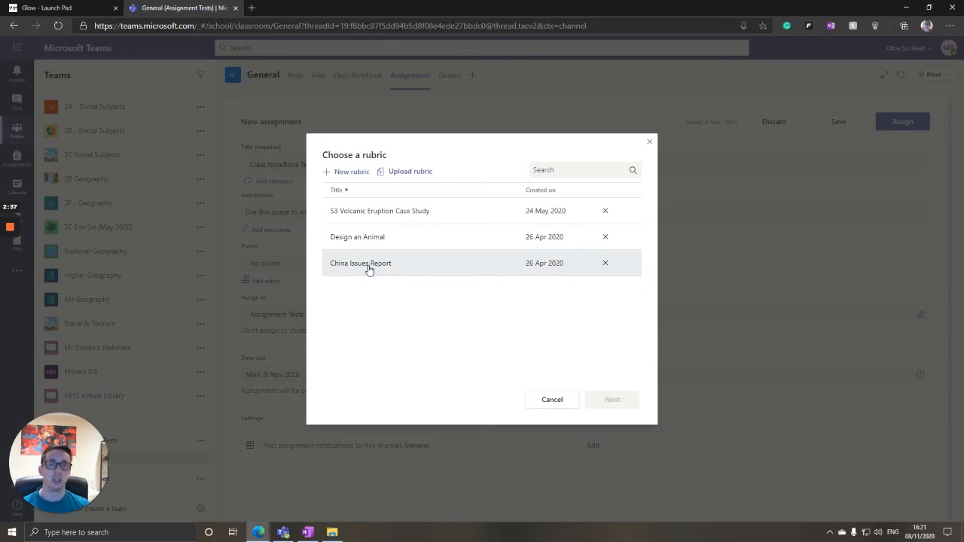
mouse_move(379, 299)
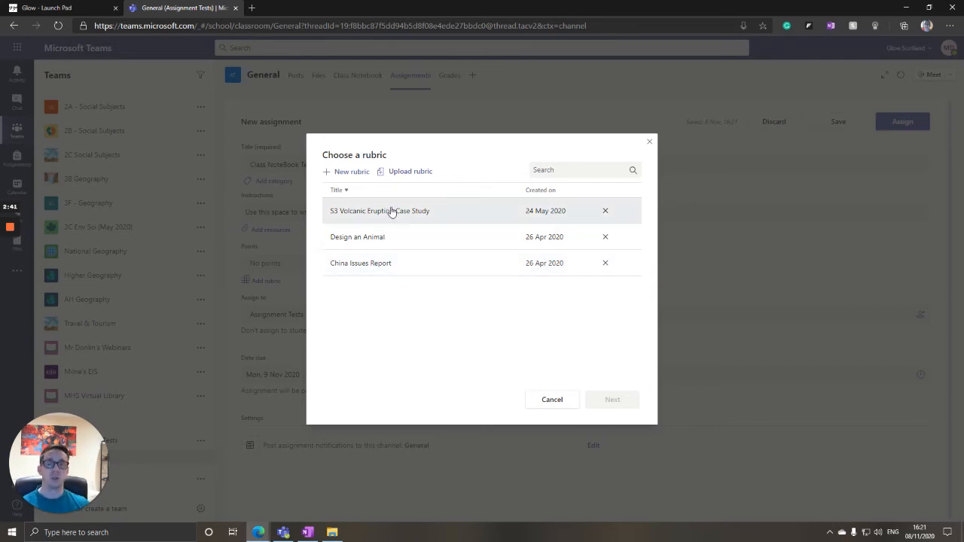
click(380, 211)
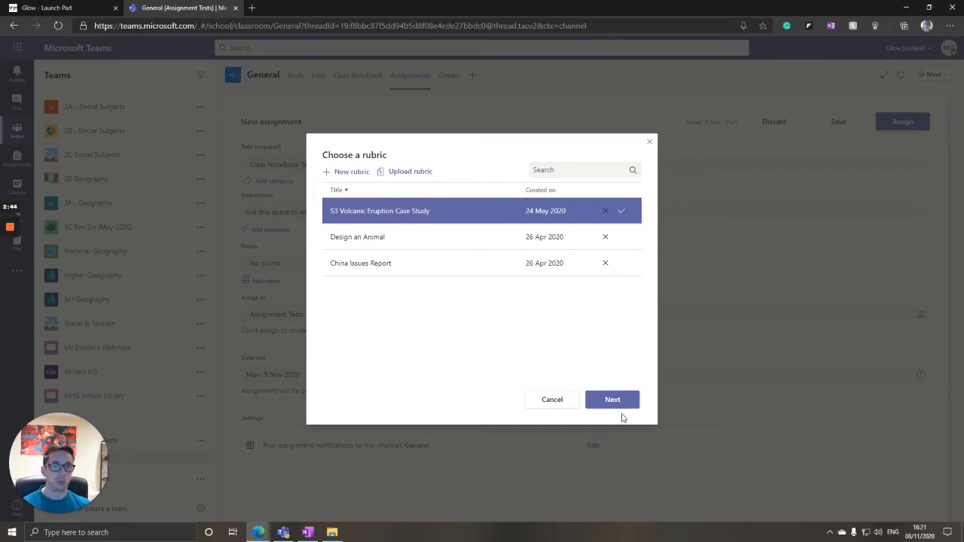
click(612, 399)
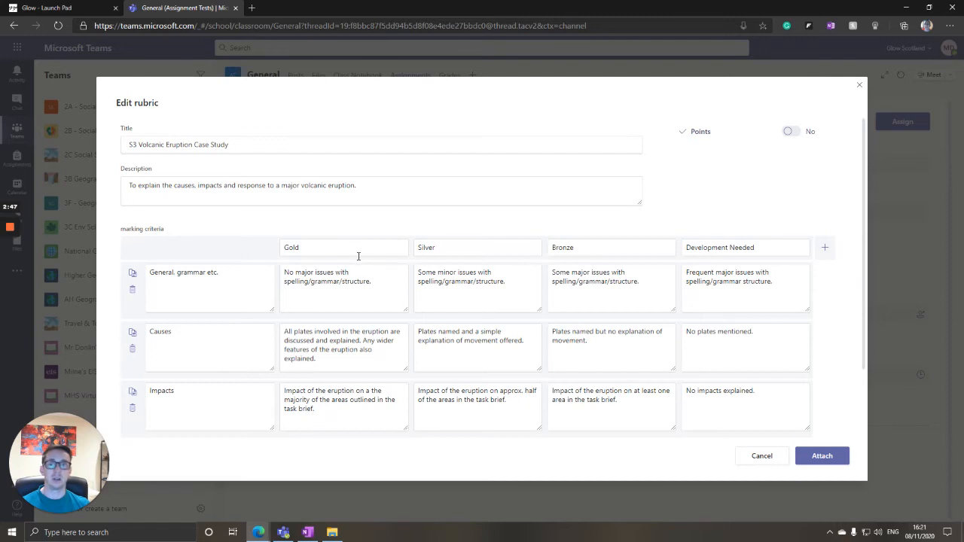
mouse_move(765, 266)
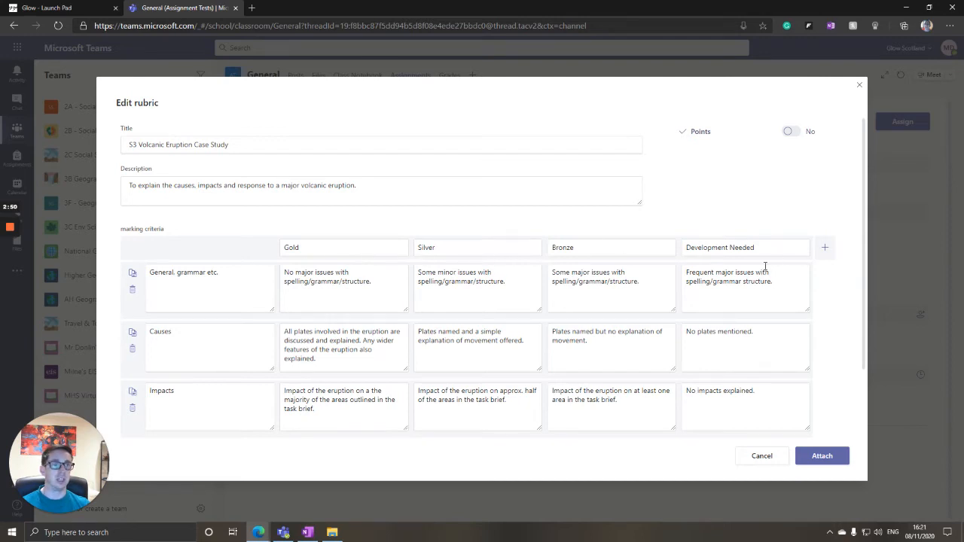
scroll(down, 3)
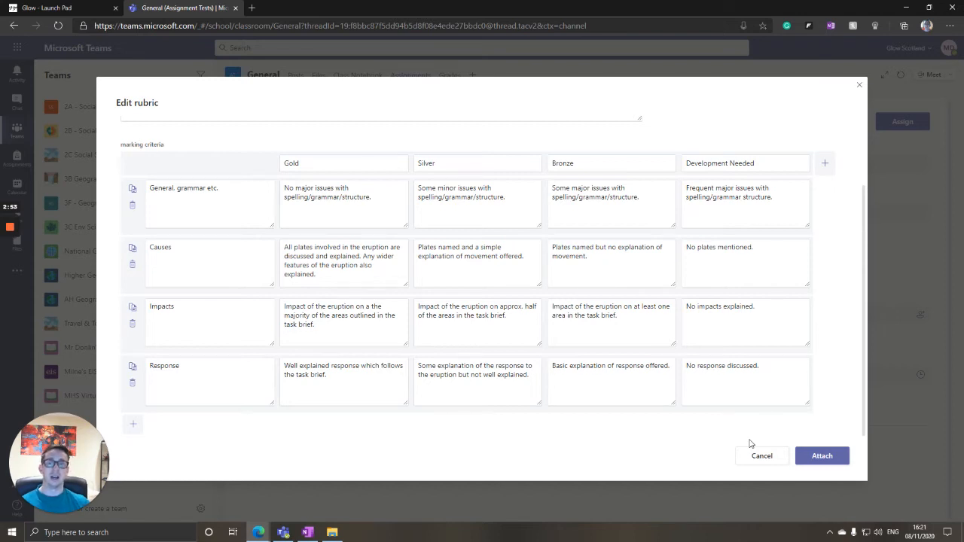
mouse_move(771, 434)
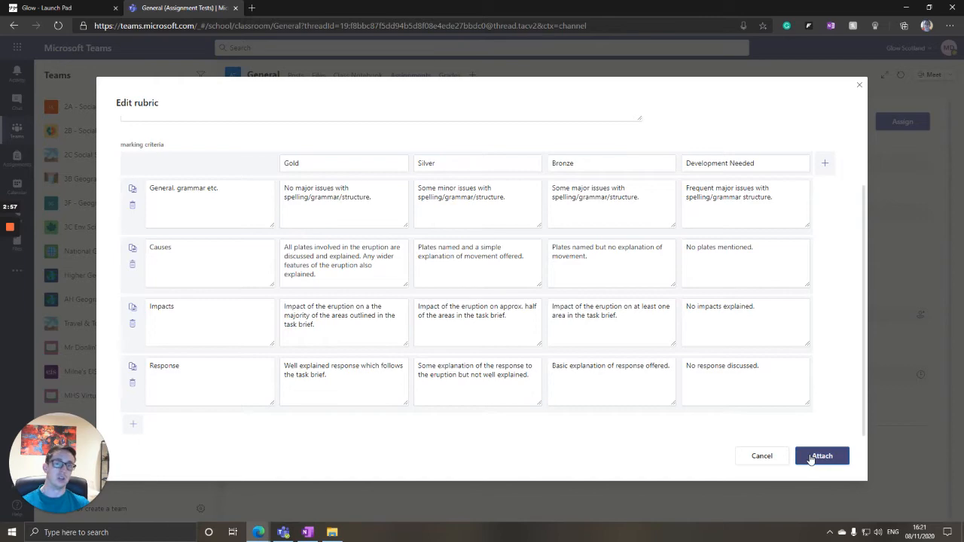
click(820, 456)
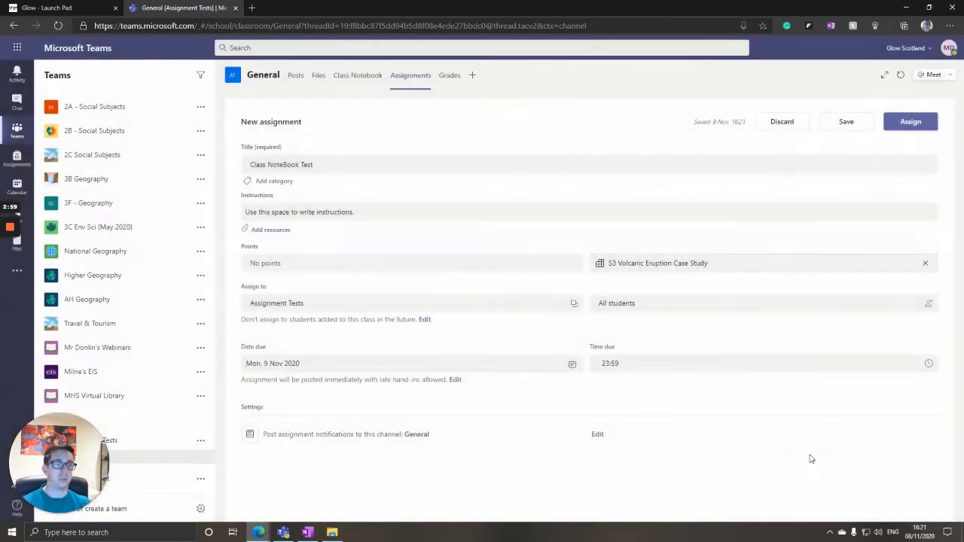
mouse_move(332, 290)
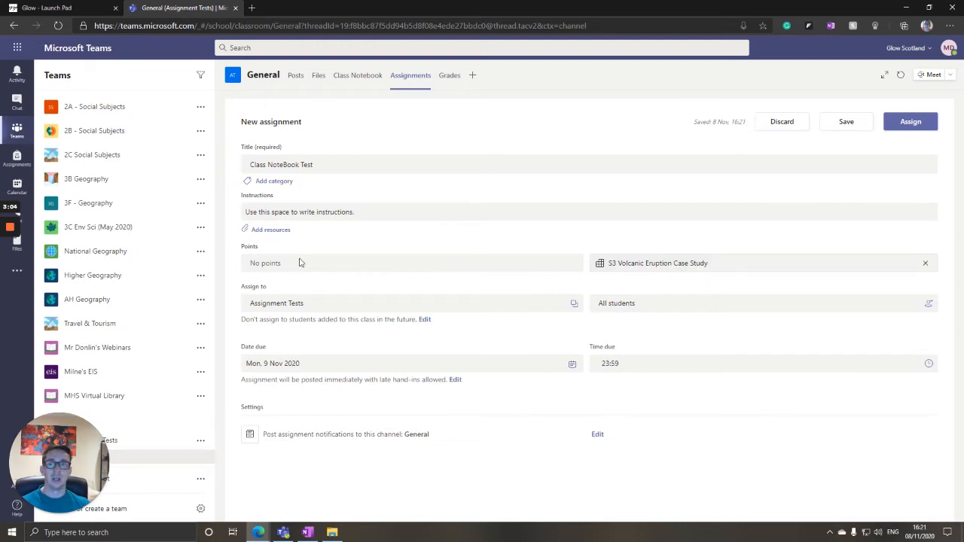
mouse_move(265, 263)
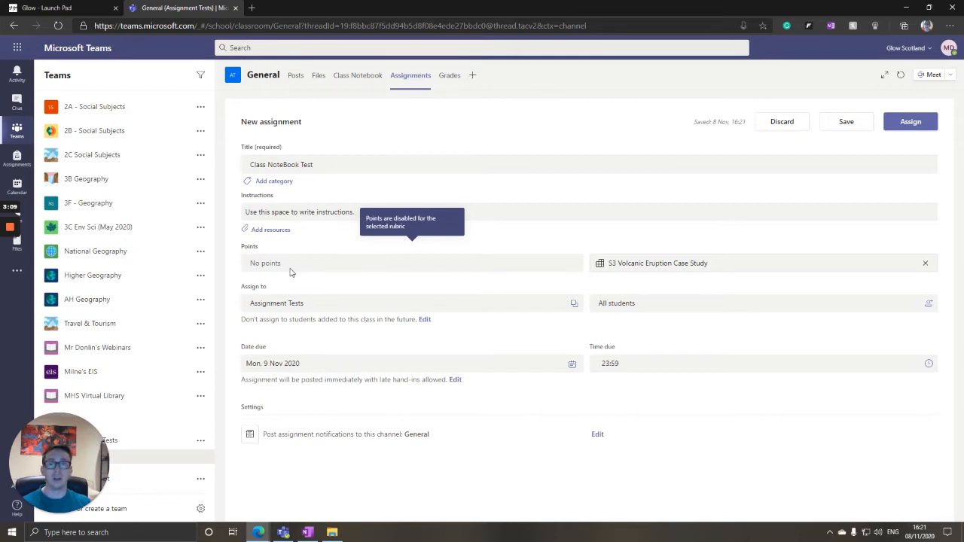
mouse_move(640, 263)
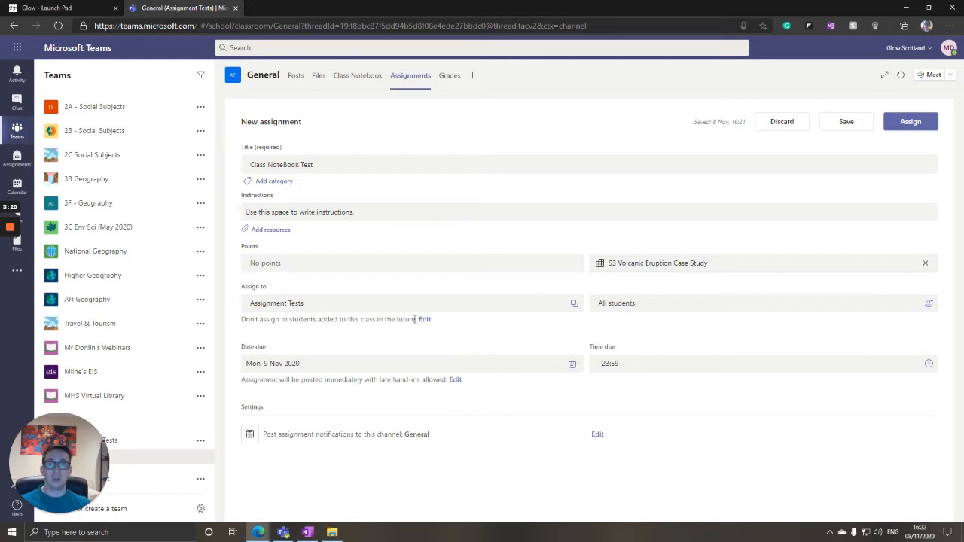
mouse_move(345, 310)
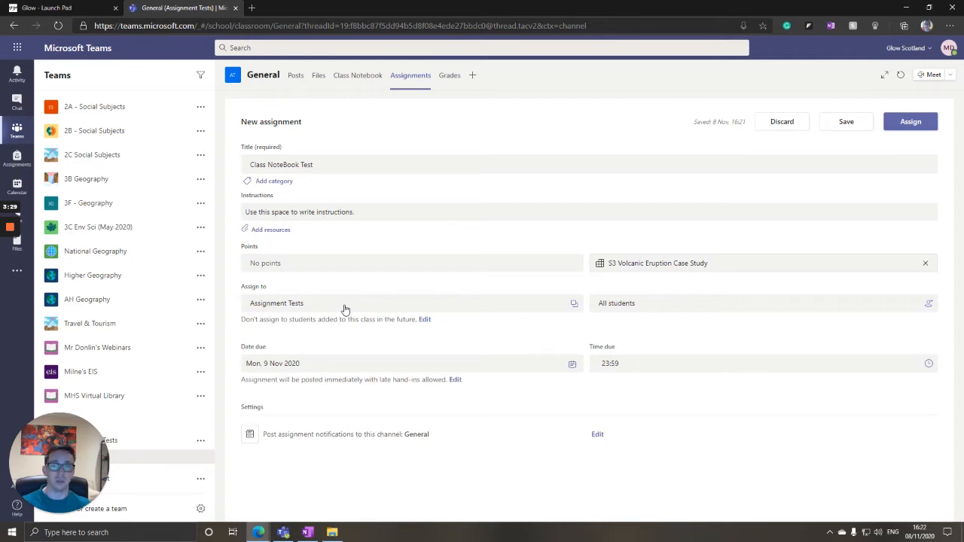
mouse_move(685, 337)
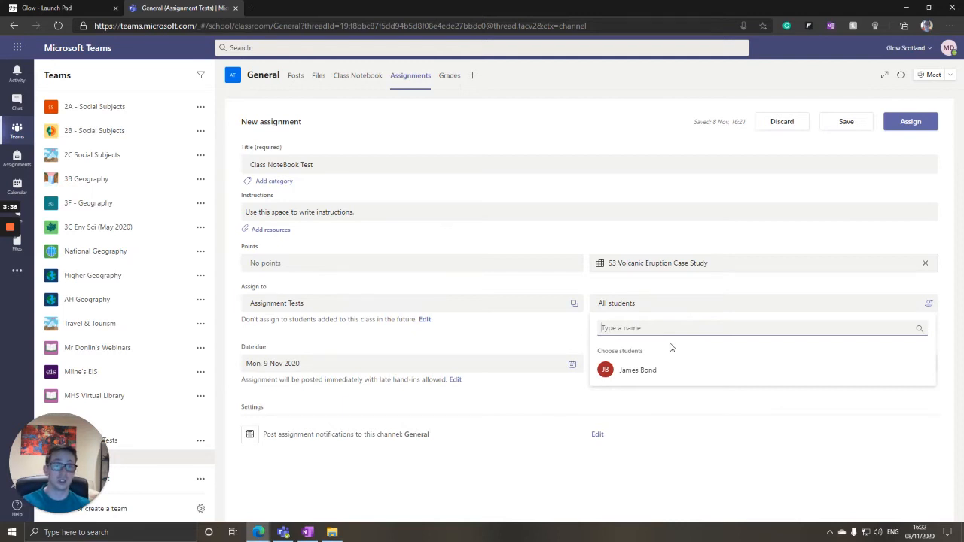
mouse_move(540, 305)
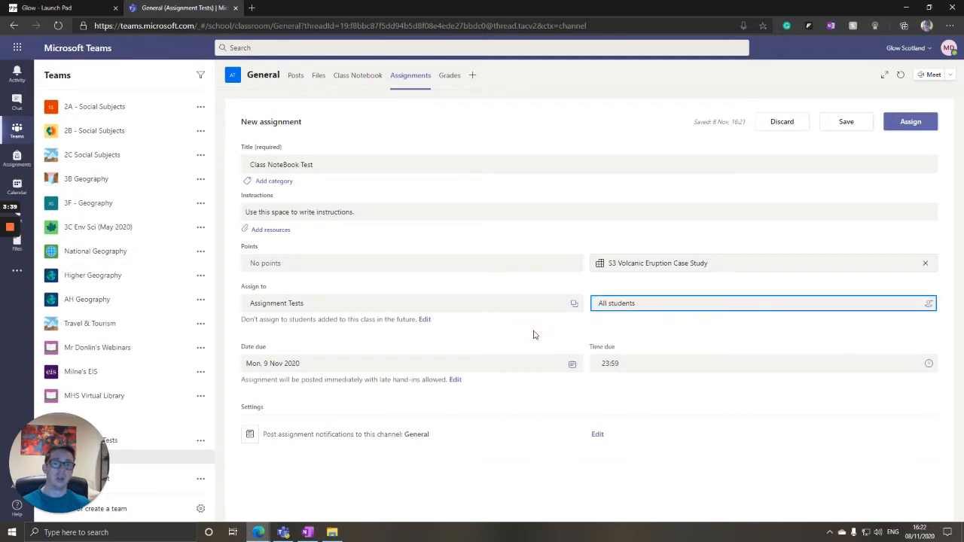
mouse_move(473, 376)
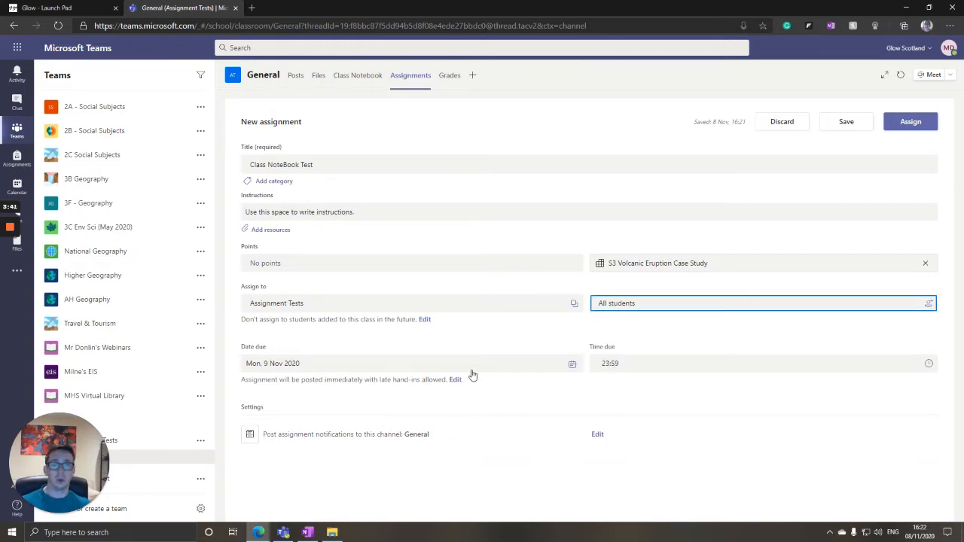
mouse_move(552, 372)
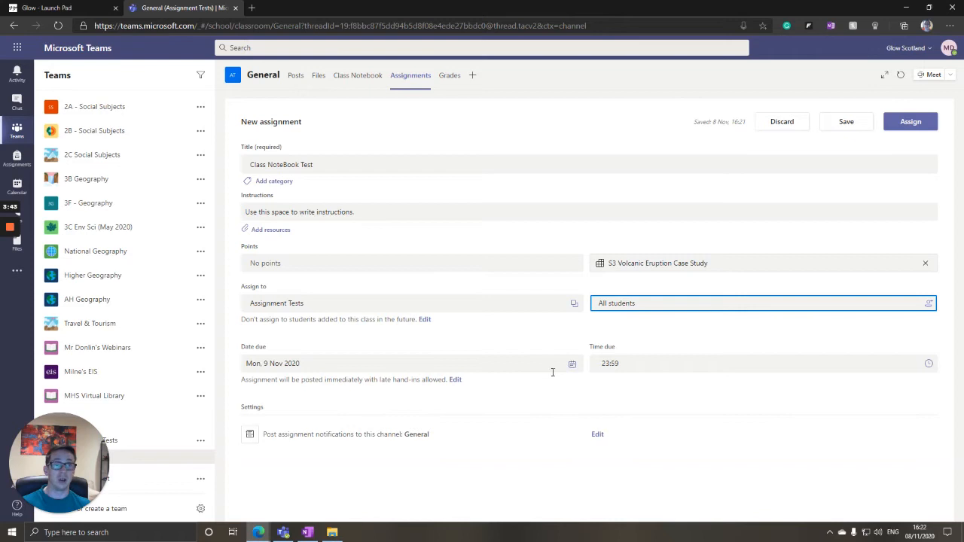
mouse_move(456, 380)
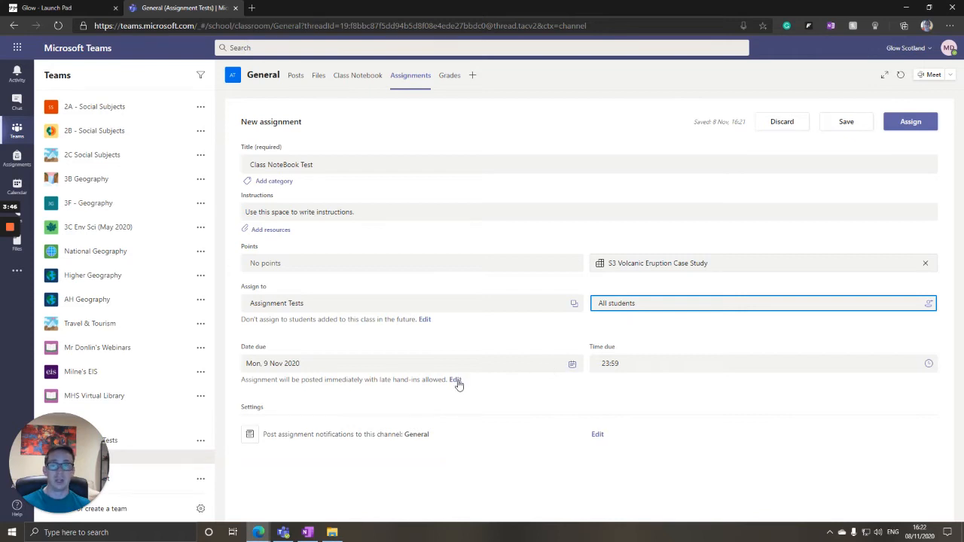
Schedule the assignment to post later, trying 04:00 then settling on 09:00.
click(455, 380)
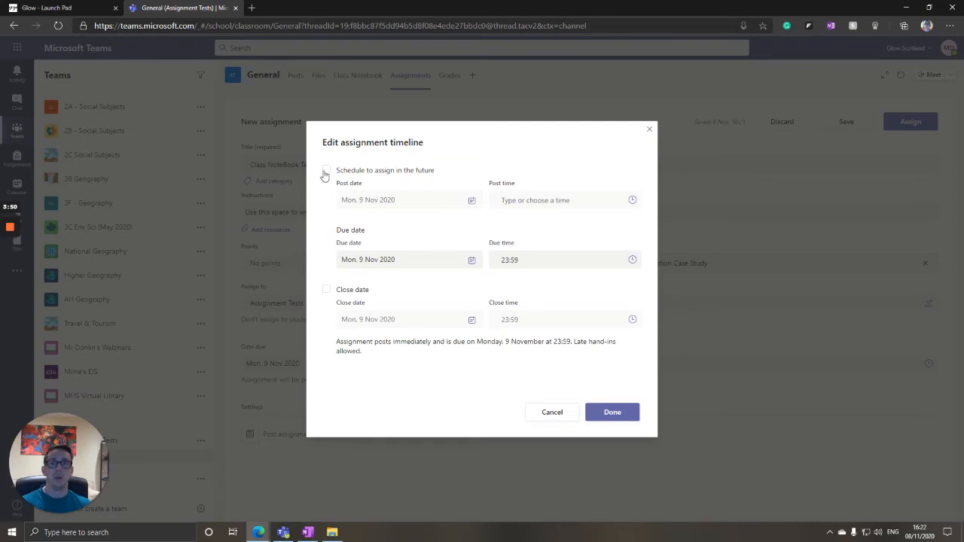
click(326, 169)
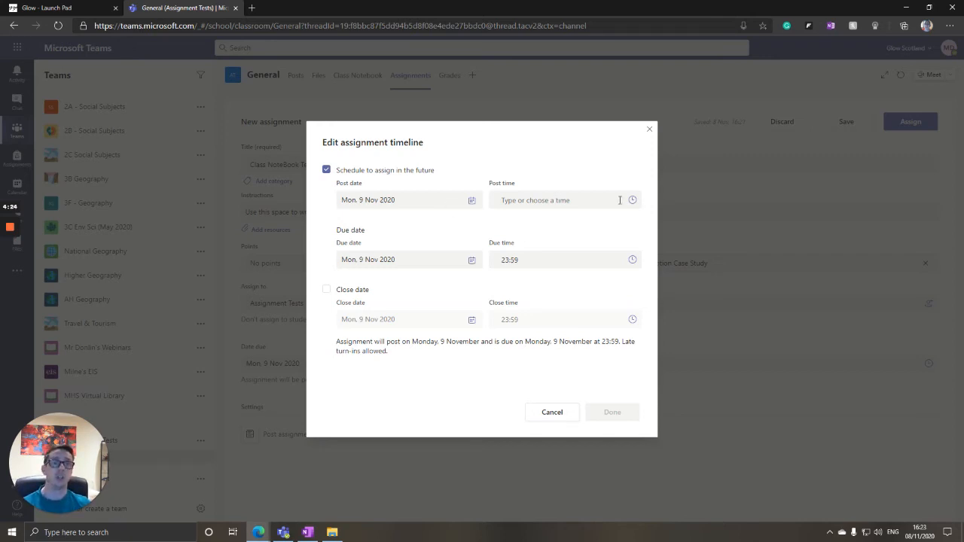
click(561, 200)
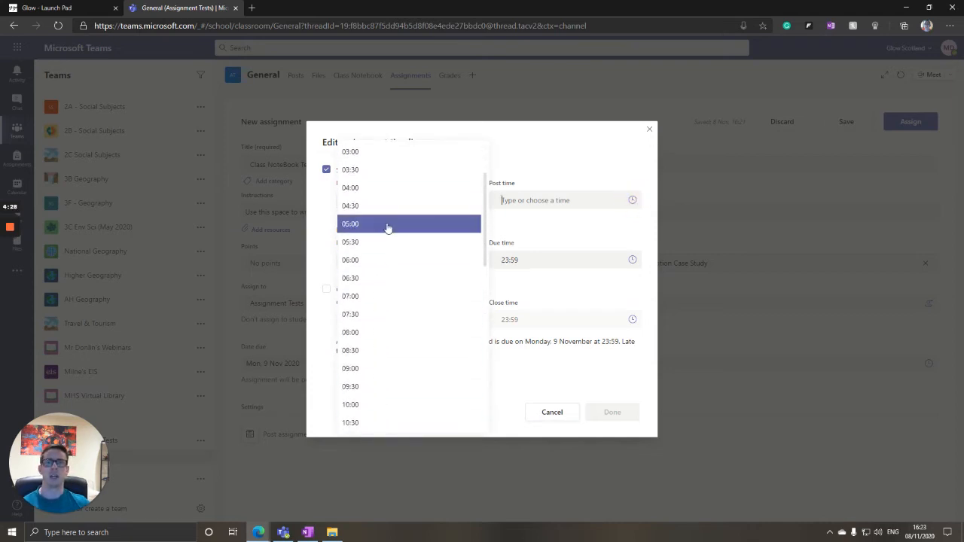
click(350, 188)
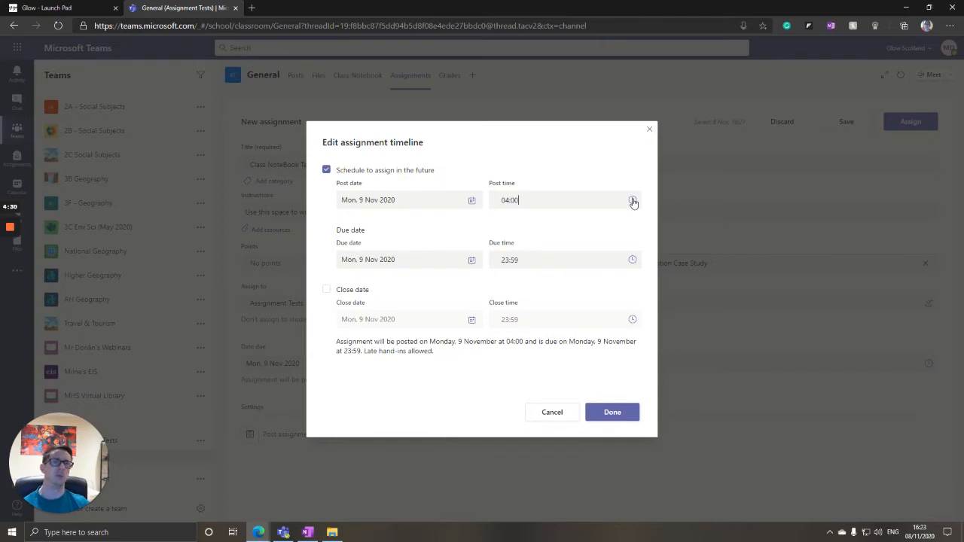
click(633, 199)
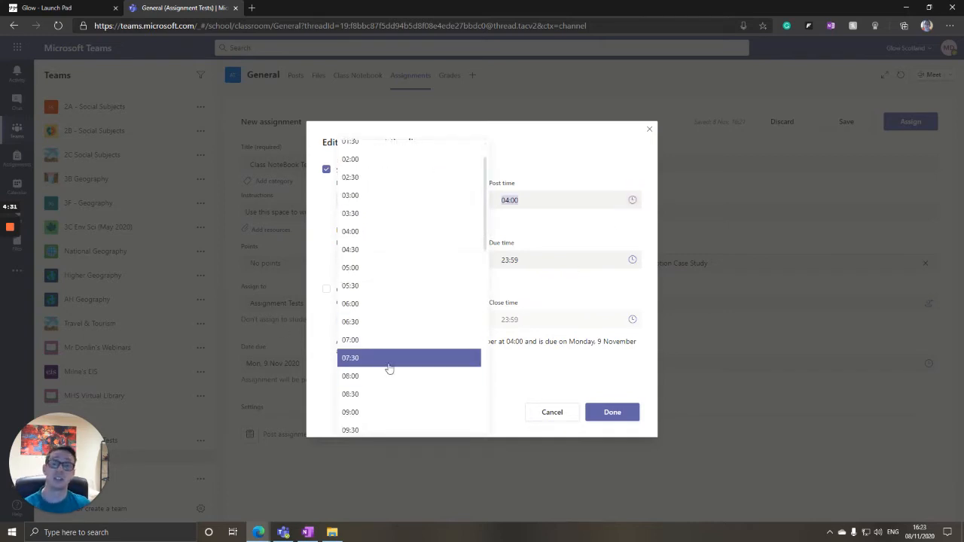
click(350, 411)
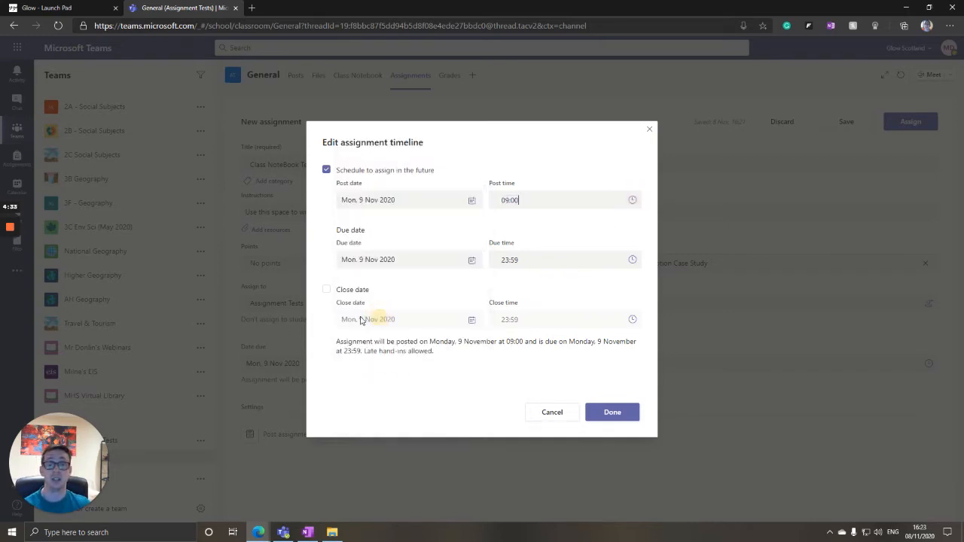
click(471, 260)
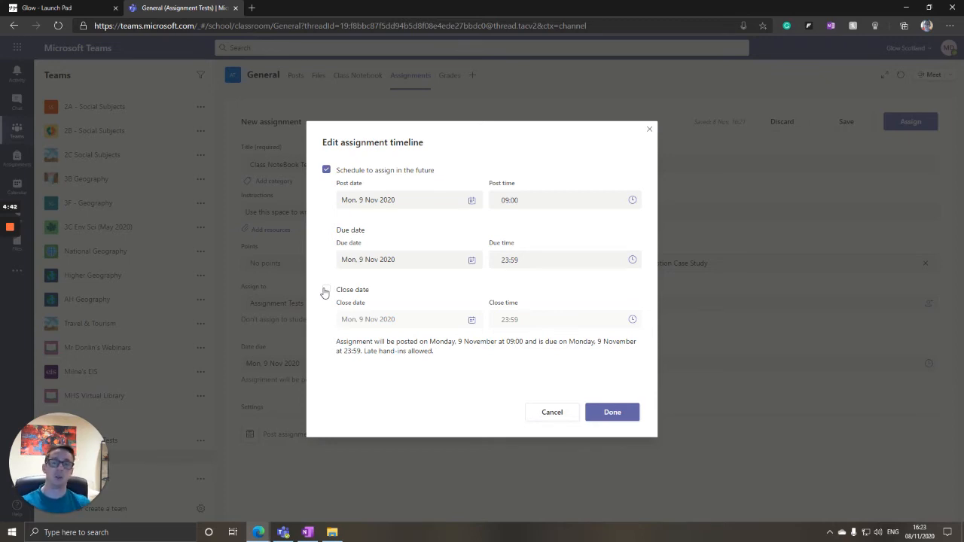
Add a close date and cancel scheduling so it posts immediately, due 9 Nov 23:59.
click(326, 290)
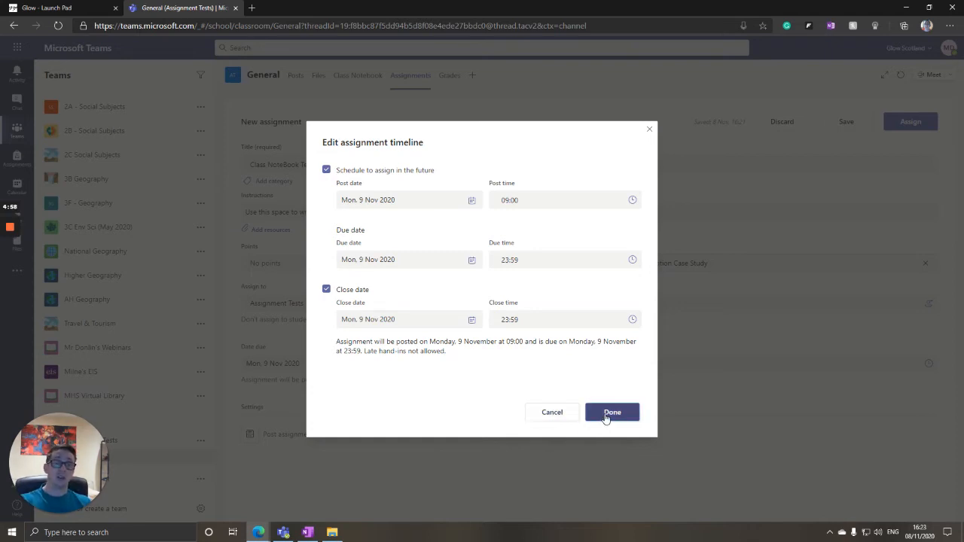
click(611, 412)
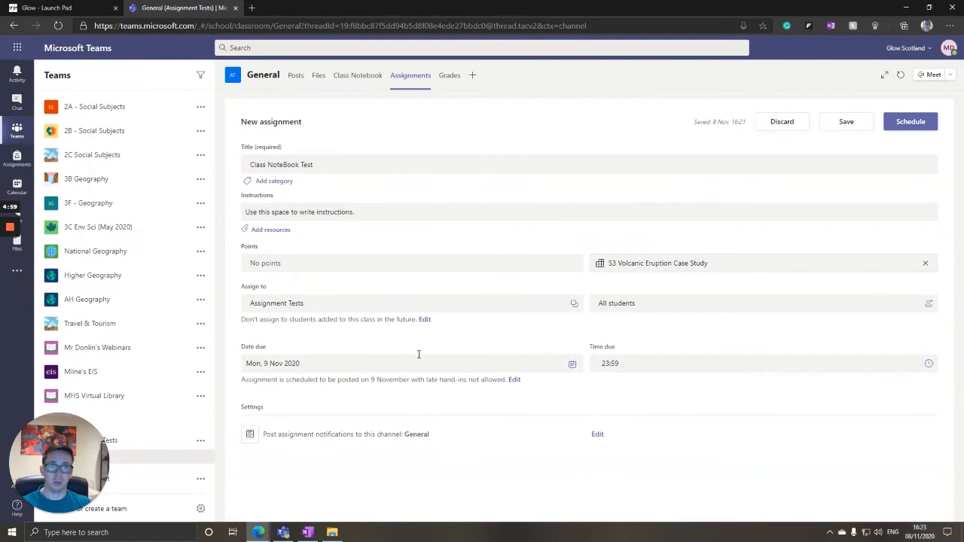
mouse_move(530, 389)
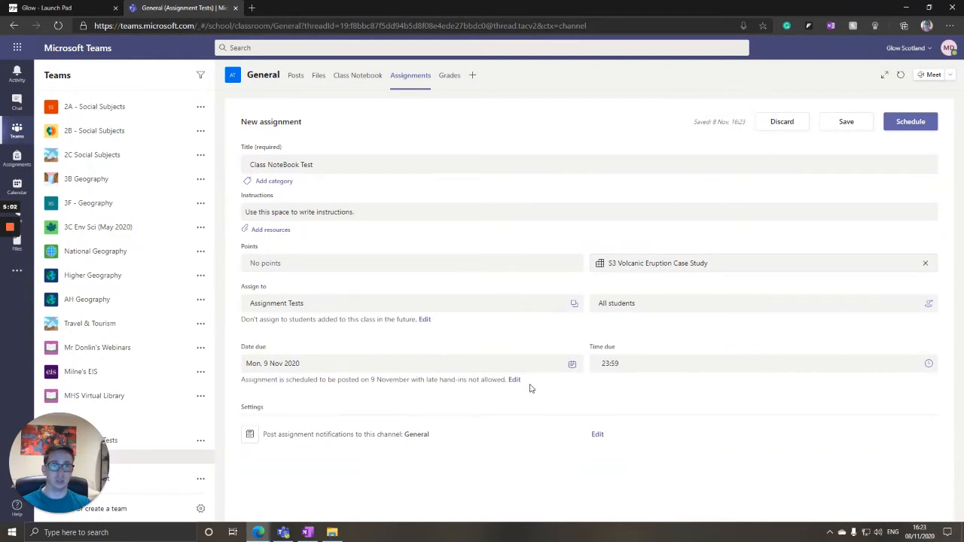
click(515, 379)
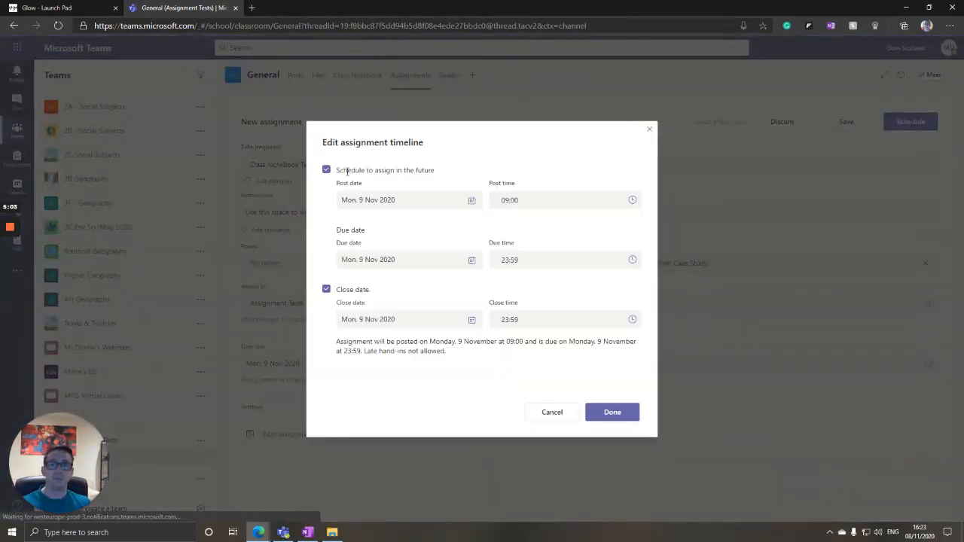
click(326, 170)
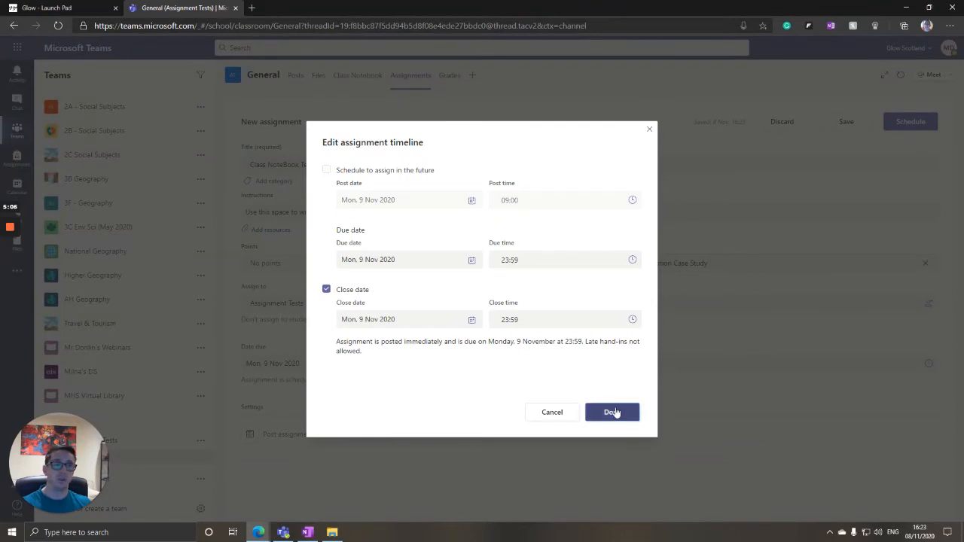
click(611, 411)
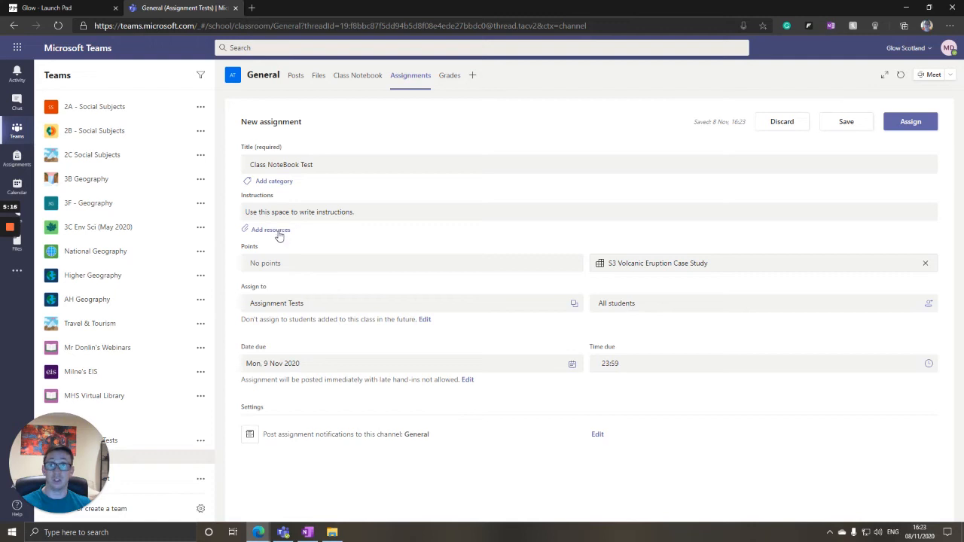
Attach the Test Assessment notebook page, copied into each student's Class Notes section.
click(270, 230)
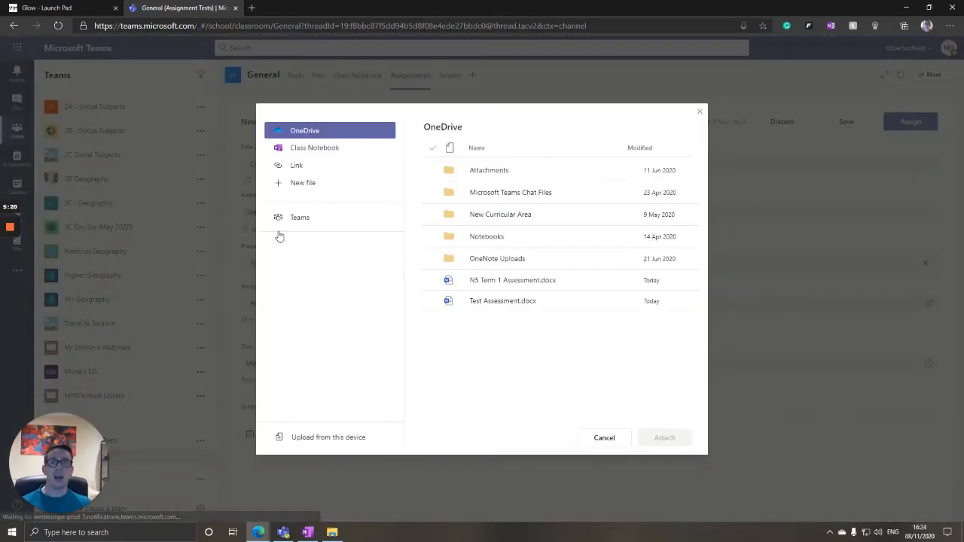
mouse_move(433, 360)
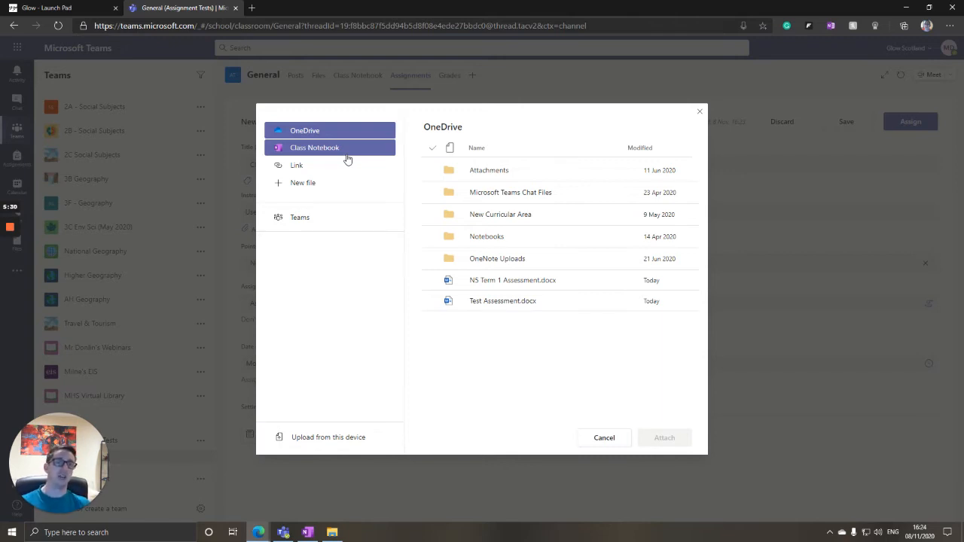
click(314, 146)
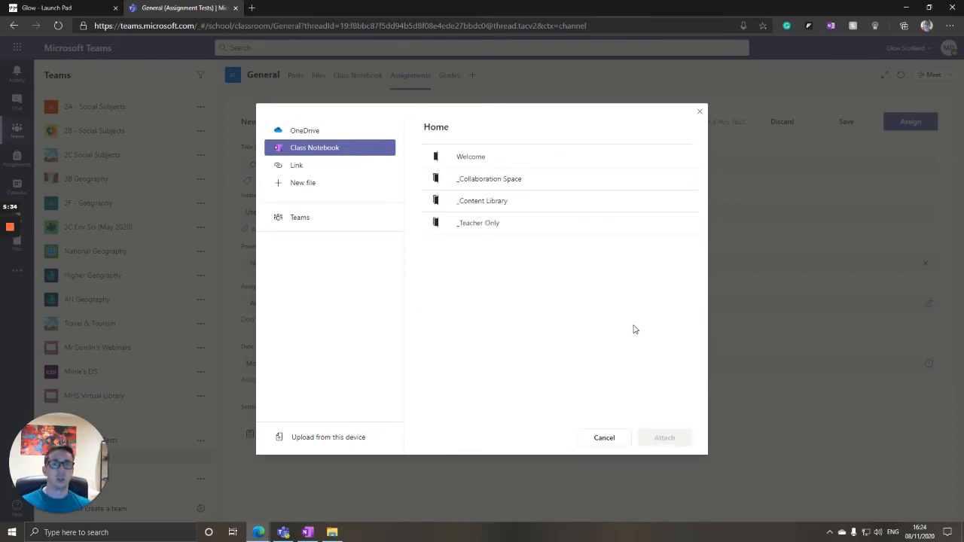
click(482, 200)
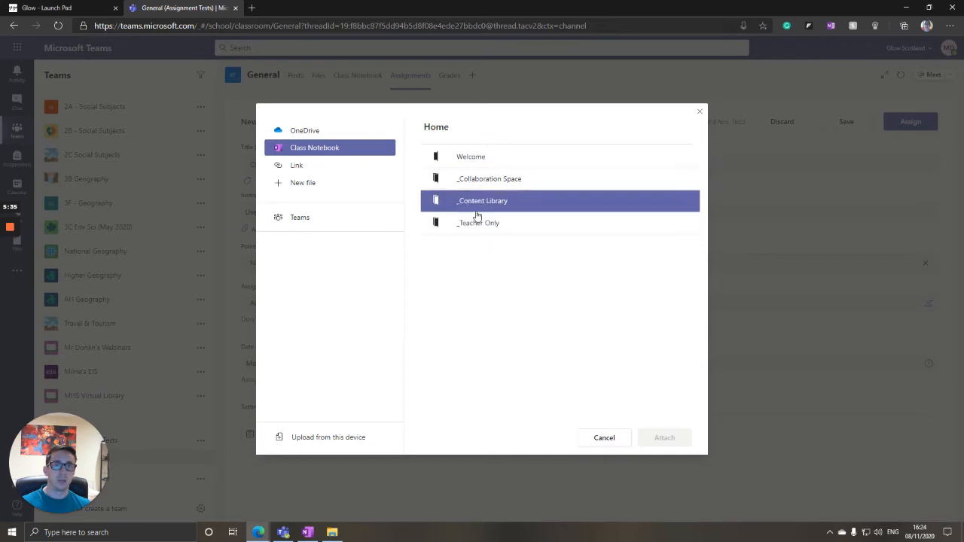
click(477, 222)
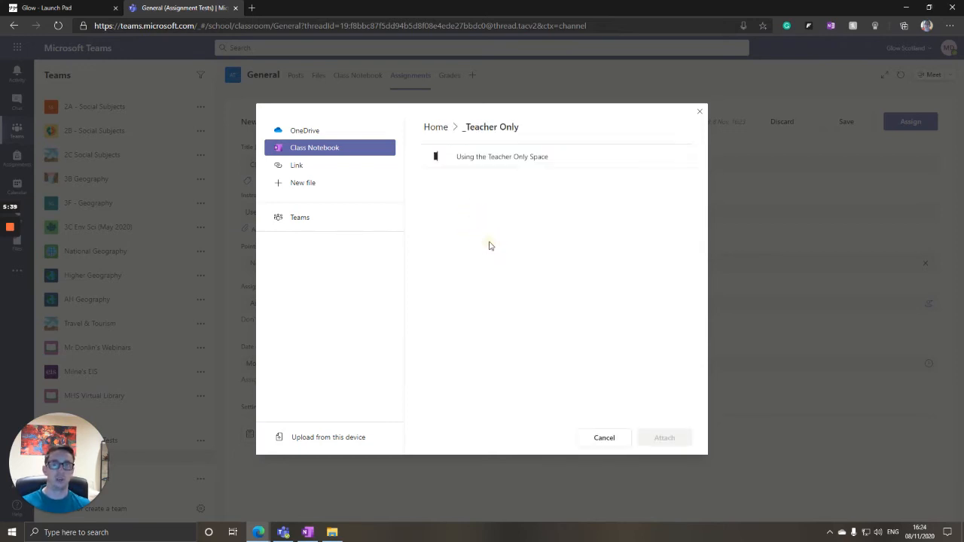
click(502, 156)
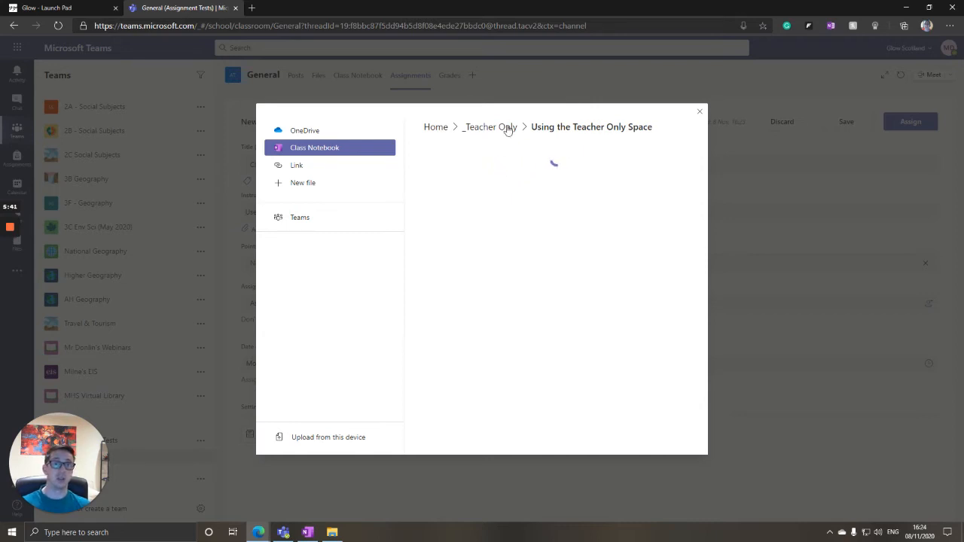
click(480, 179)
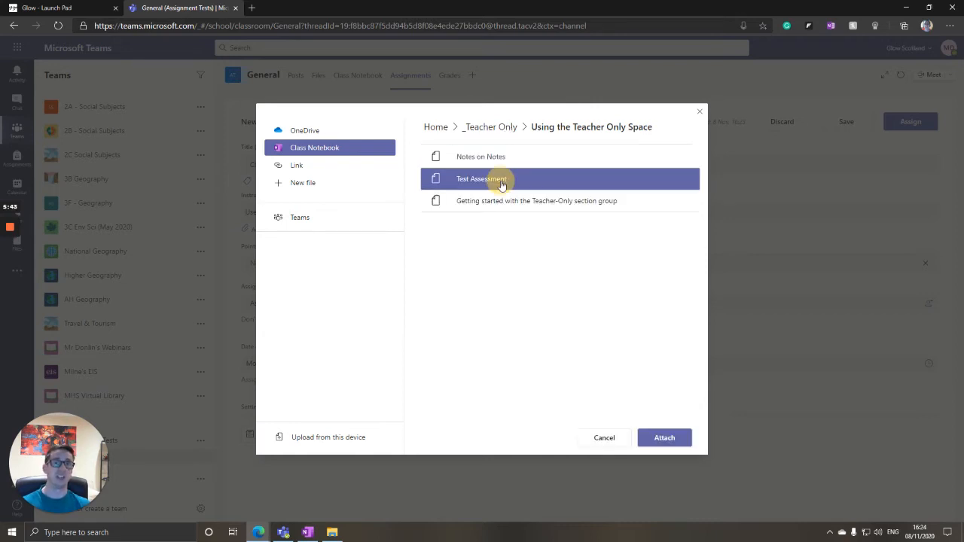
click(480, 179)
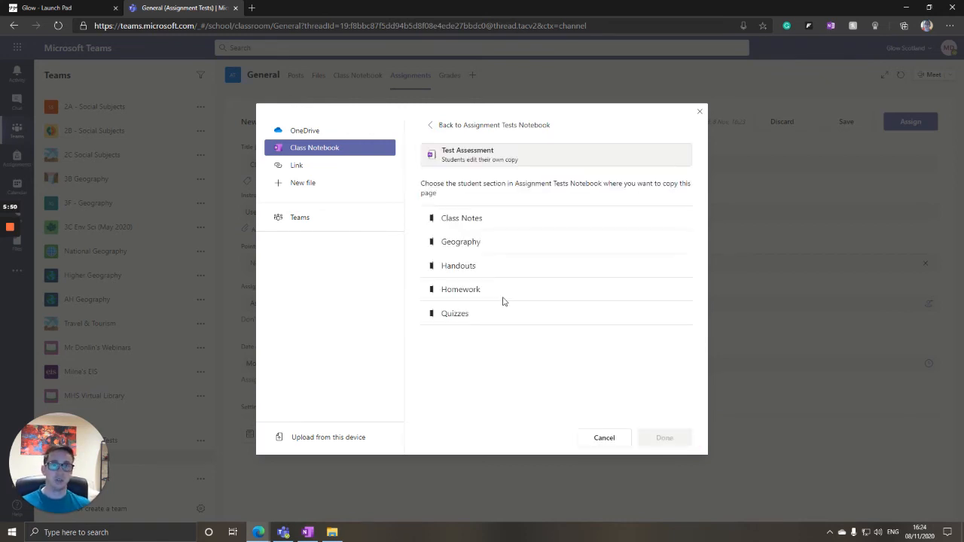
click(460, 289)
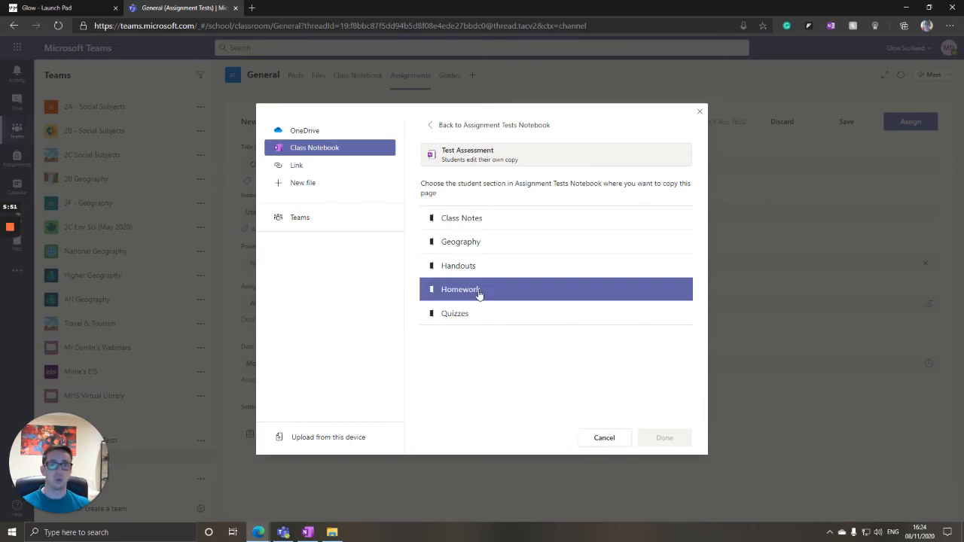
click(462, 218)
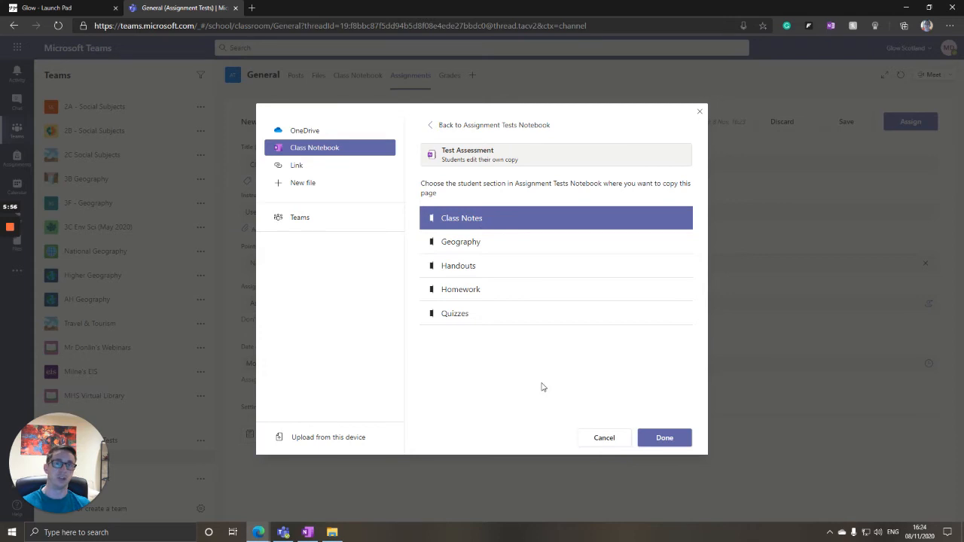
click(664, 437)
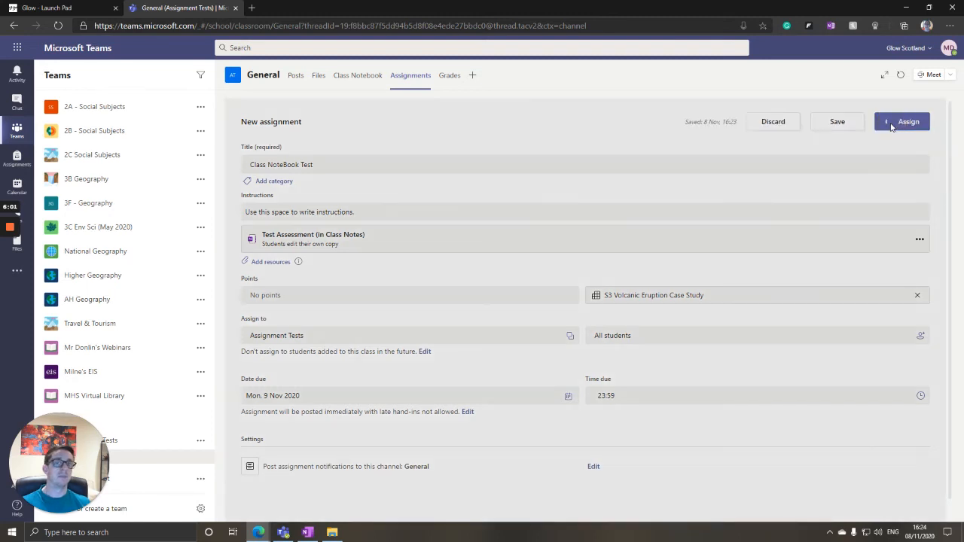
Assign Class NoteBook Test, check its card in General channel posts, then switch windows.
click(909, 122)
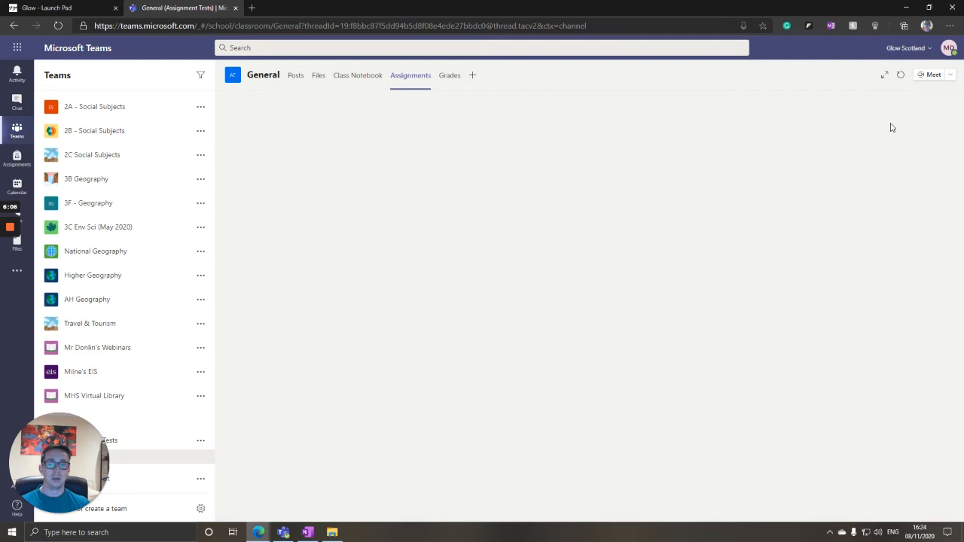
mouse_move(358, 74)
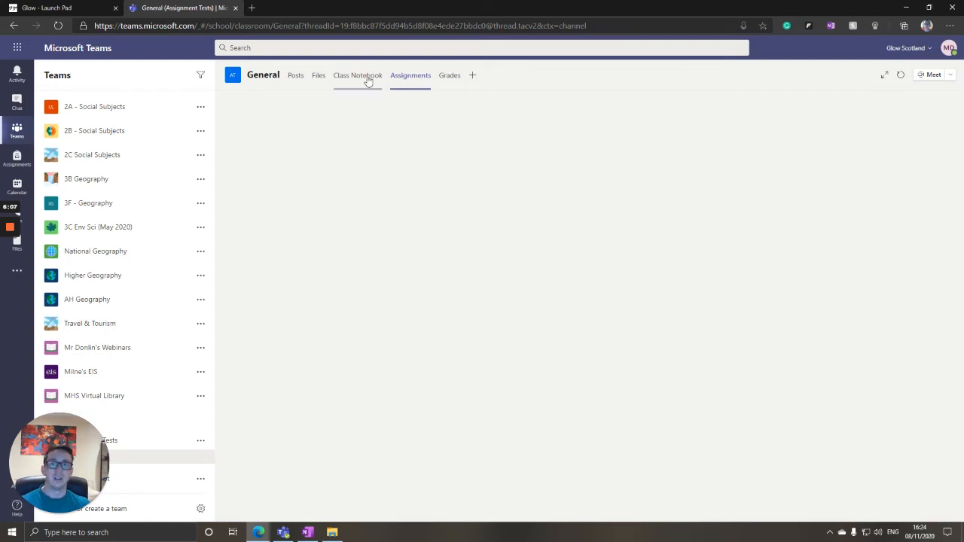
click(296, 74)
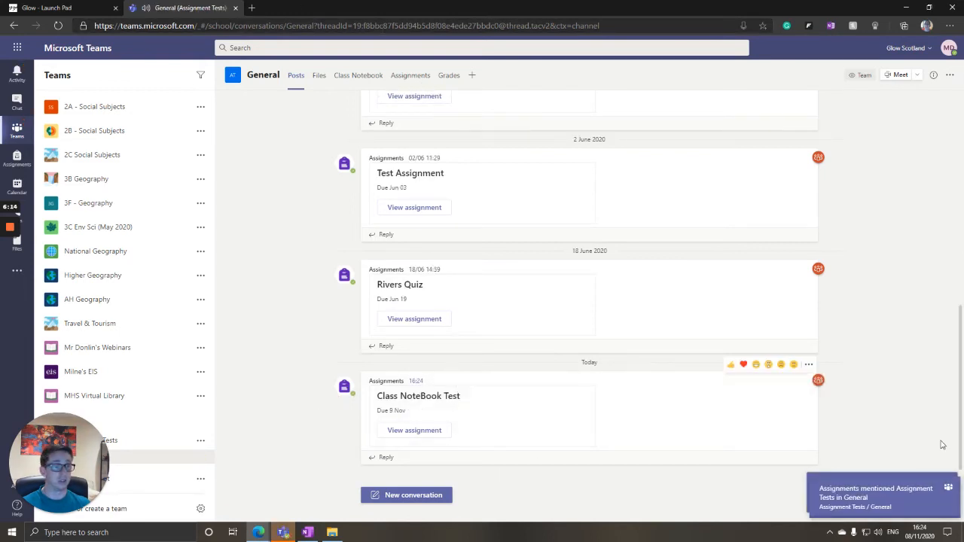
mouse_move(888, 467)
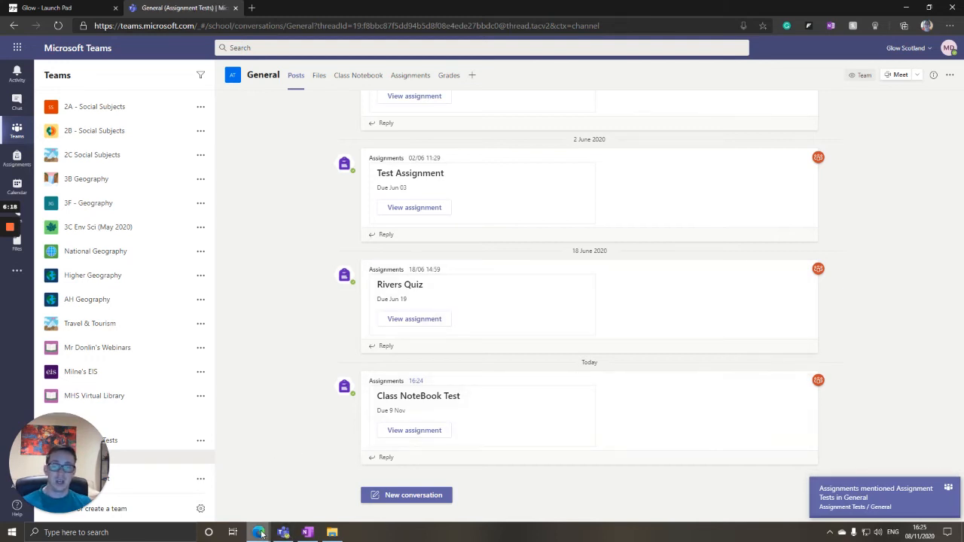
mouse_move(259, 533)
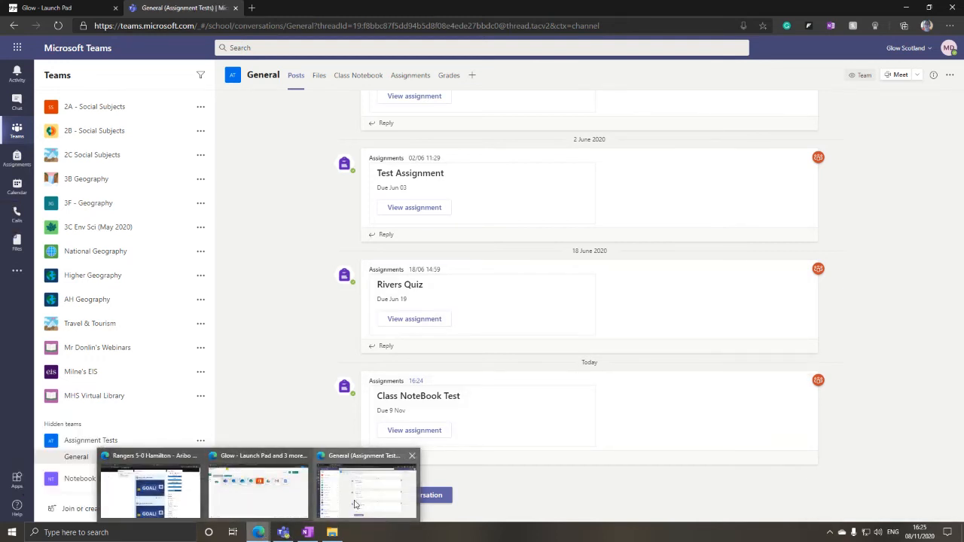
click(258, 490)
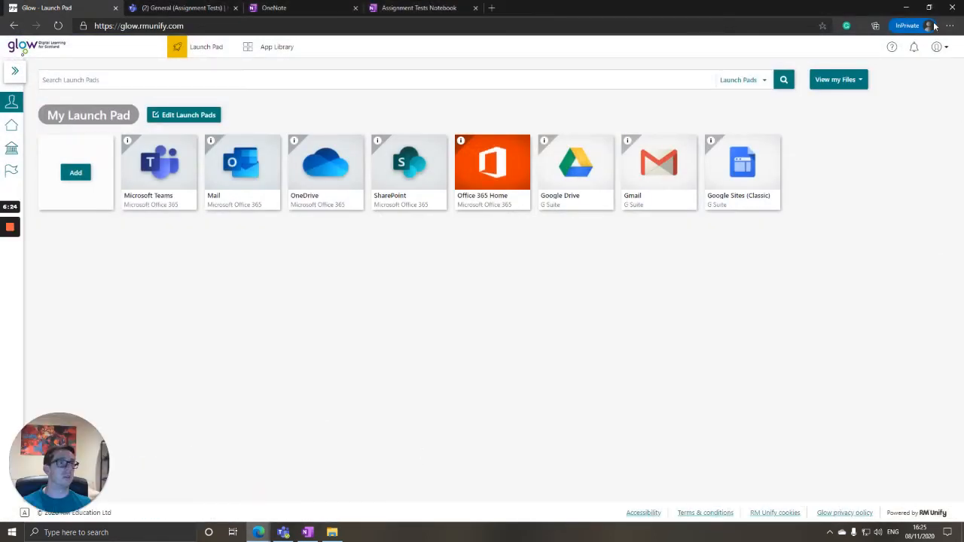
As the student, open the assignment in Teams and view its S3 Volcanic Eruption rubric.
click(937, 47)
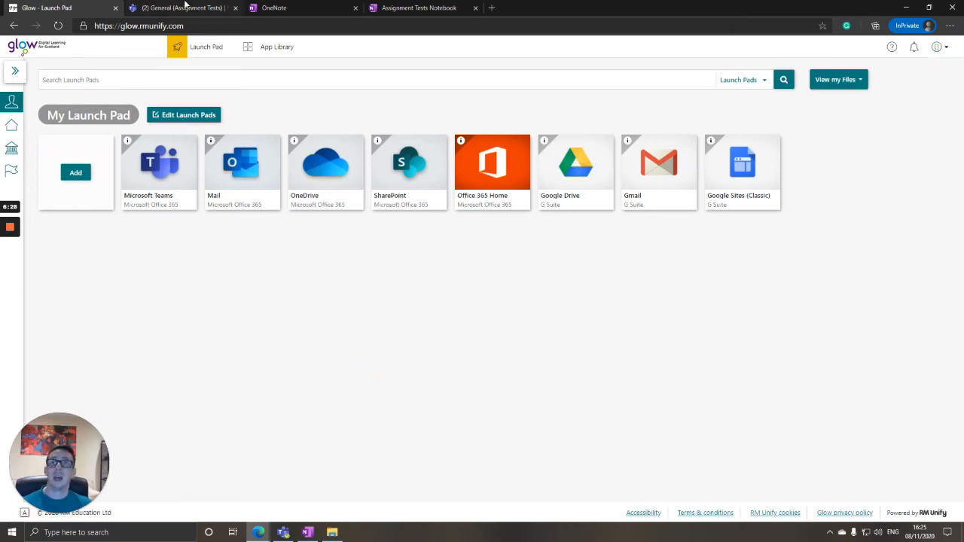
click(181, 7)
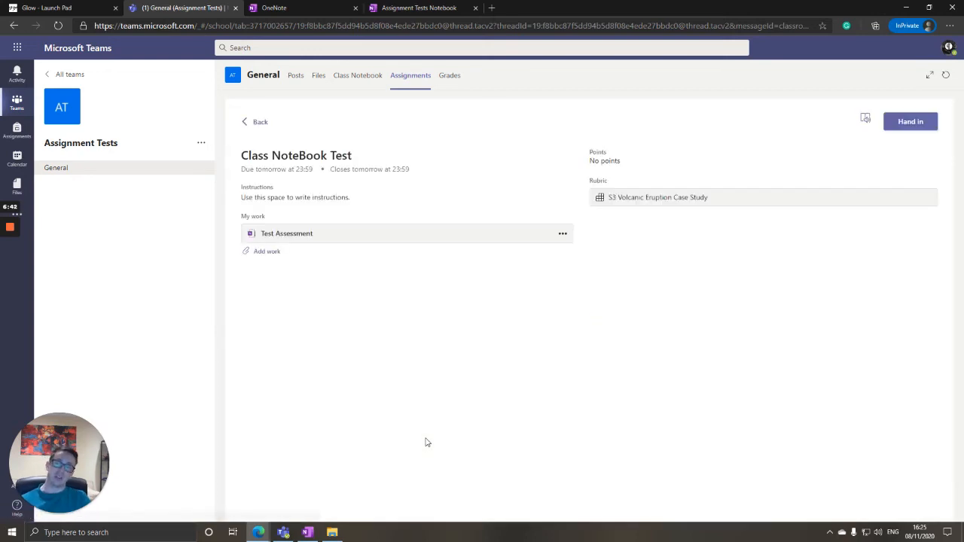
mouse_move(726, 356)
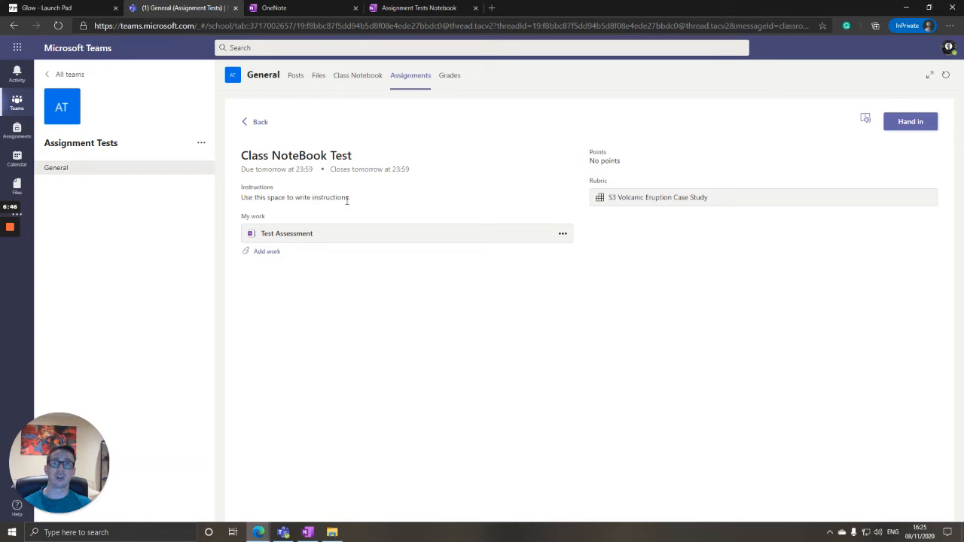
click(657, 197)
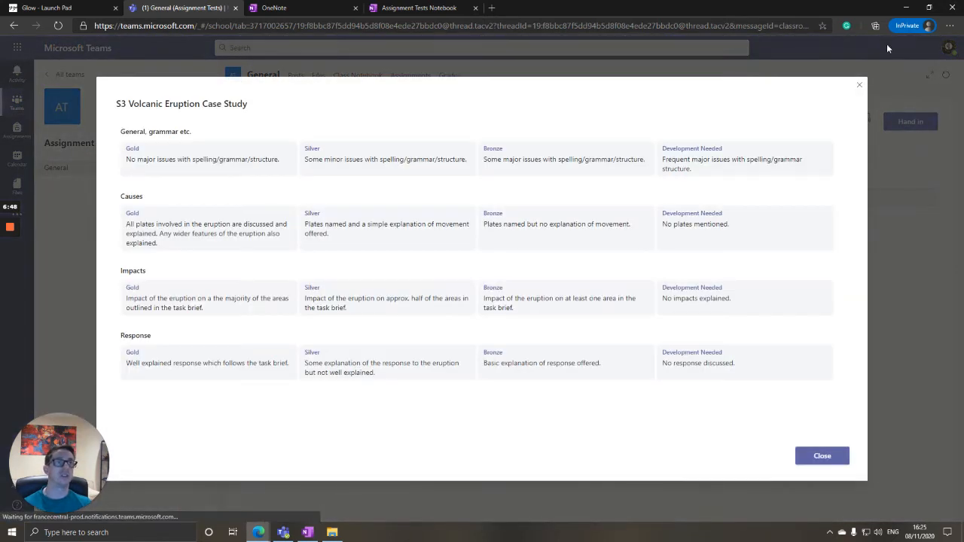
mouse_move(859, 85)
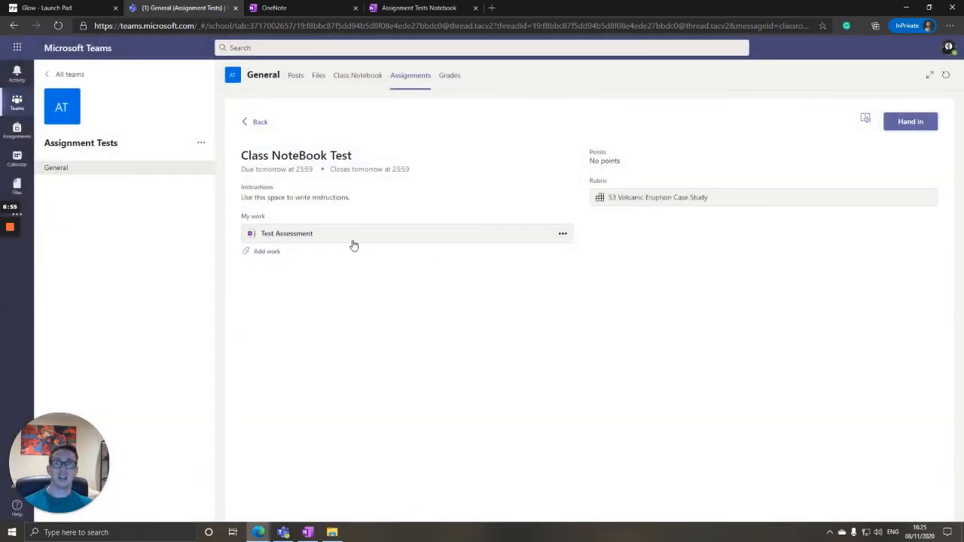
Answer Canberra under Question 1 and 34 under Question 3, then close the page.
click(287, 233)
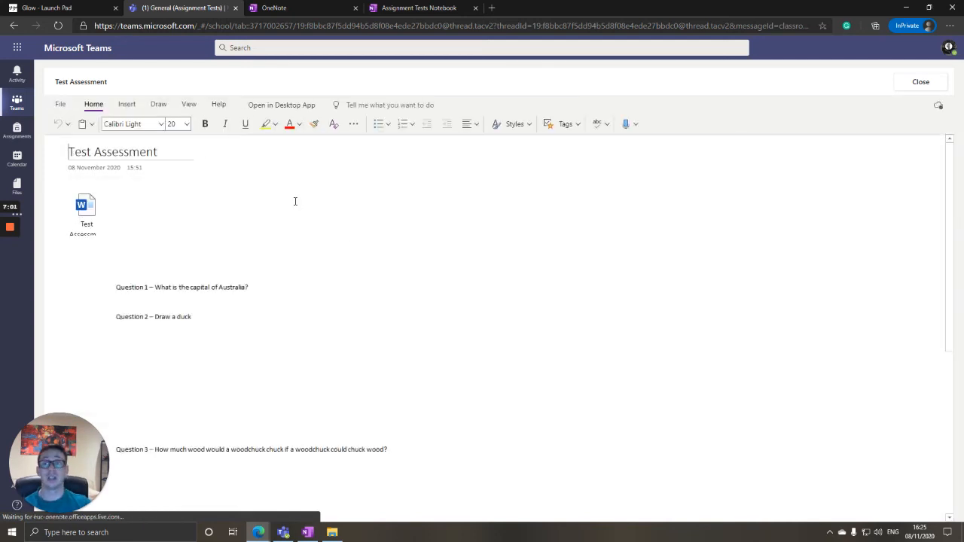
scroll(down, 3)
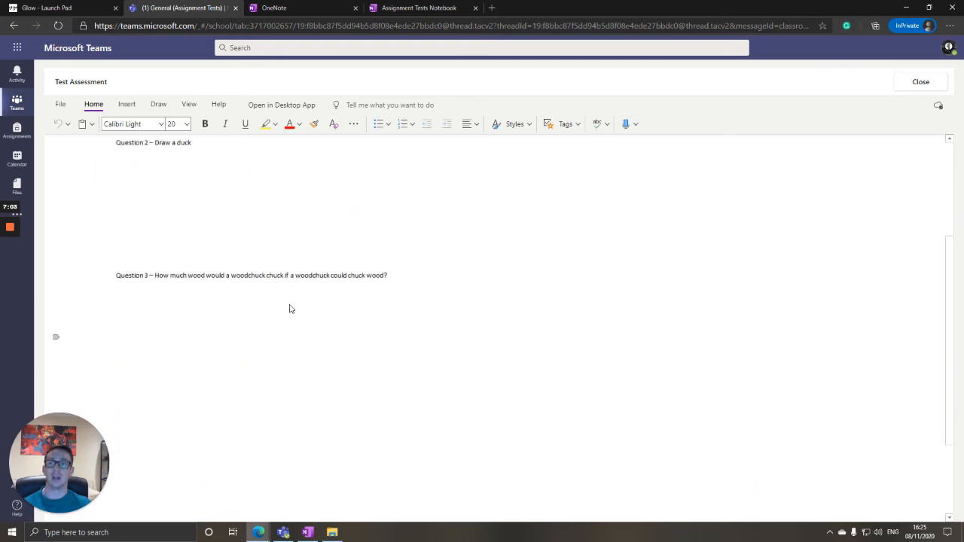
scroll(up, 3)
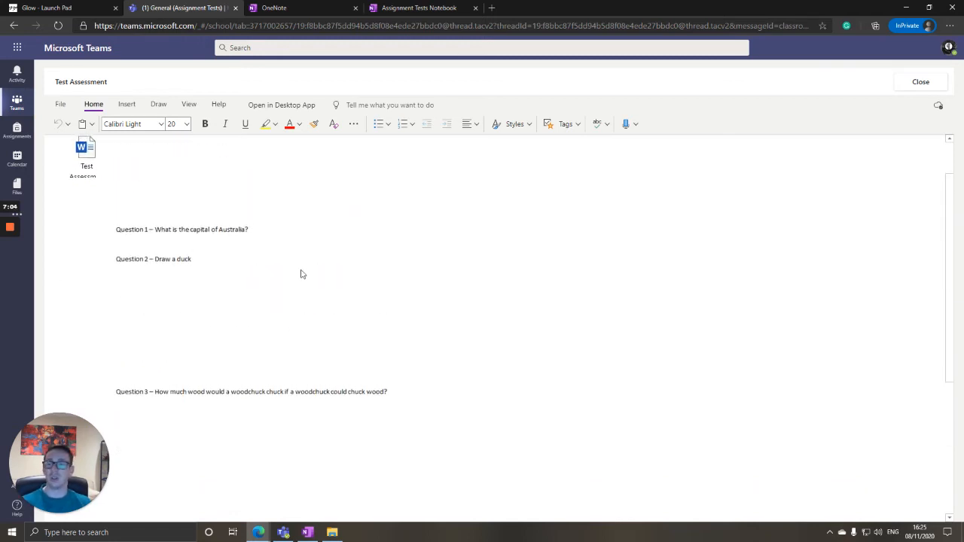
mouse_move(358, 337)
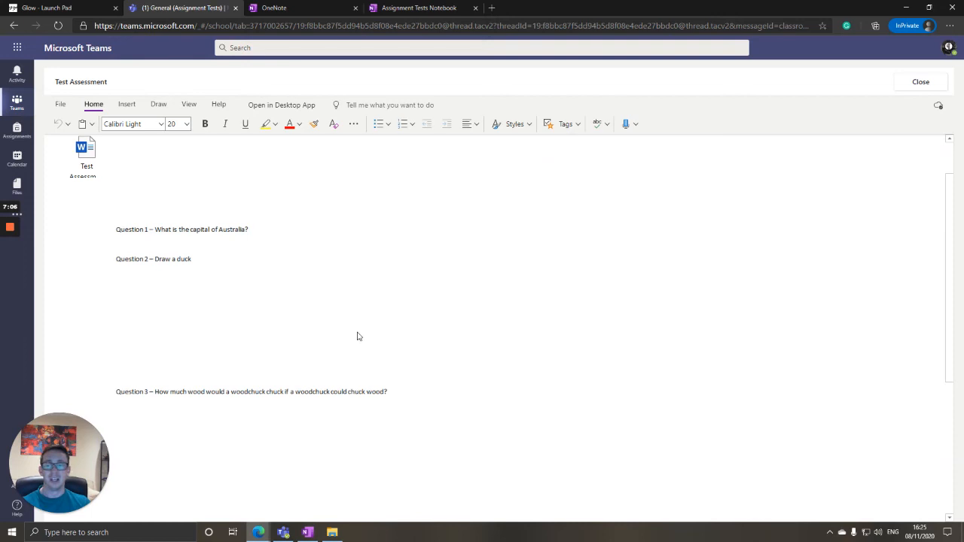
mouse_move(338, 320)
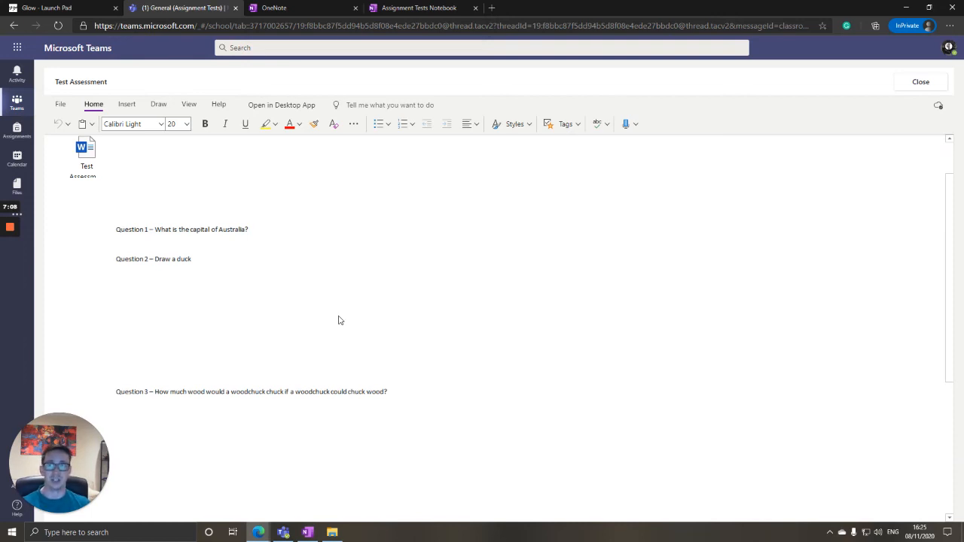
scroll(up, 3)
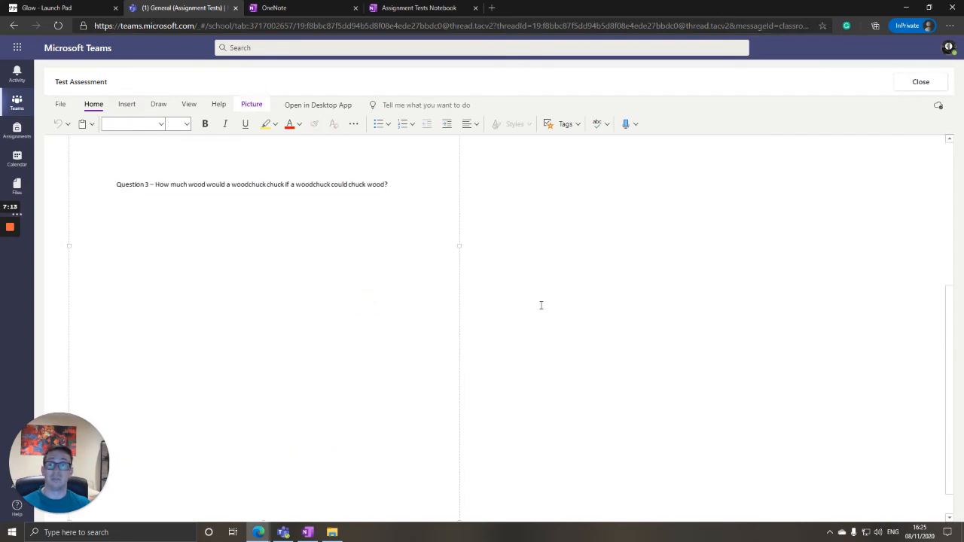
scroll(up, 3)
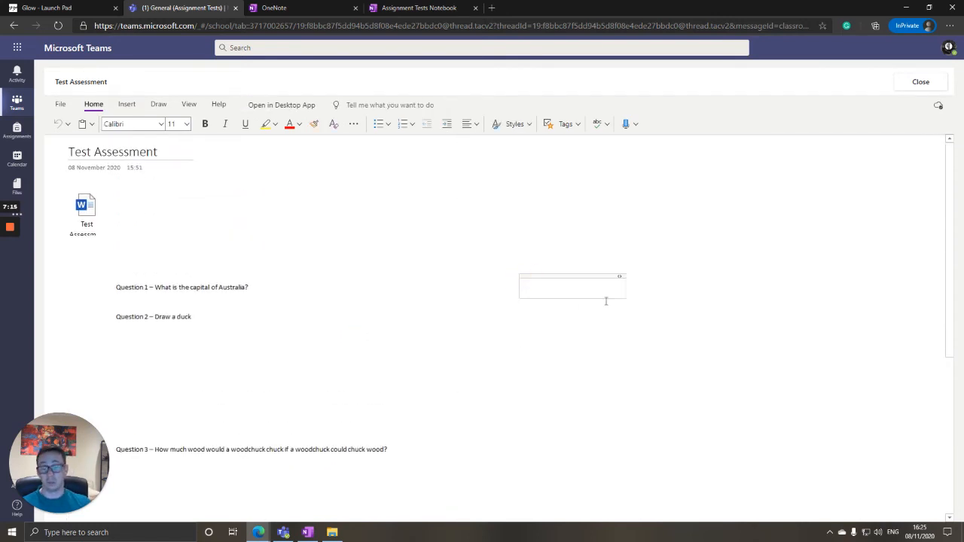
text(Canberra)
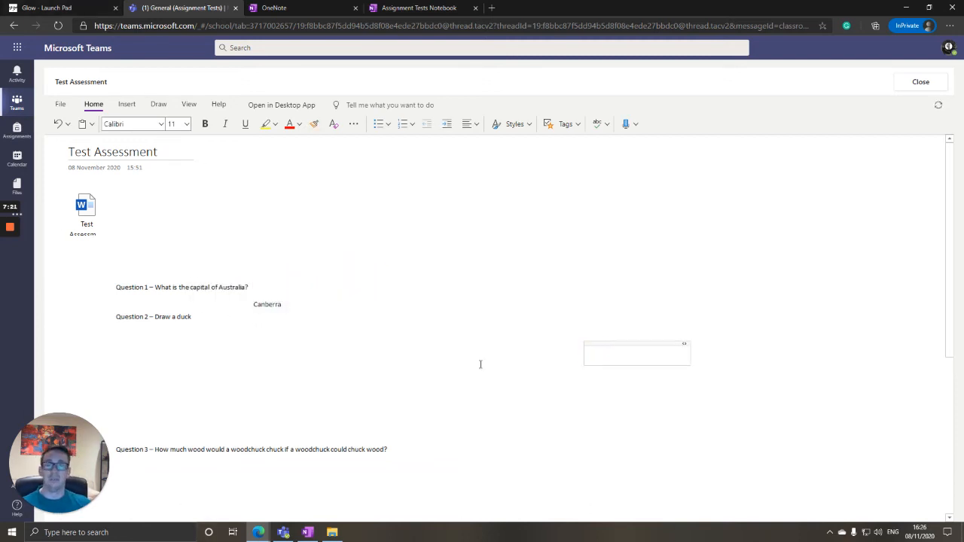
text(34)
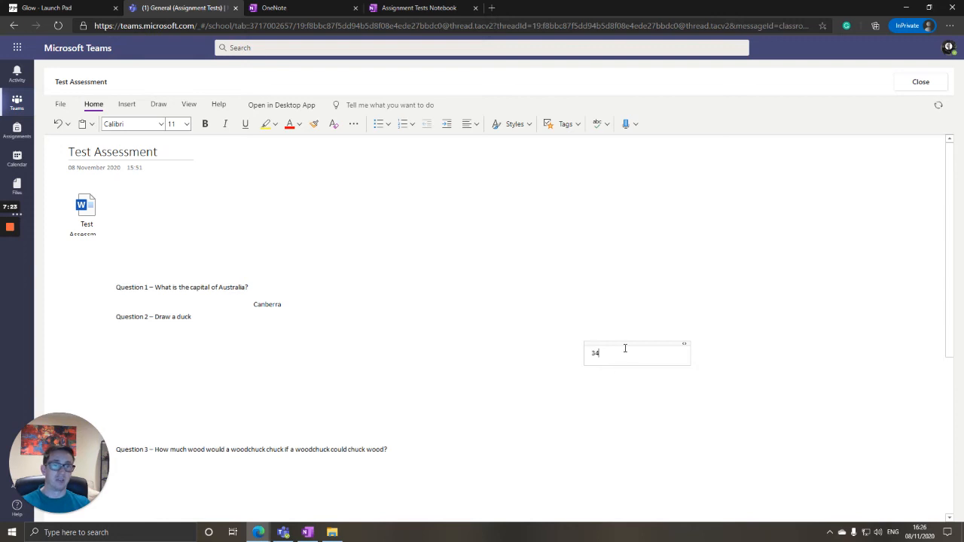
drag(637, 352, 348, 477)
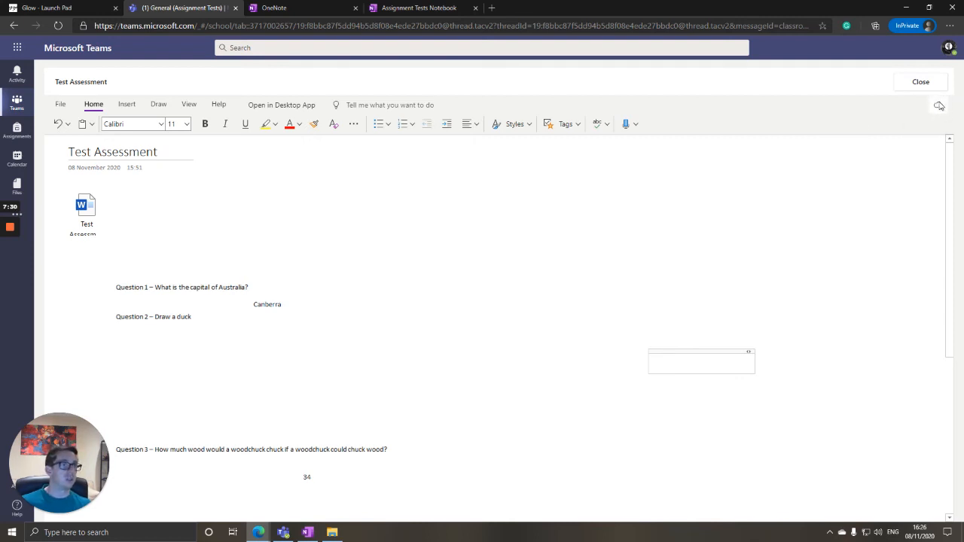
click(920, 81)
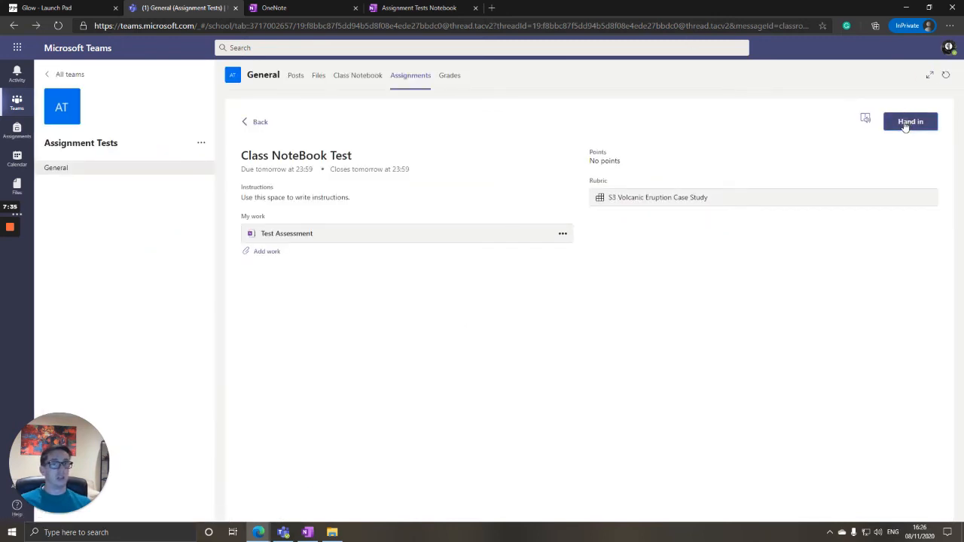
click(910, 122)
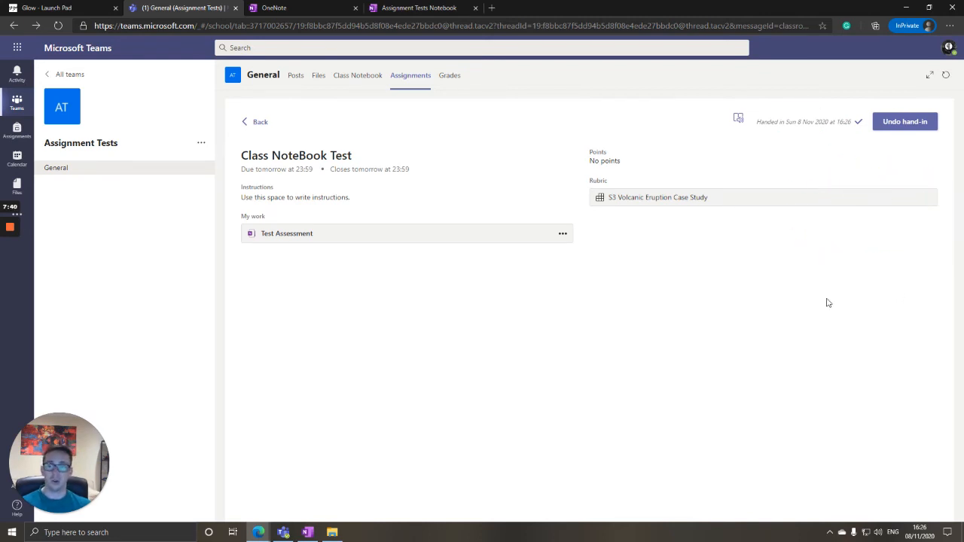
mouse_move(424, 351)
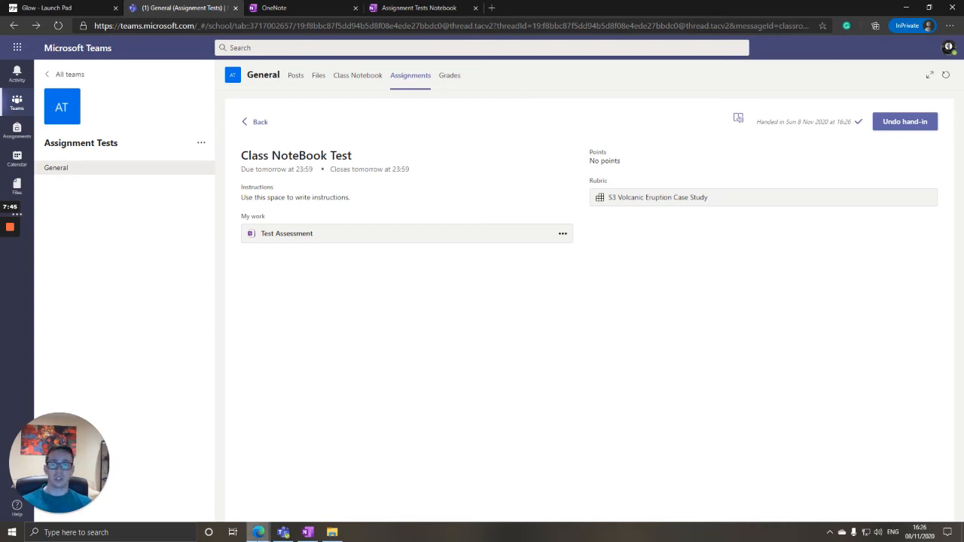
mouse_move(259, 533)
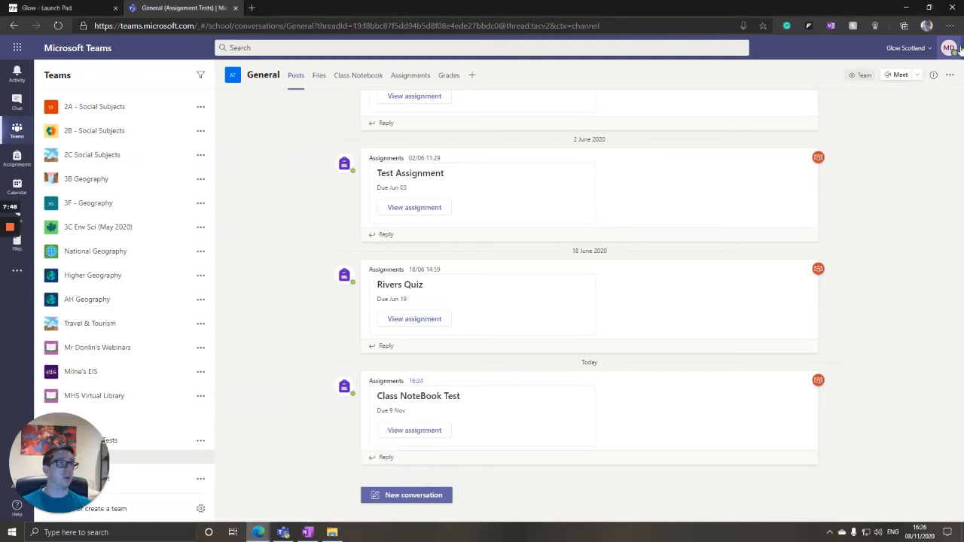
mouse_move(429, 74)
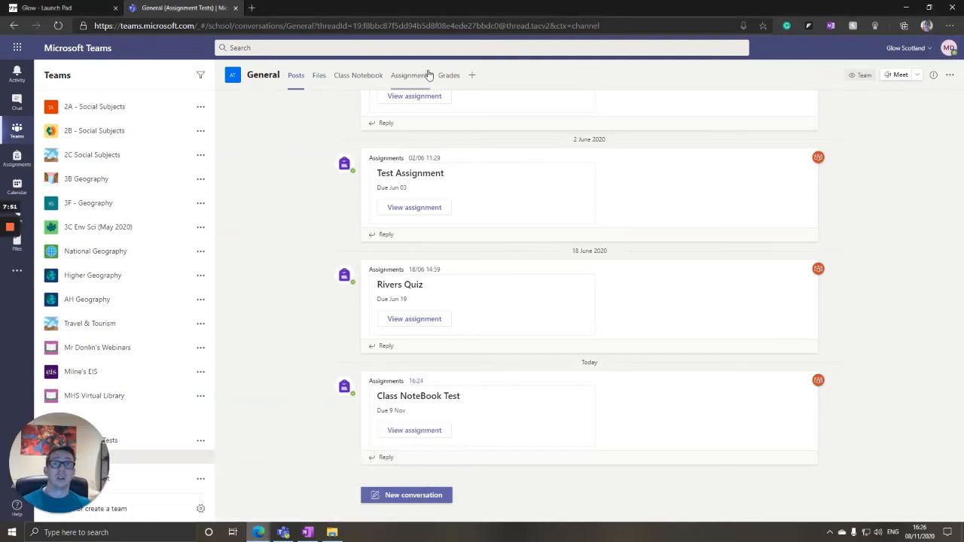
Open the handed-in Class NoteBook Test submission and its OneNote attachment.
click(410, 75)
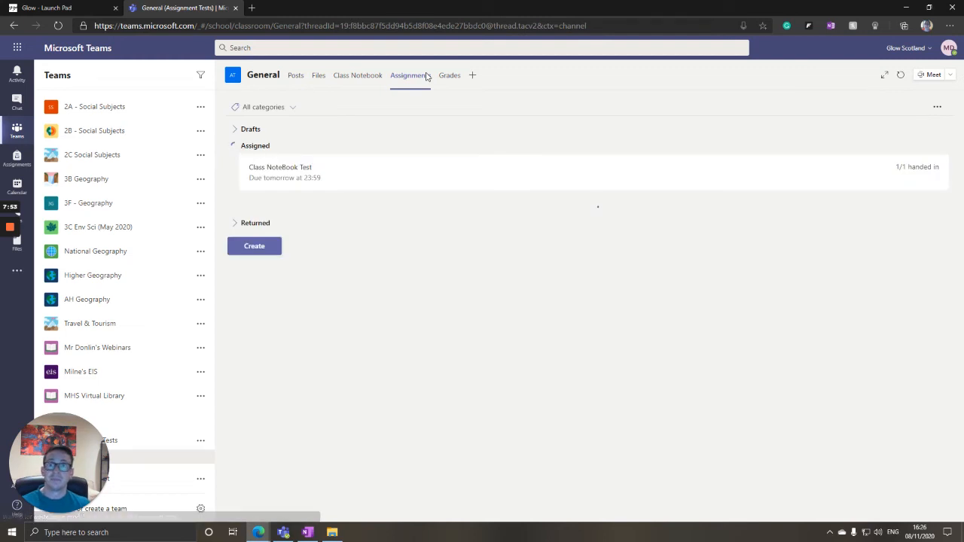
click(255, 146)
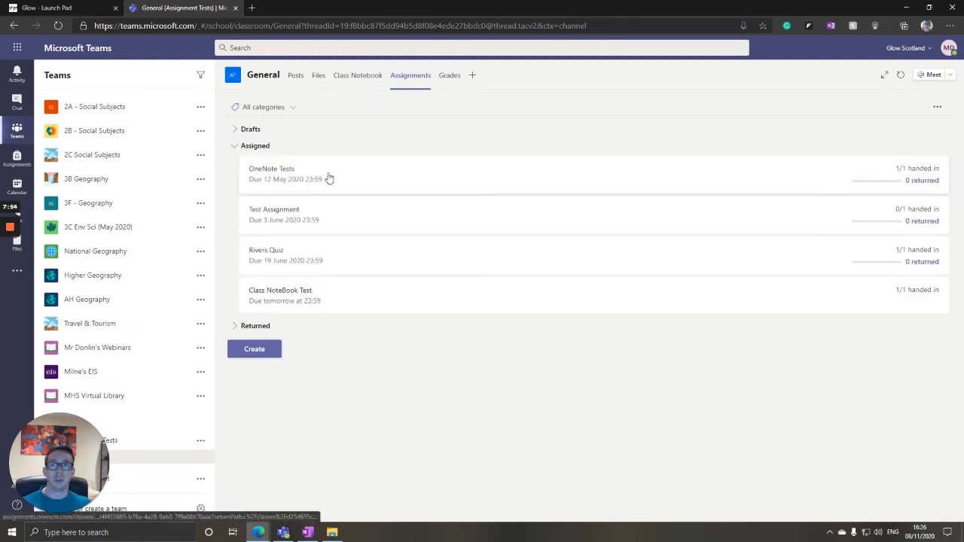
mouse_move(931, 166)
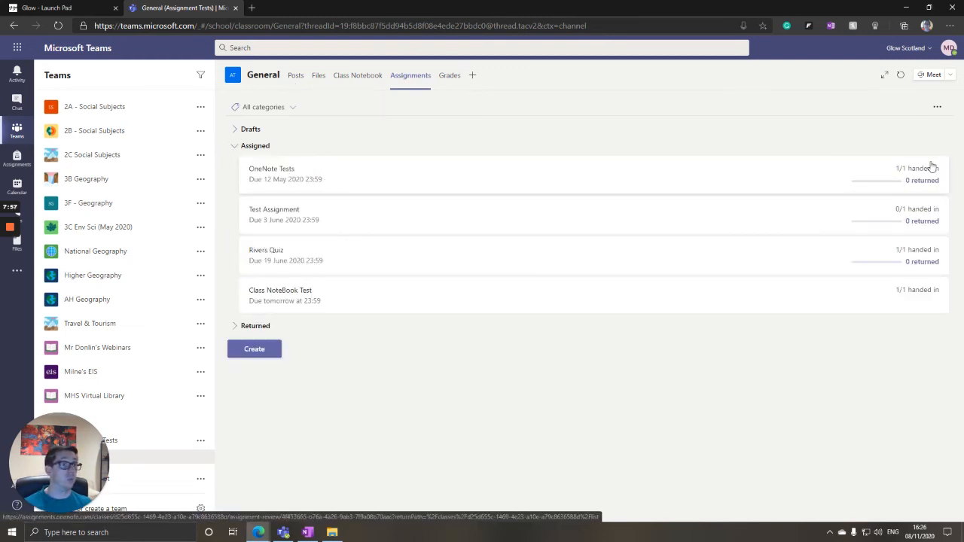
click(271, 168)
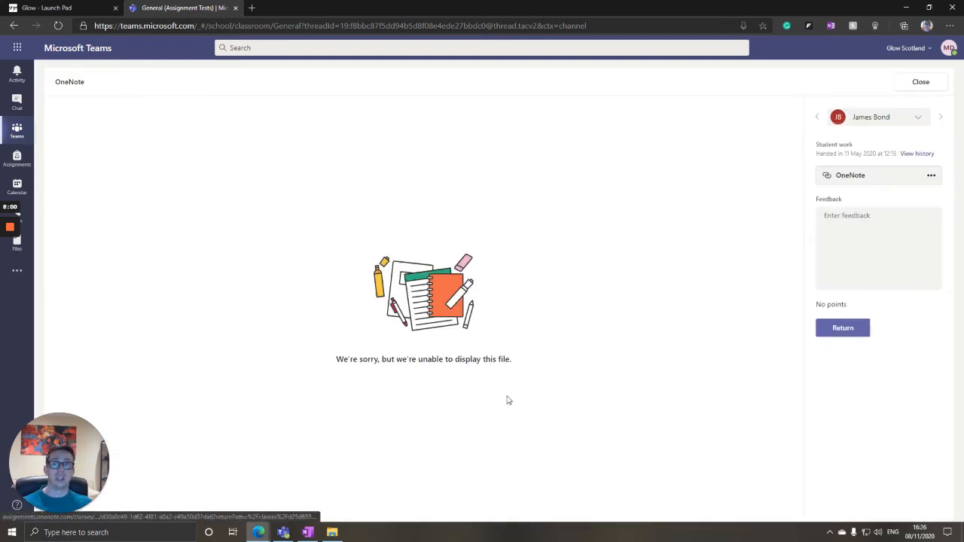
mouse_move(850, 174)
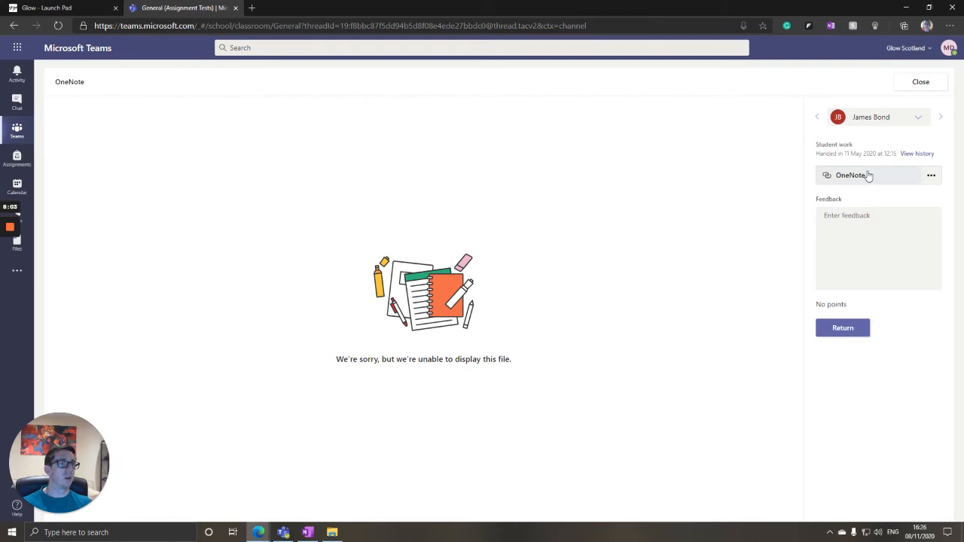
click(850, 174)
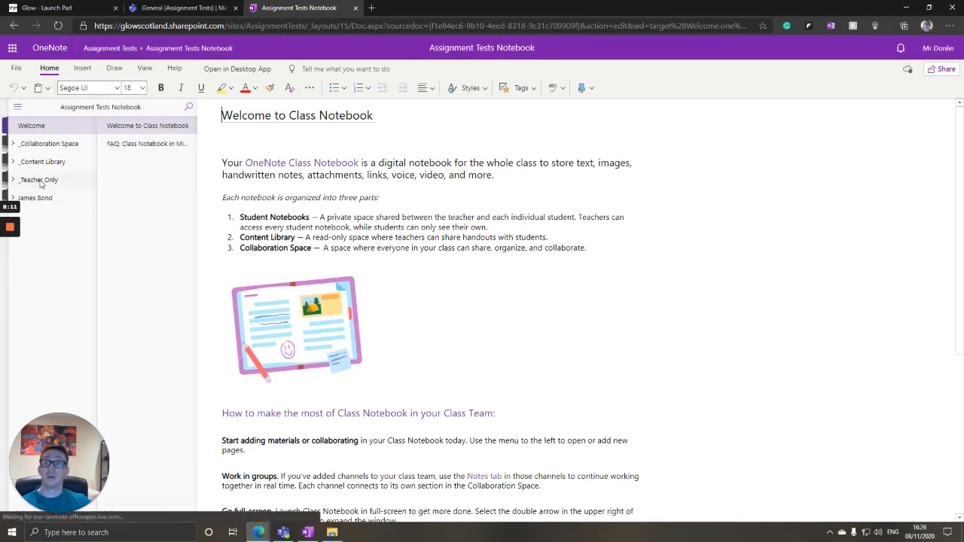
Review James Bond's copy of Test Assessment from the Class Notes section.
click(221, 68)
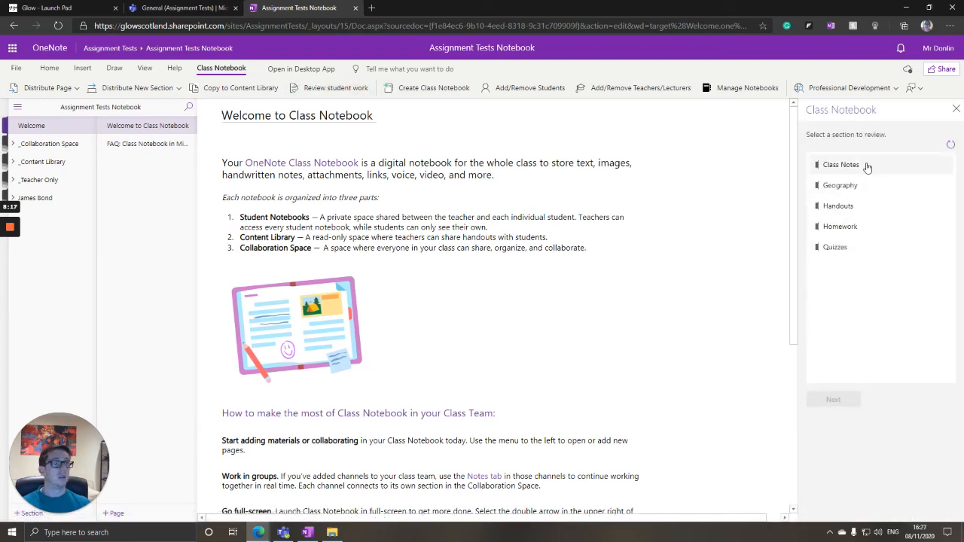
click(841, 164)
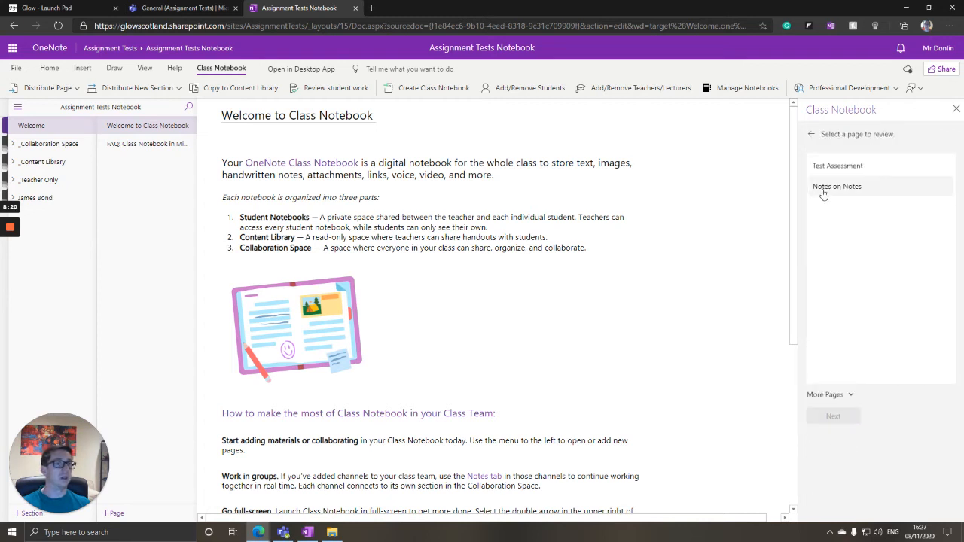
click(837, 186)
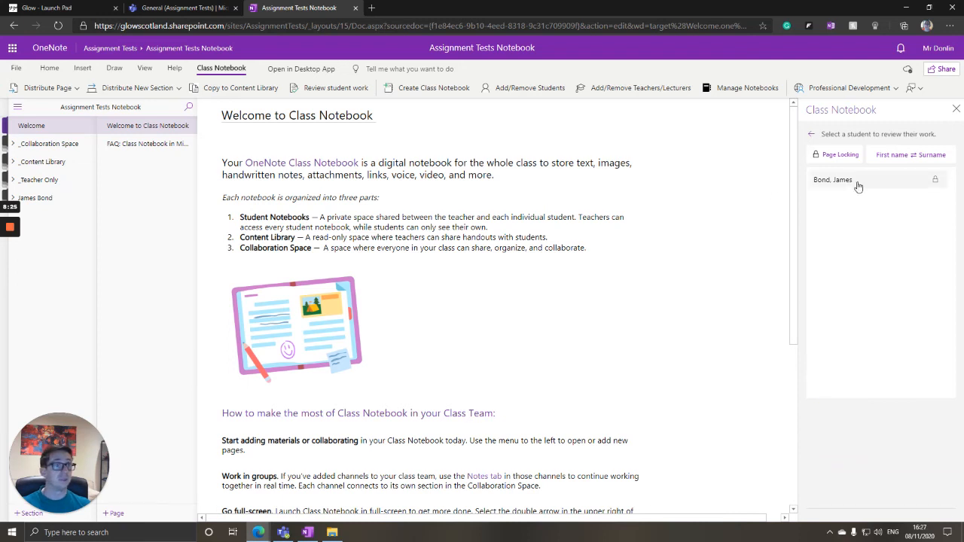
click(833, 180)
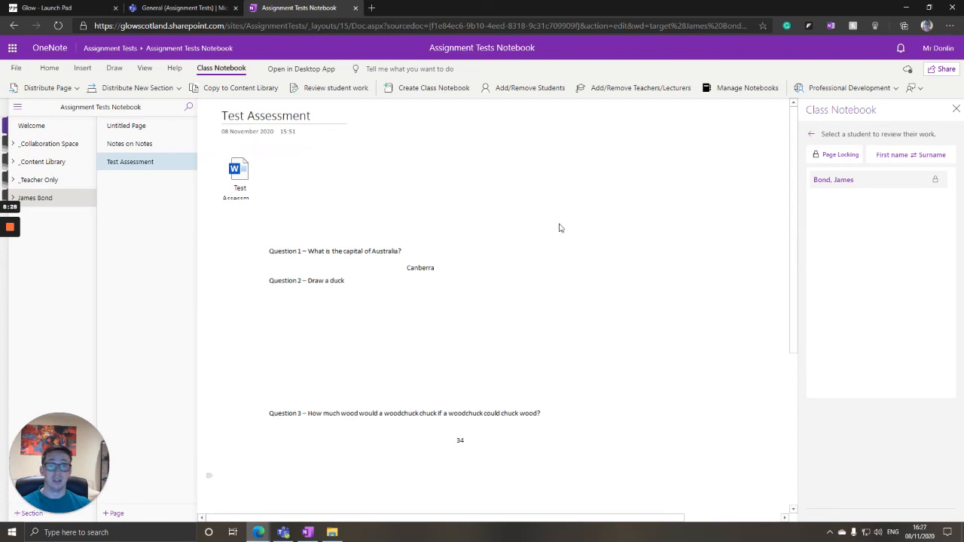
mouse_move(602, 284)
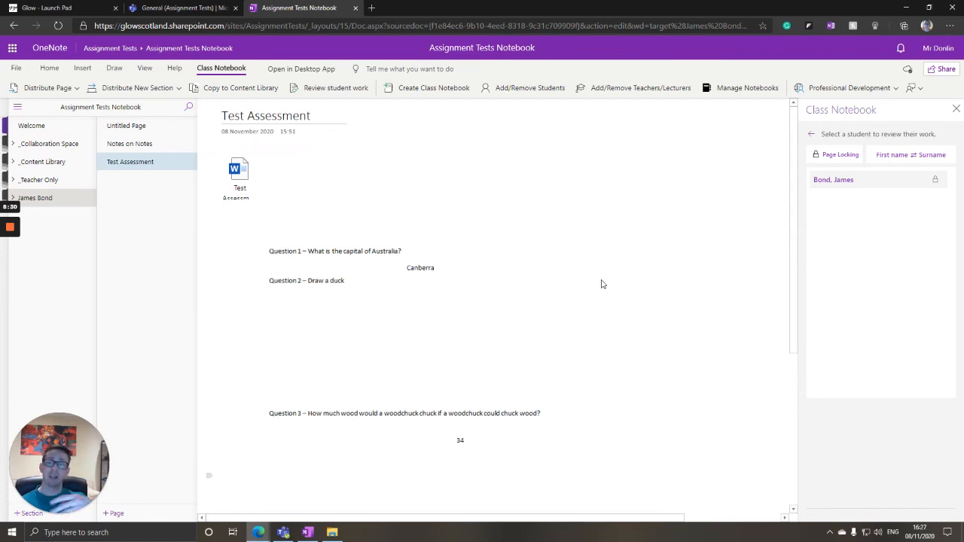
Lock James Bond's Test Assessment page using Page Locking in the Review student work pane.
click(419, 267)
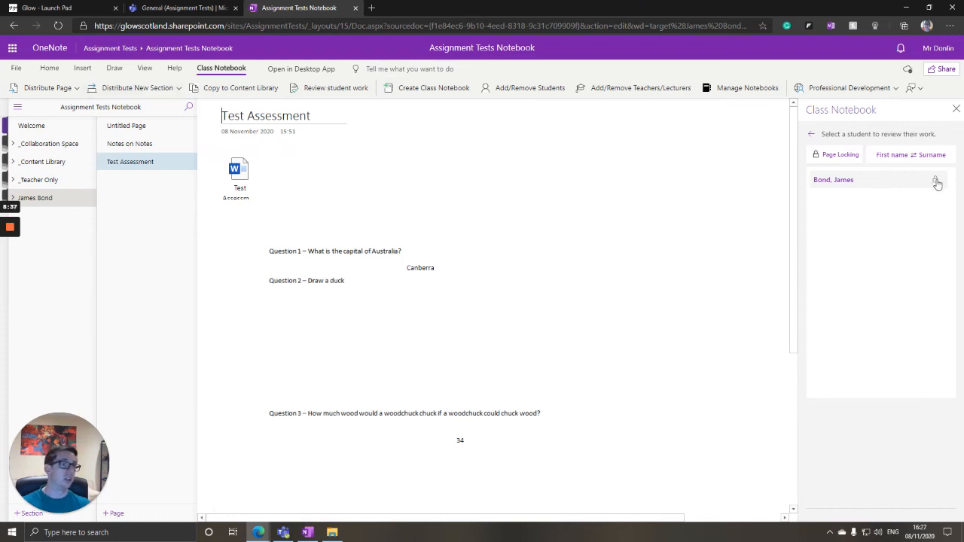
click(835, 155)
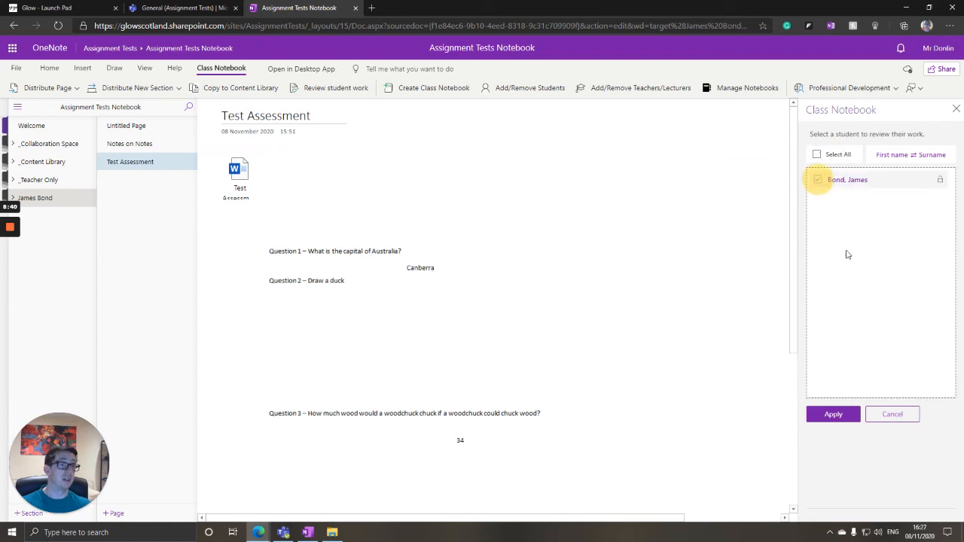
click(833, 414)
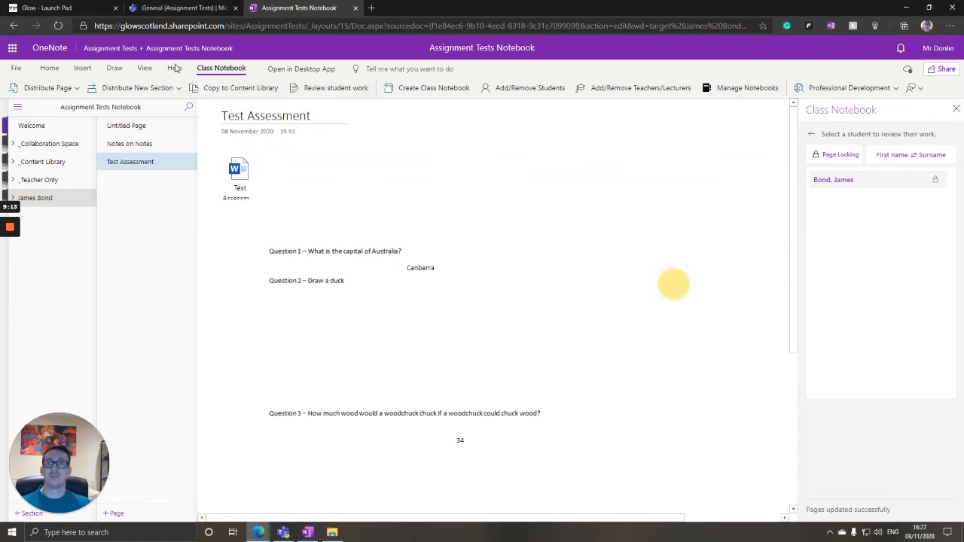
With a Draw pen, ink a tick beside Canberra and a cross on Question 2.
click(115, 68)
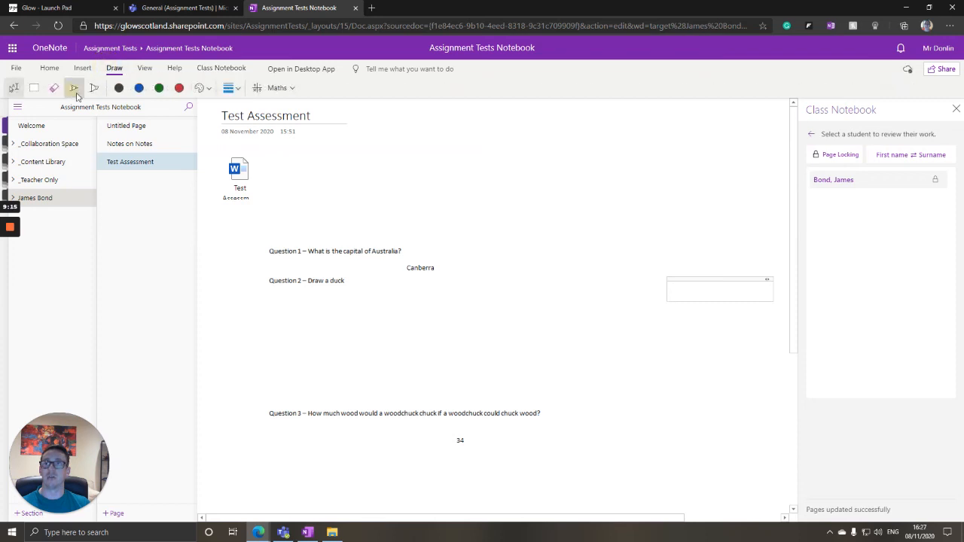
drag(448, 275, 471, 249)
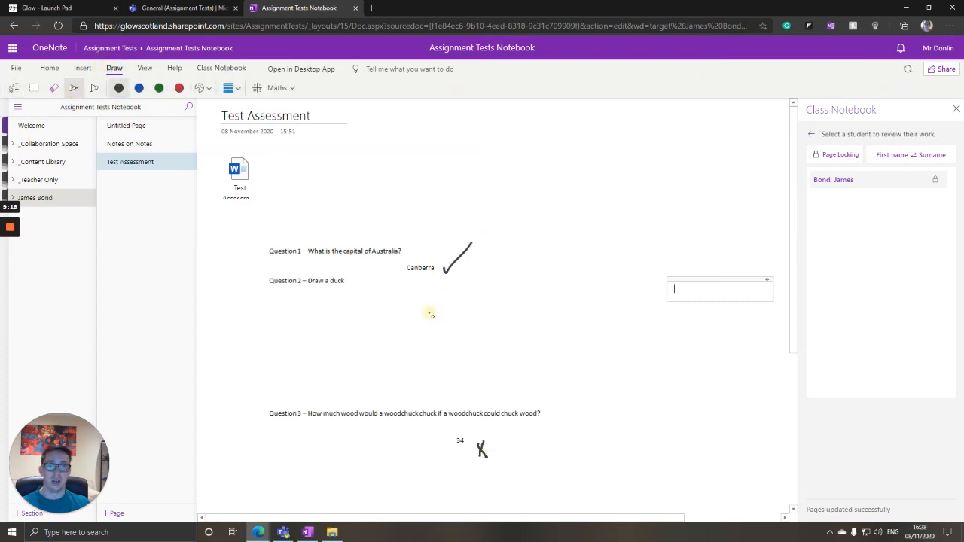
drag(428, 311, 453, 341)
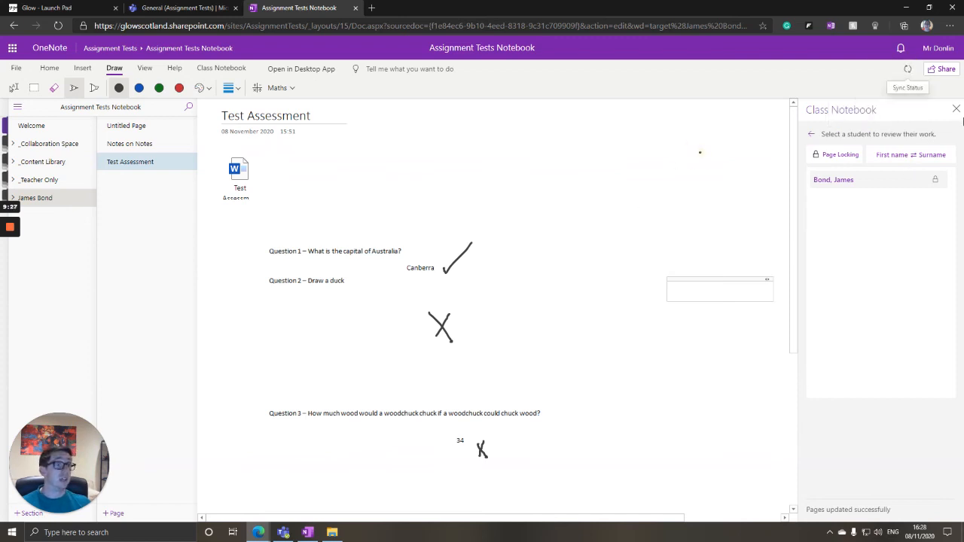
Close the review pane and the notebook browser tab, confirming Leave.
click(956, 108)
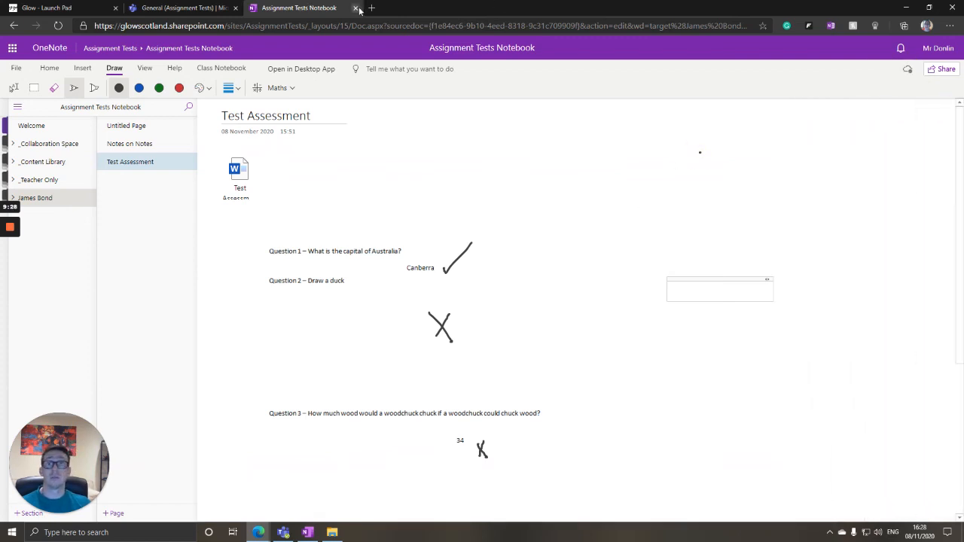
click(356, 7)
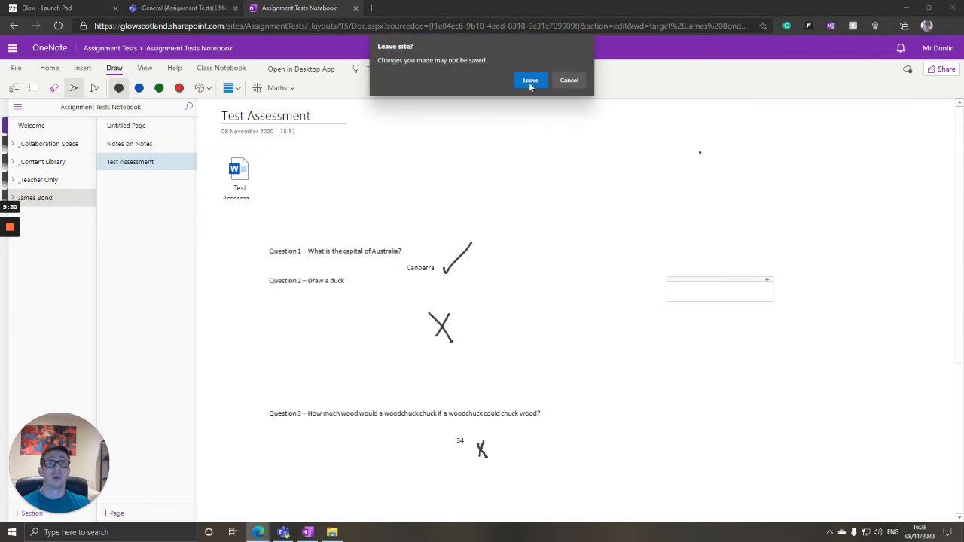
click(530, 80)
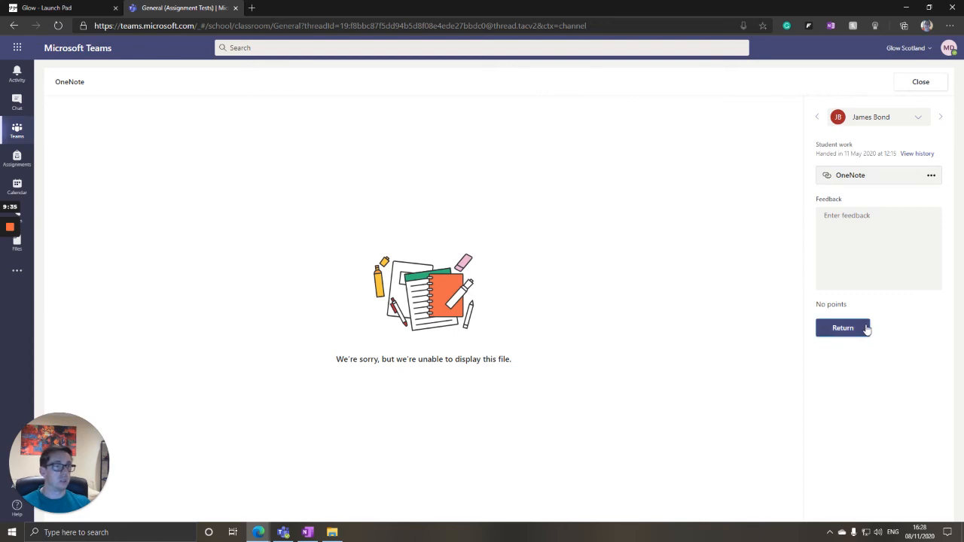
Return James Bond's OneNote Tests work with feedback 'See class notebook.' and close it.
click(878, 247)
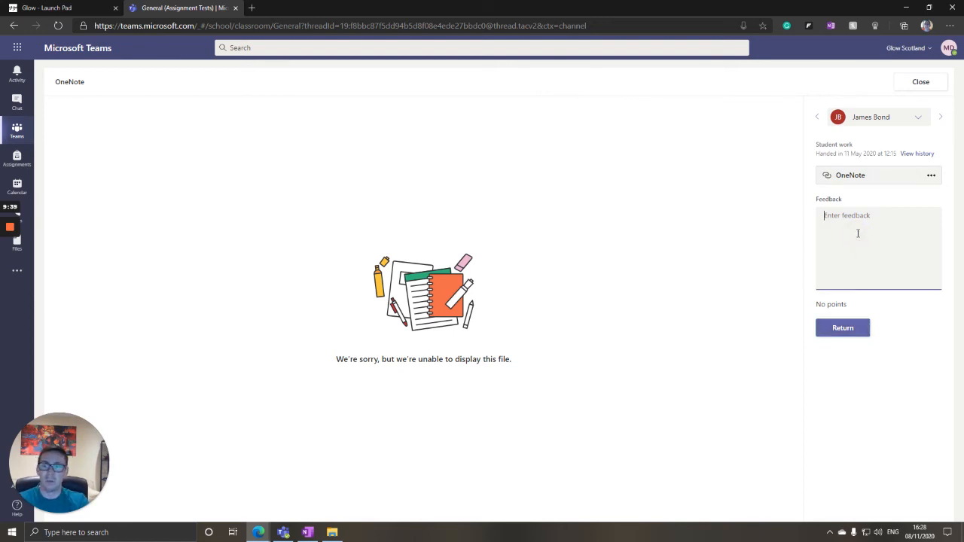
text(See)
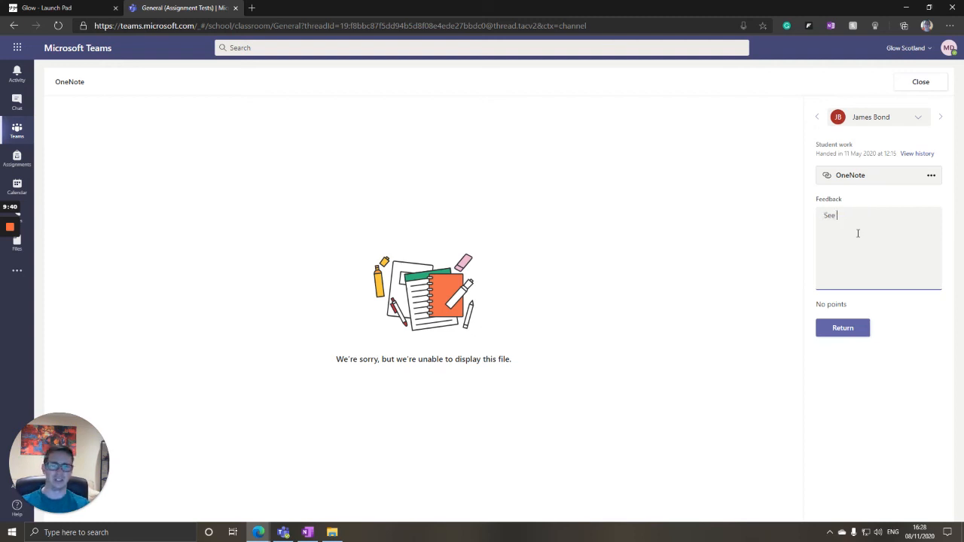
text(class notebook)
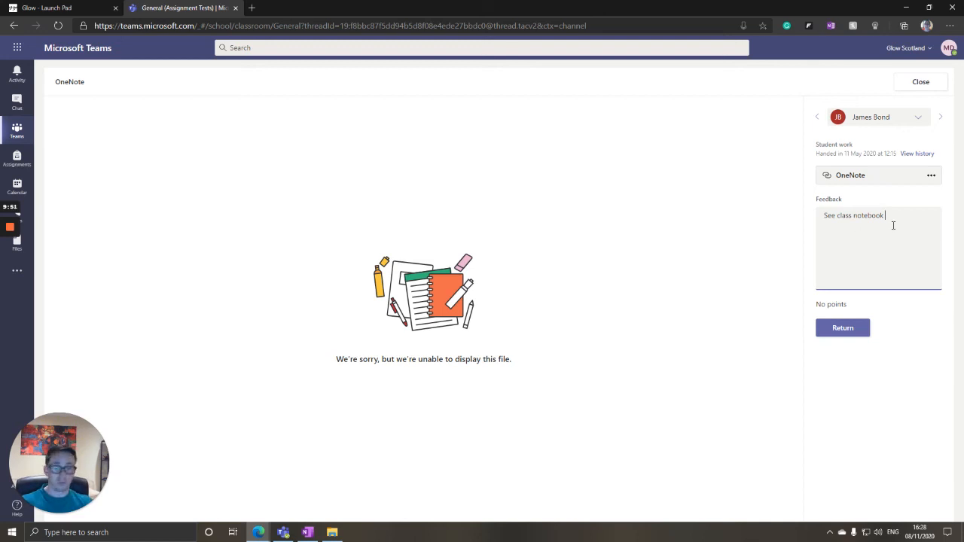
text(.)
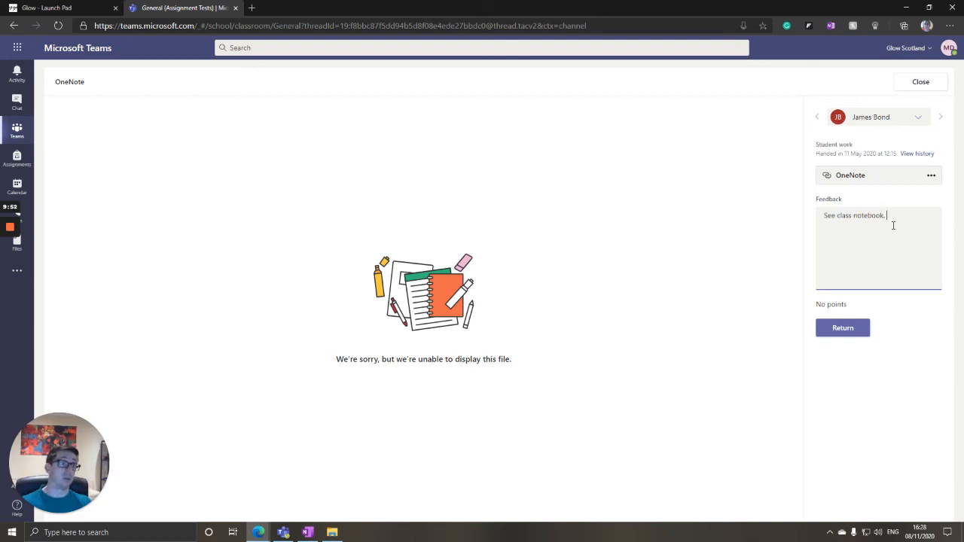
click(842, 327)
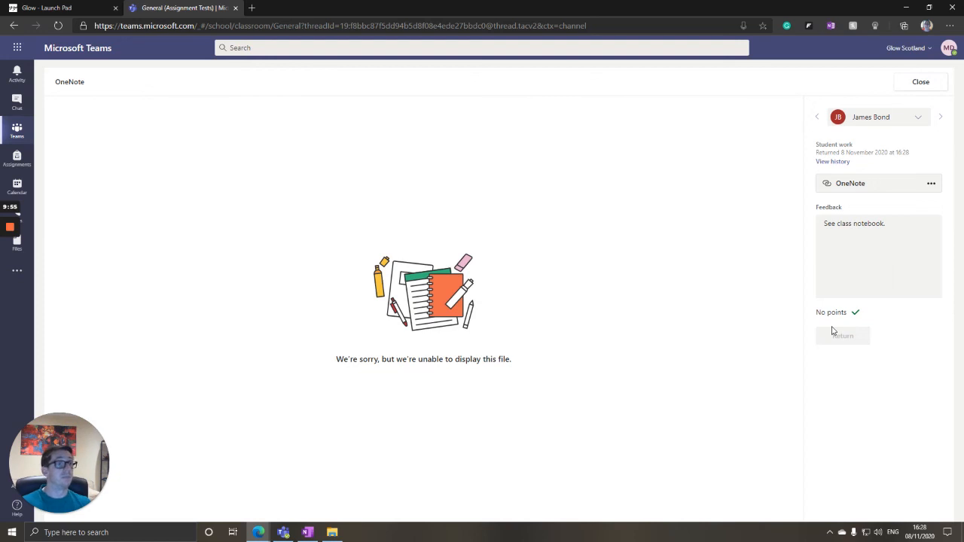
click(920, 81)
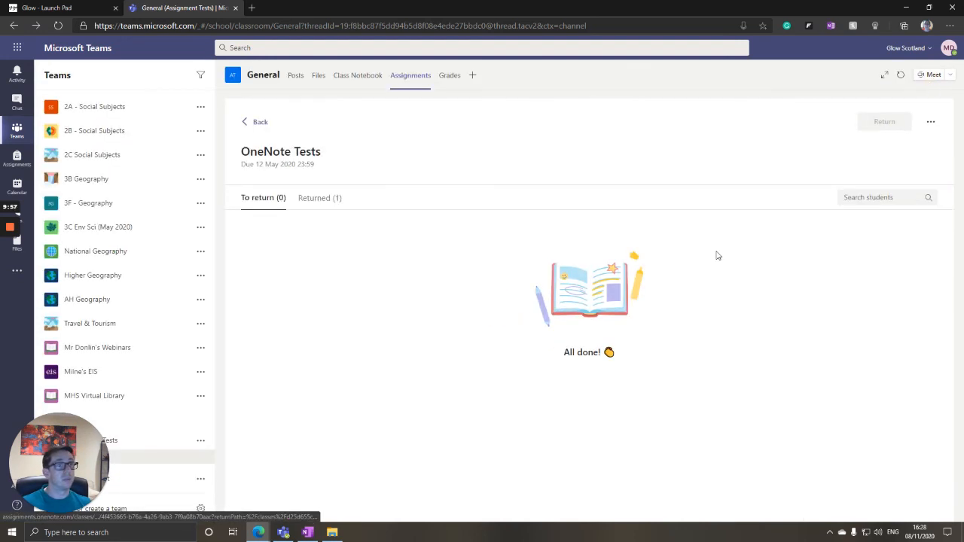
Show the Returned list to confirm the OneNote Tests submission is returned.
click(320, 198)
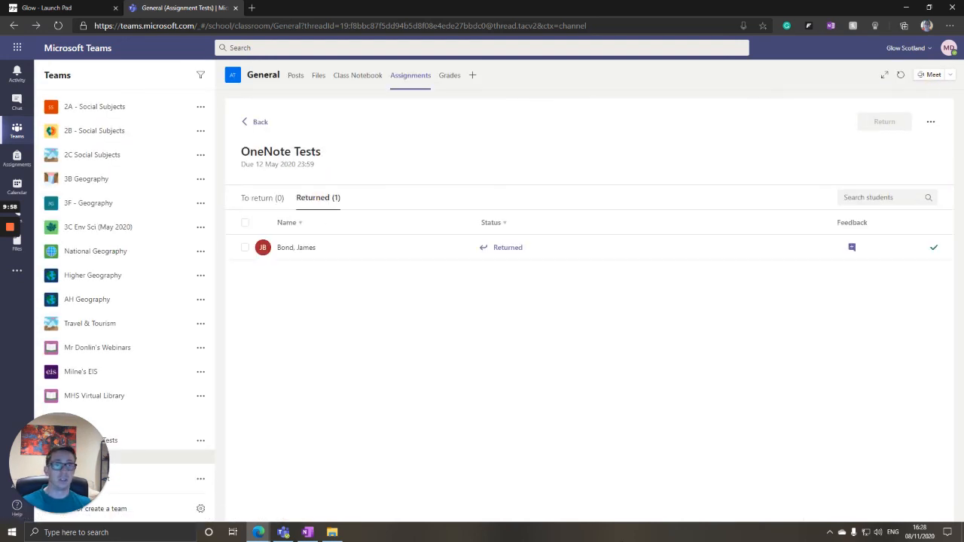
mouse_move(852, 247)
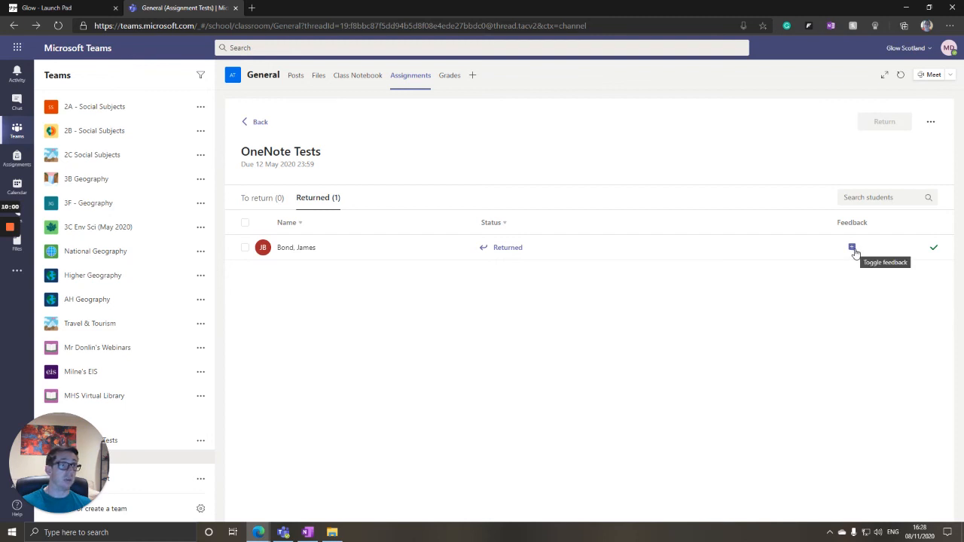
mouse_move(345, 379)
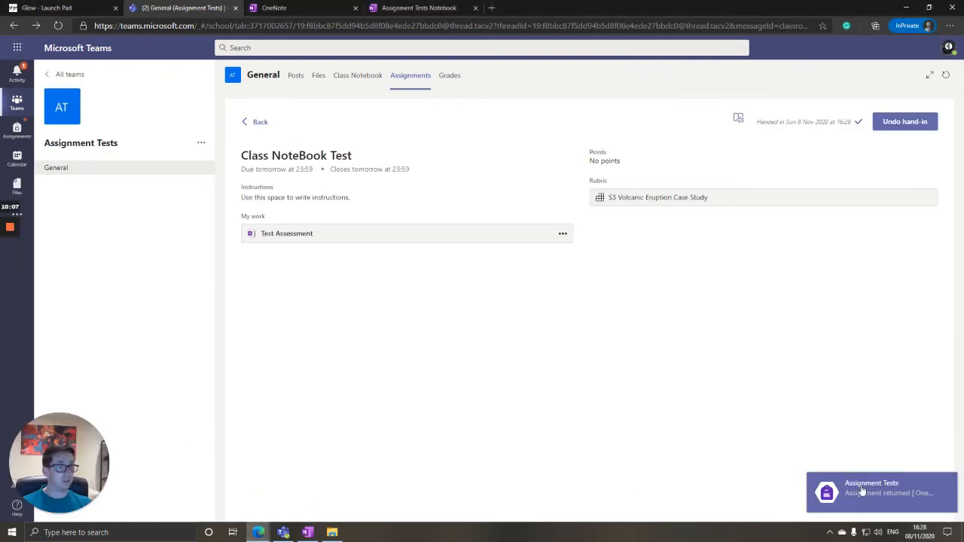
mouse_move(936, 483)
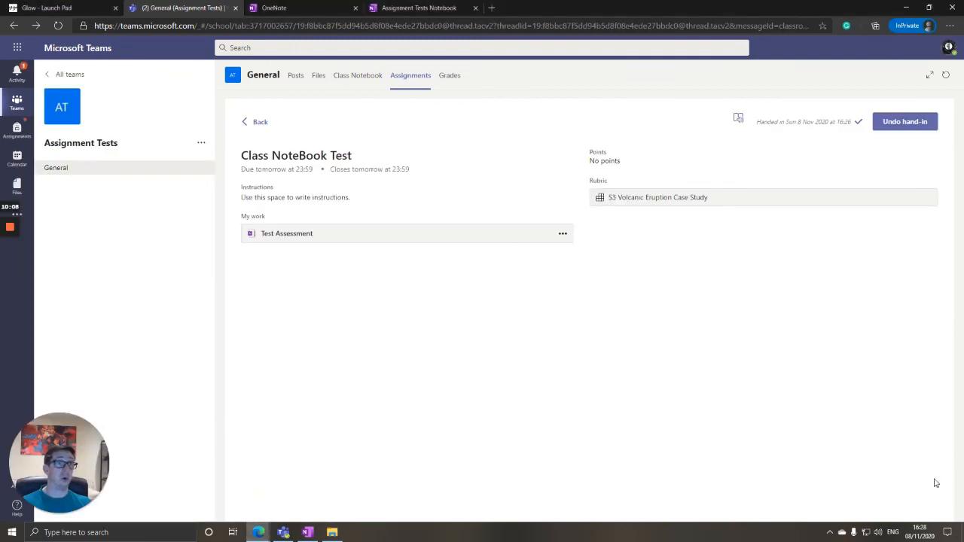
As the student, read the completed OneNote Tests feedback, then open the Class Notebook tab.
click(255, 121)
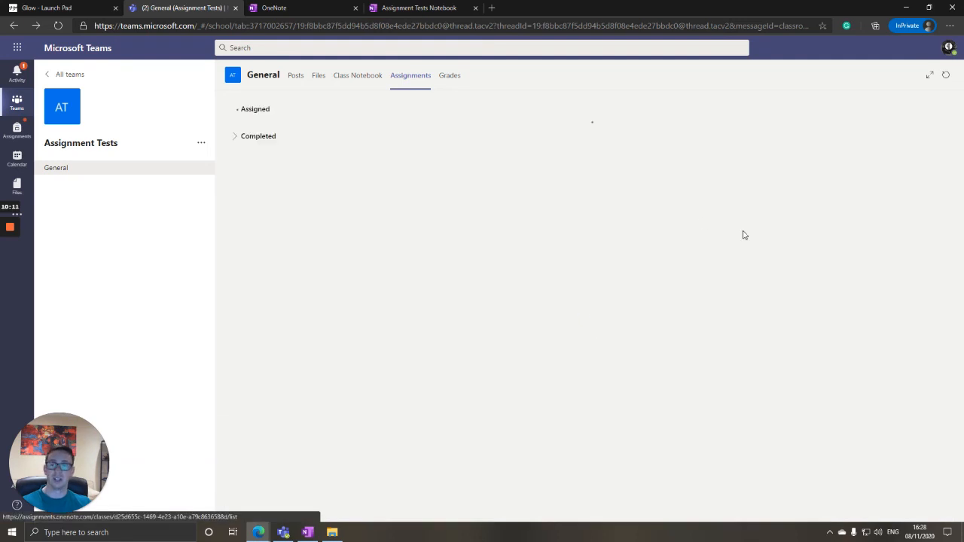
click(254, 109)
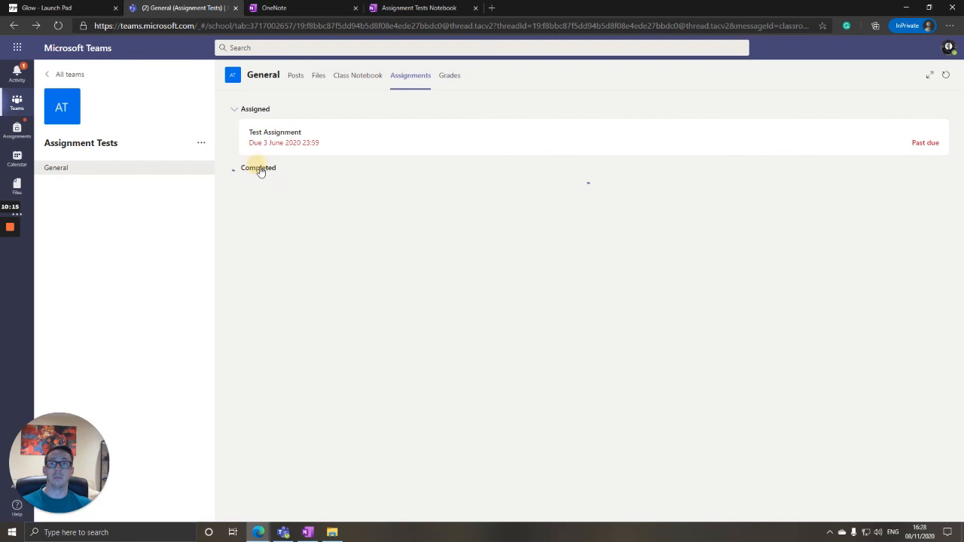
click(258, 167)
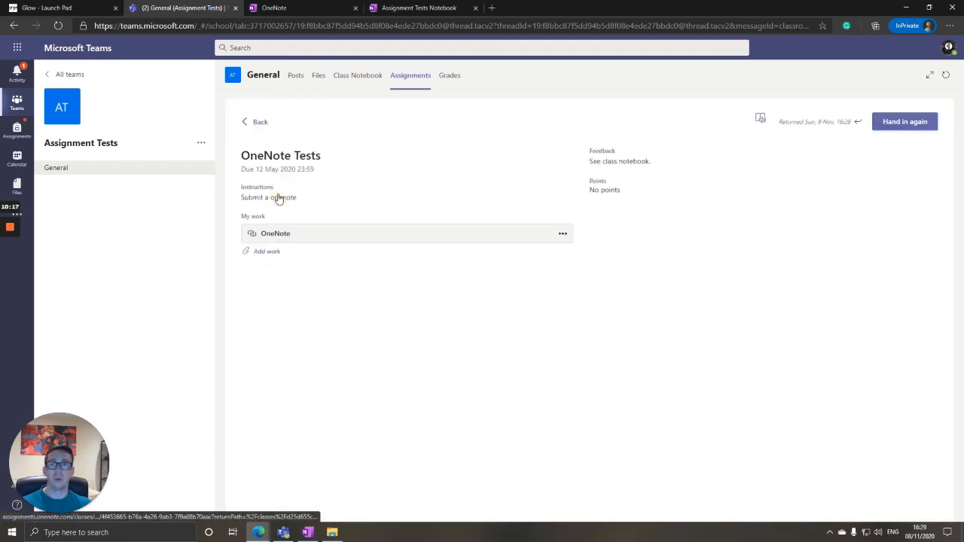
mouse_move(569, 207)
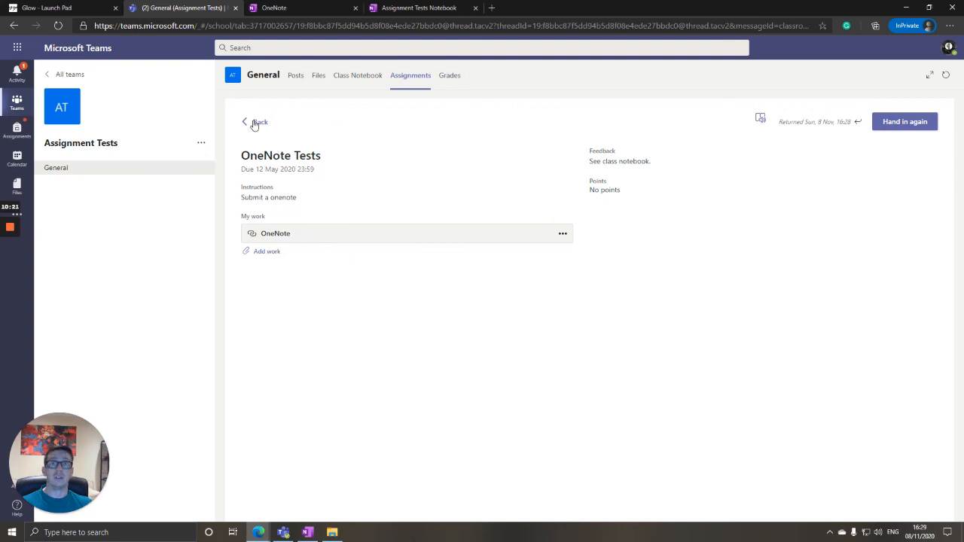
mouse_move(631, 137)
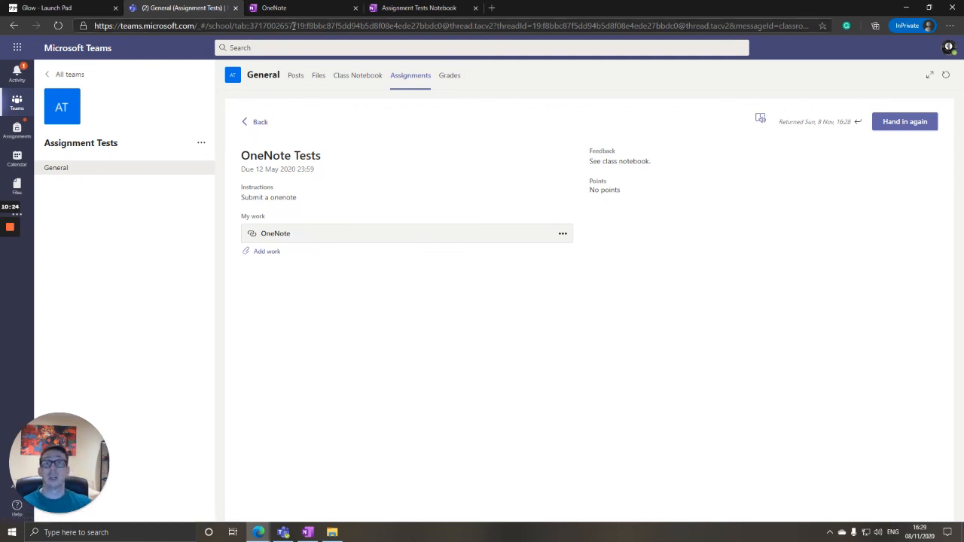
click(358, 74)
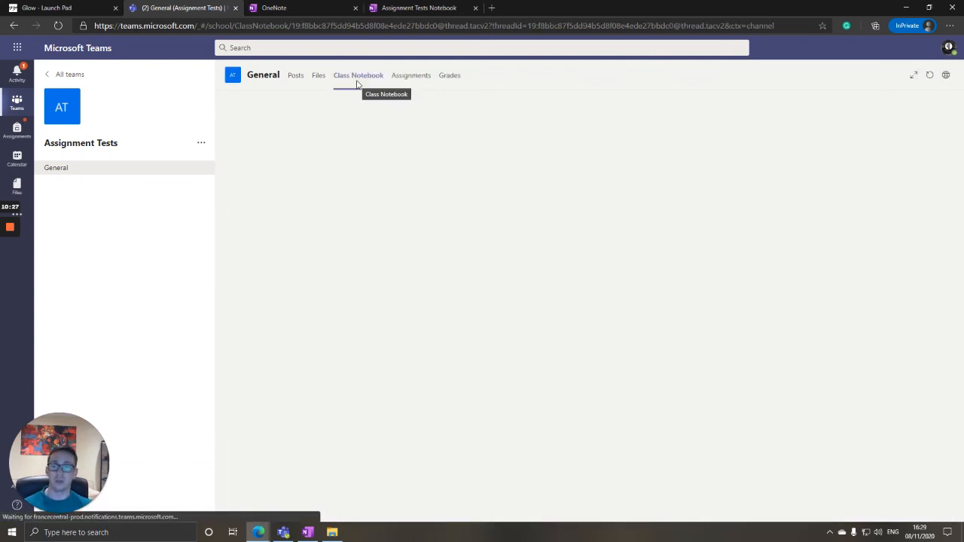
Expand the student's notebook section and view the marked, locked Test Assessment page.
click(358, 74)
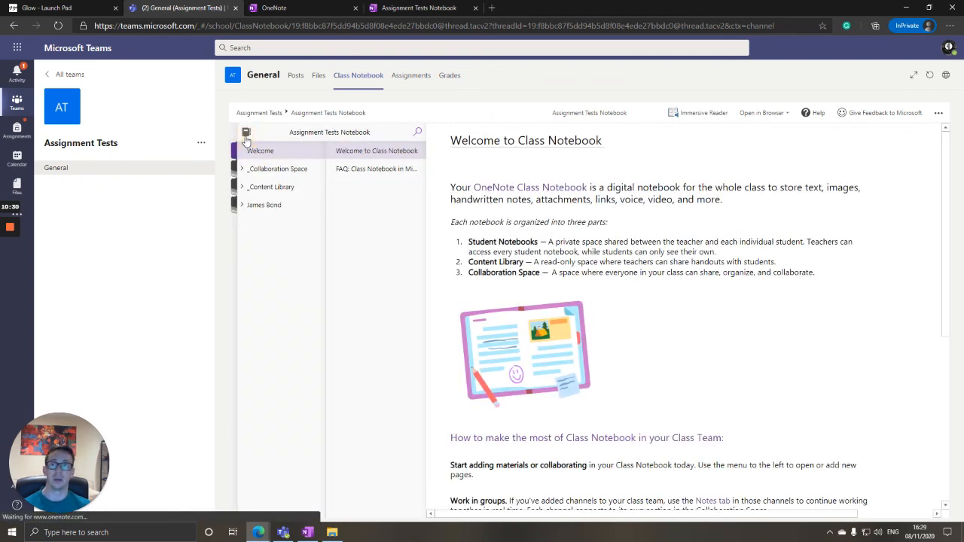
click(264, 204)
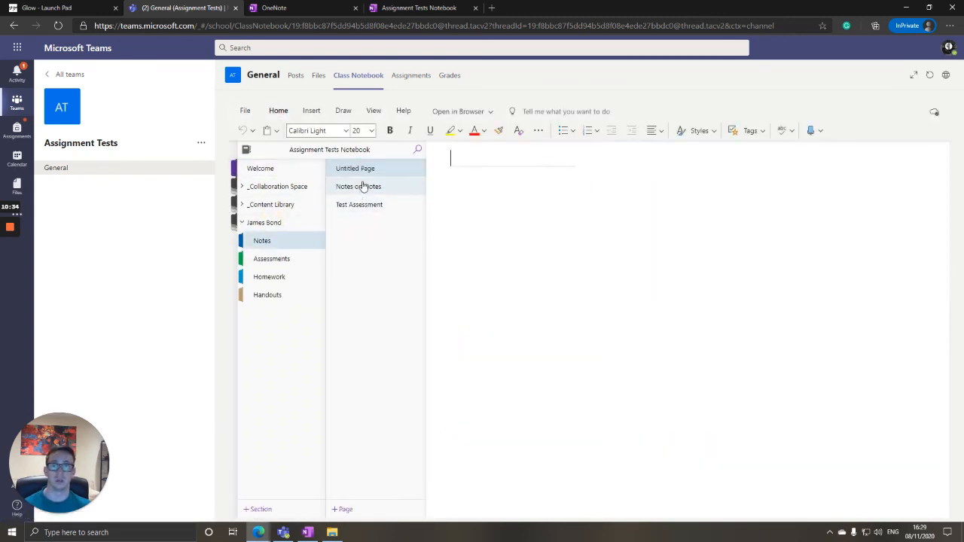
click(359, 204)
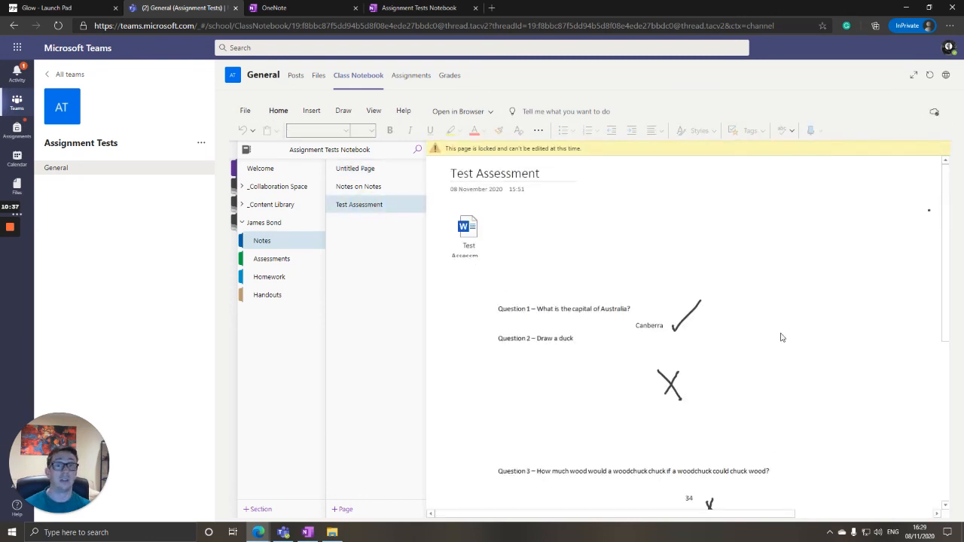
mouse_move(518, 160)
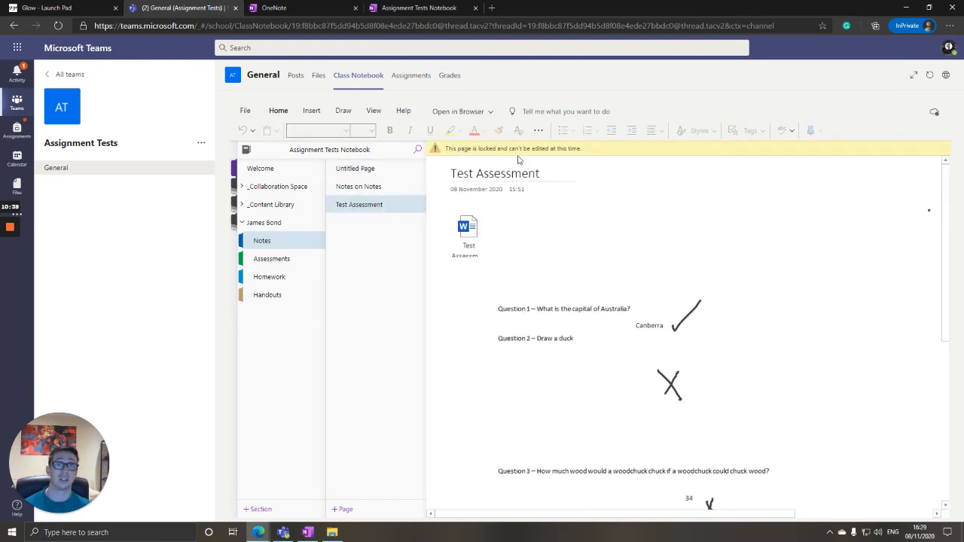
mouse_move(580, 156)
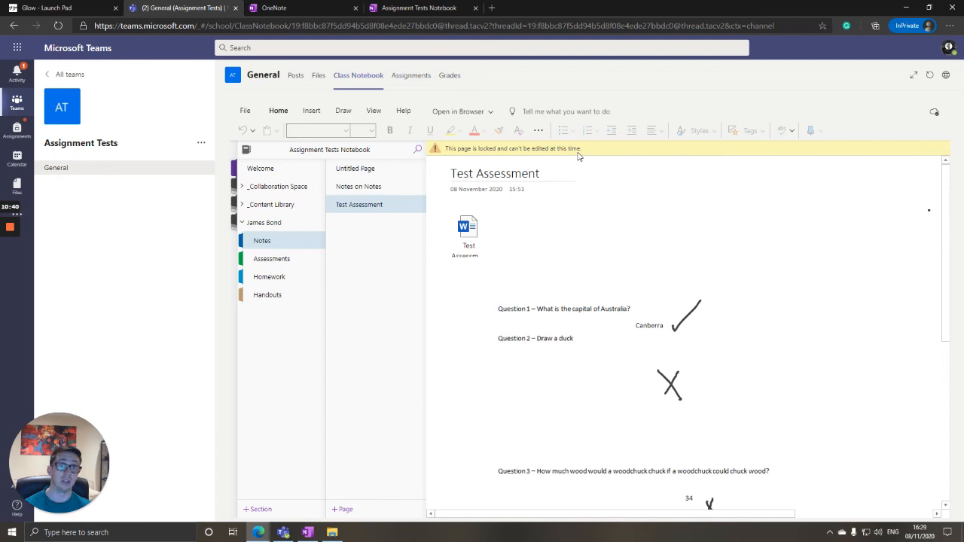
mouse_move(714, 507)
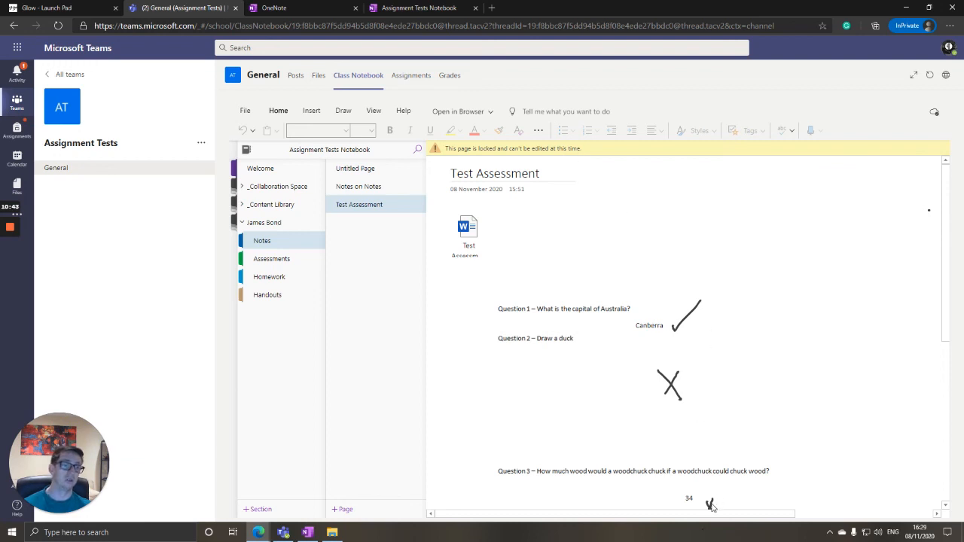
mouse_move(690, 382)
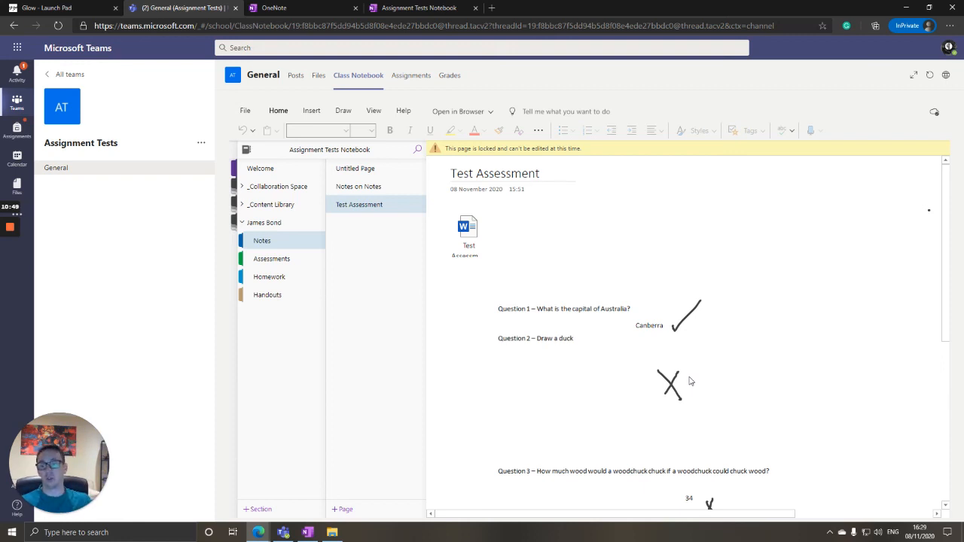
mouse_move(760, 264)
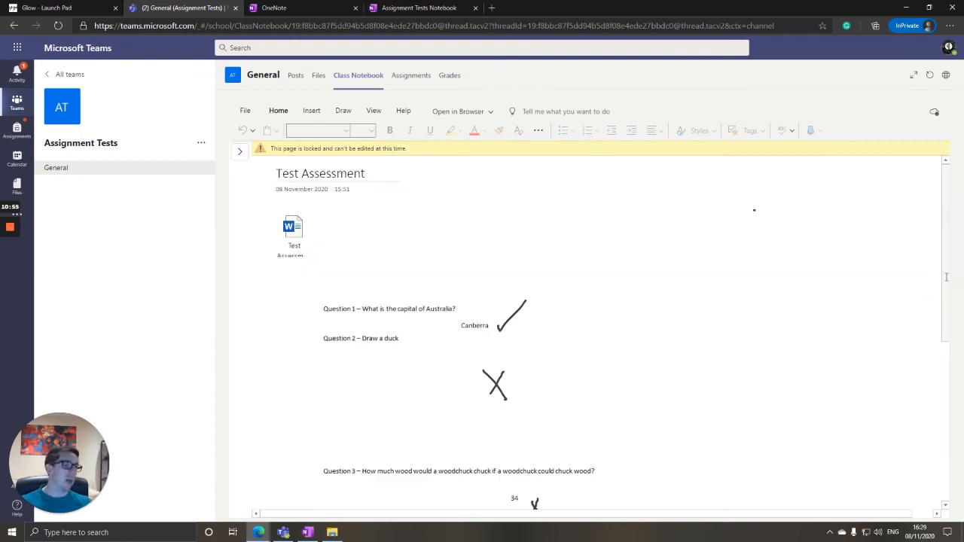
scroll(down, 3)
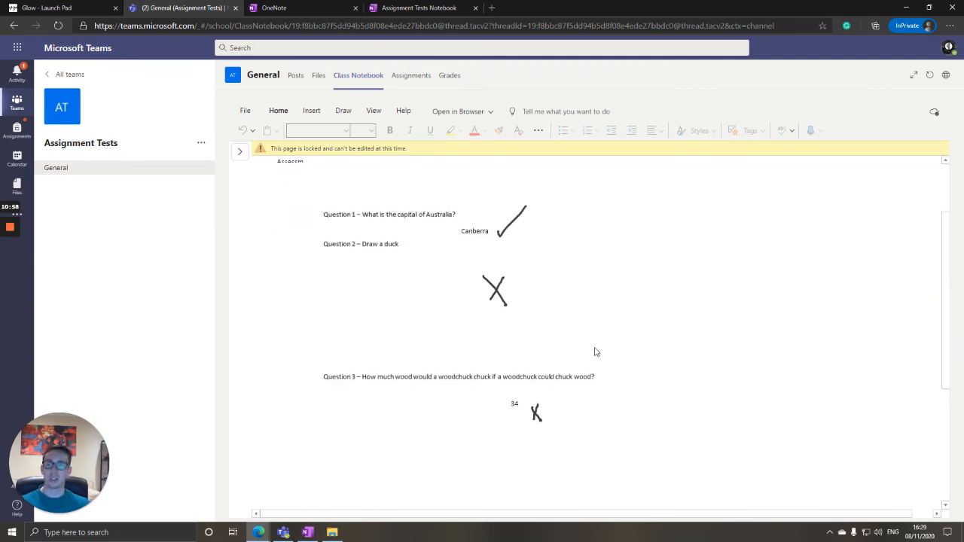
scroll(up, 3)
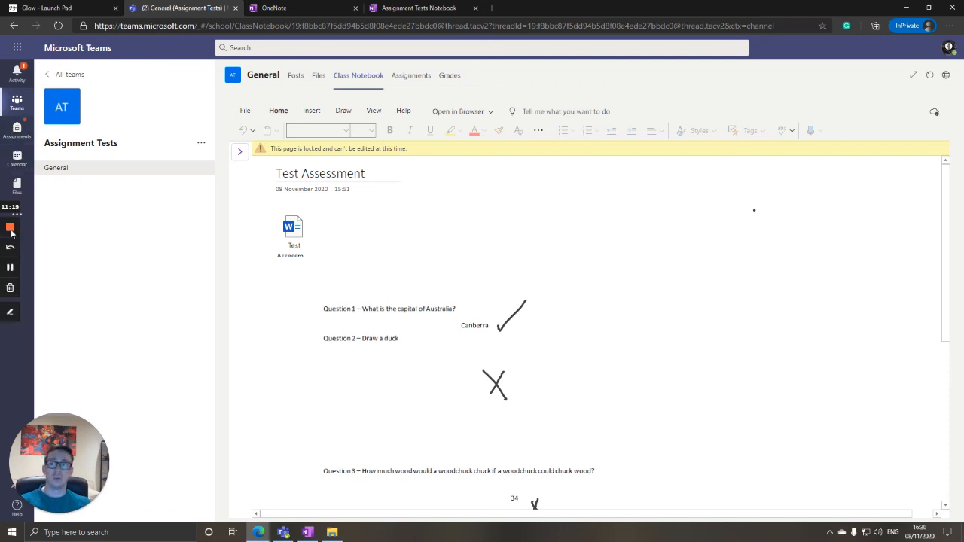
mouse_move(10, 228)
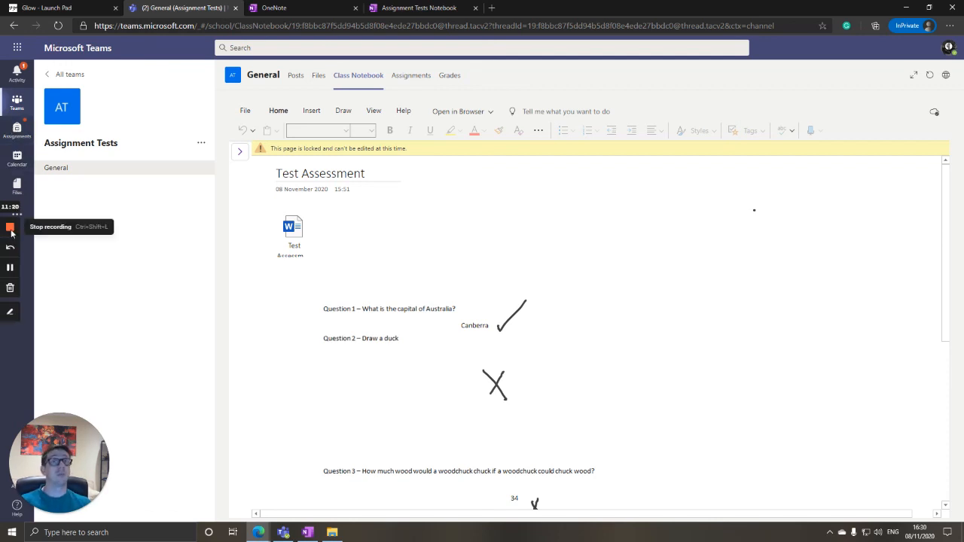